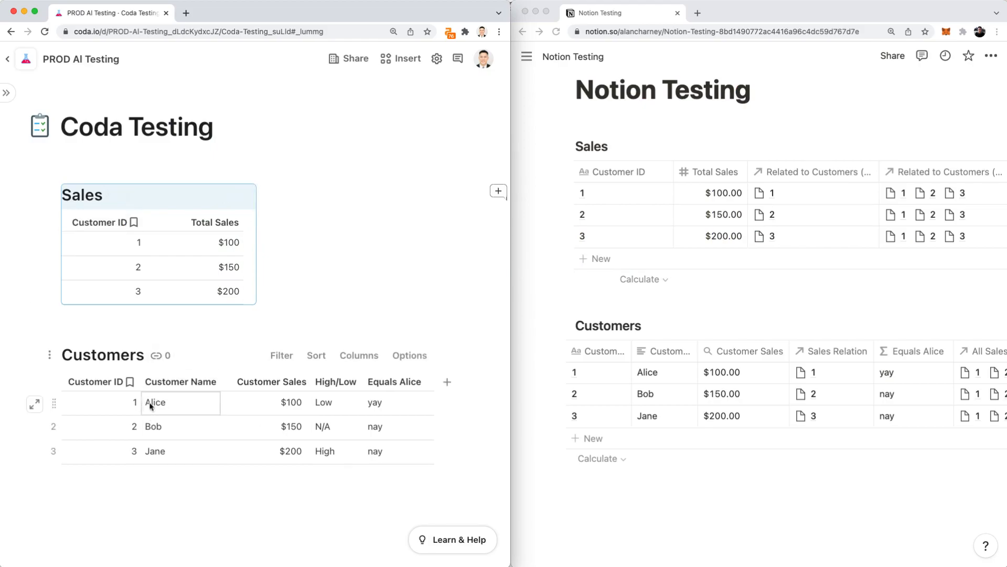
- Compare Coda's Customer Sales formula on Alice's row with Notion's Customer Sales rollup
left_click(180, 402)
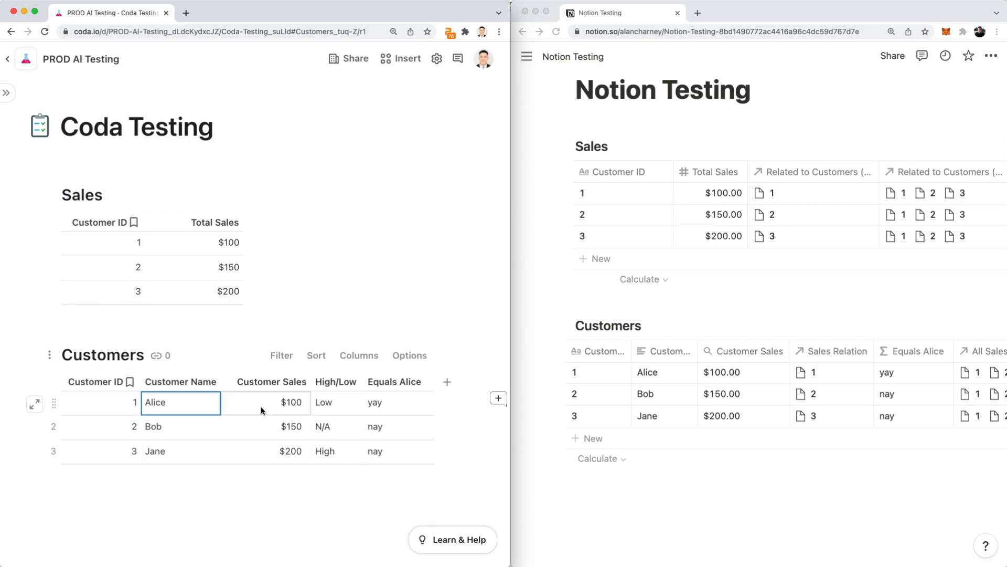
left_click(270, 381)
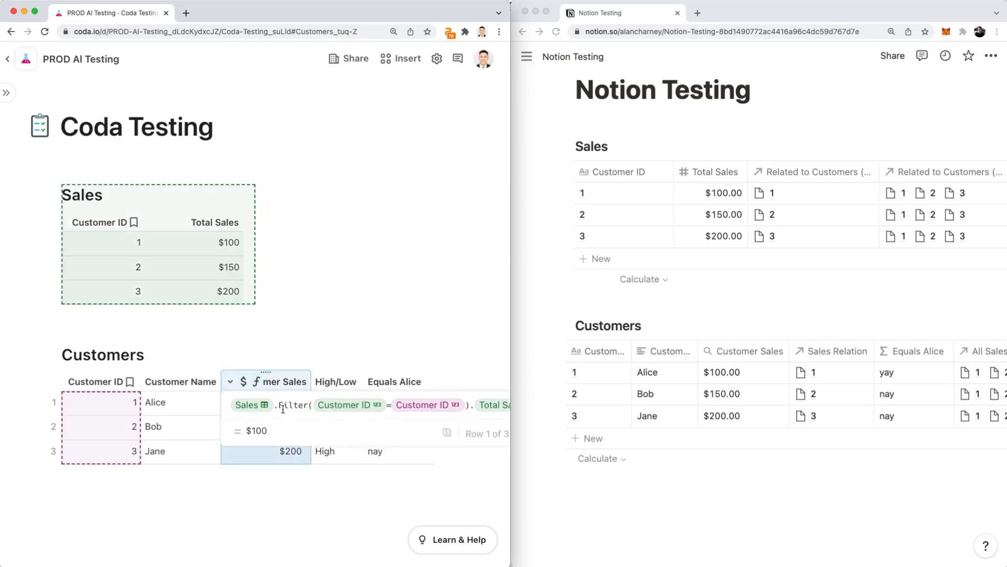
mouse_move(132, 266)
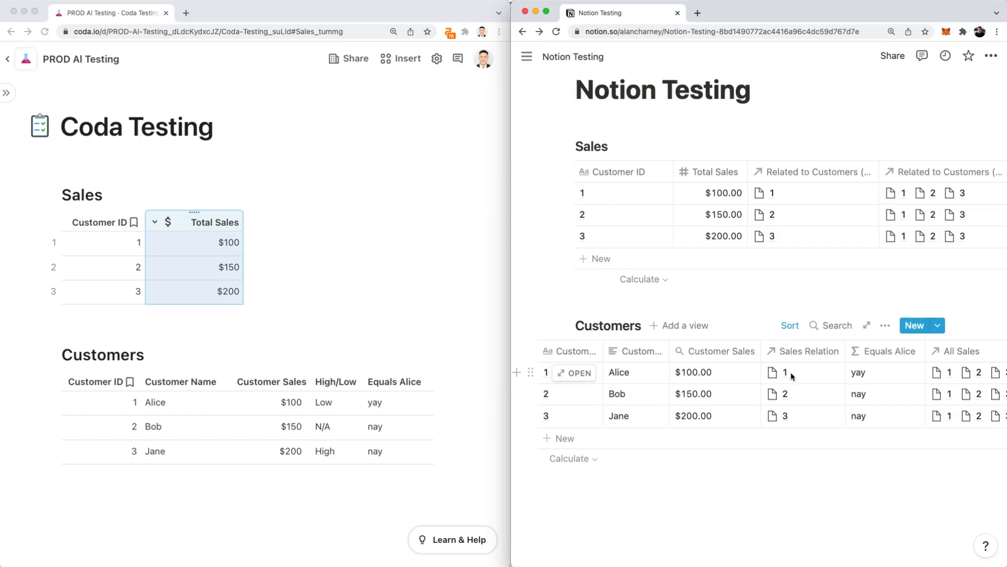
left_click(807, 351)
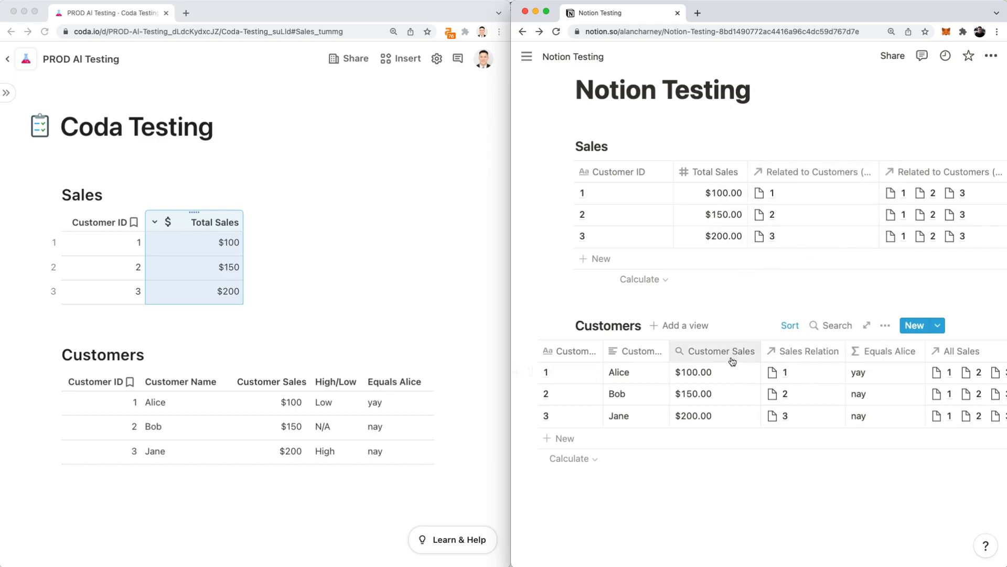
left_click(721, 351)
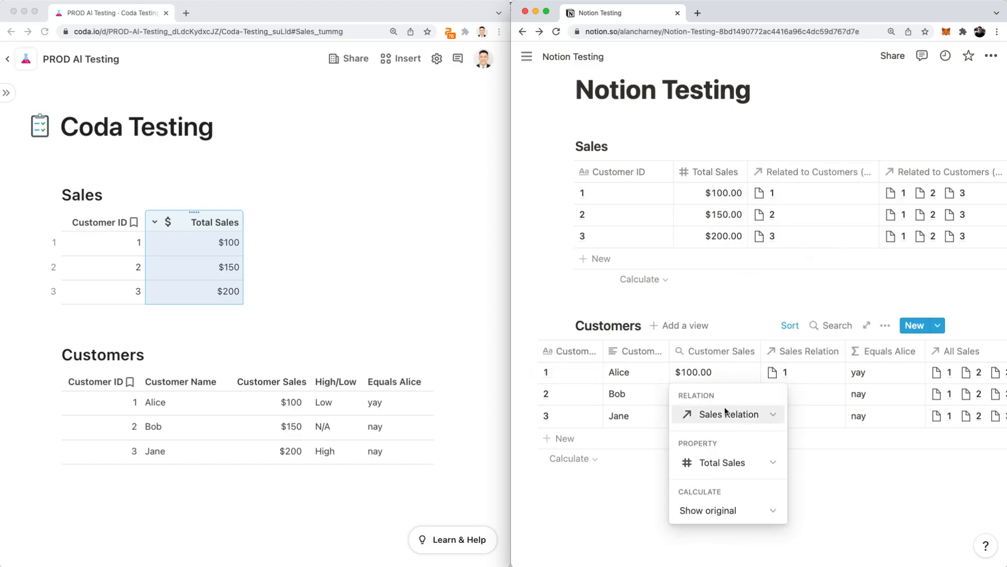
mouse_move(724, 466)
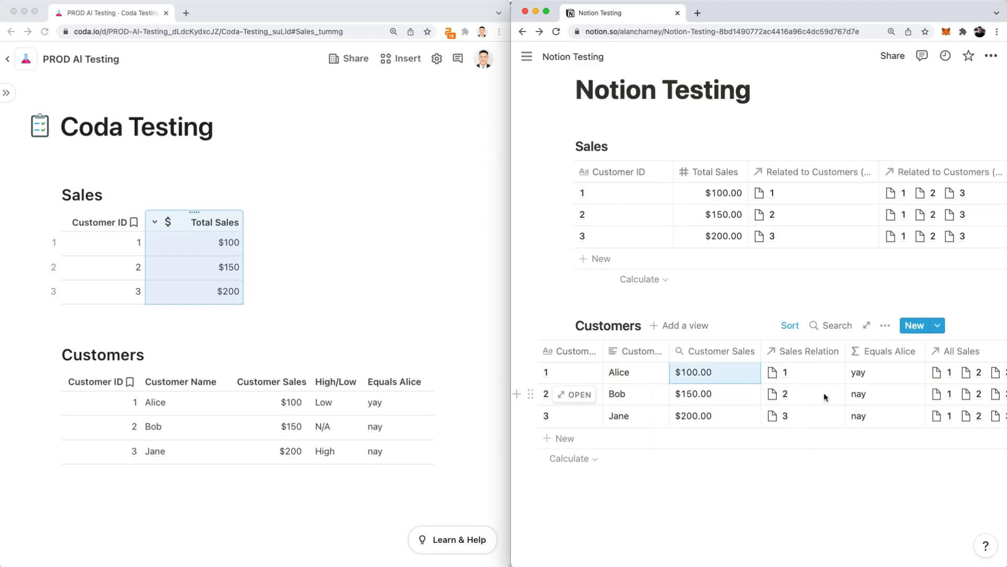
mouse_move(783, 364)
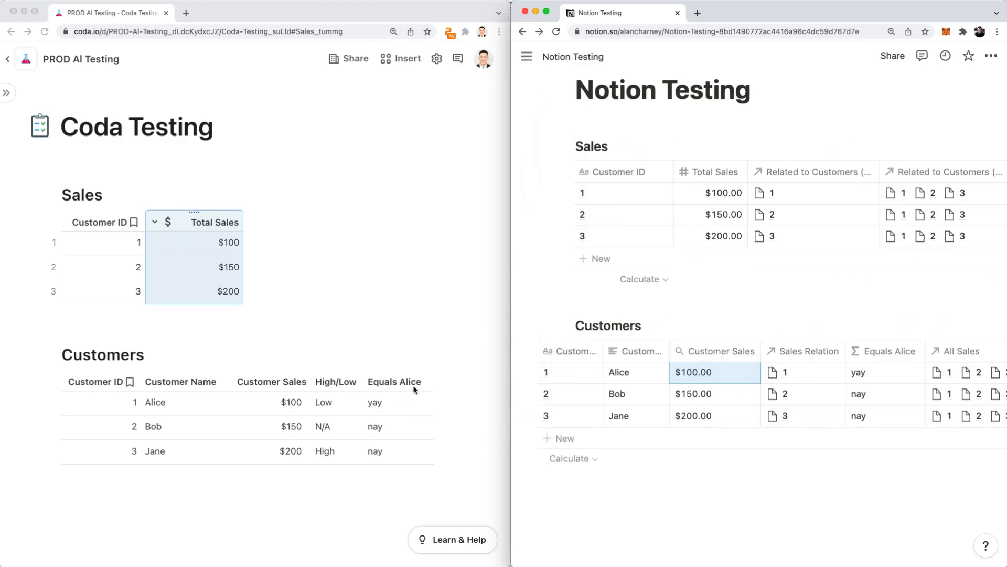
- Show Coda's Equals Alice formula (yay/nay) beside Notion's Equals Alice formula and its Customer Name part
left_click(375, 402)
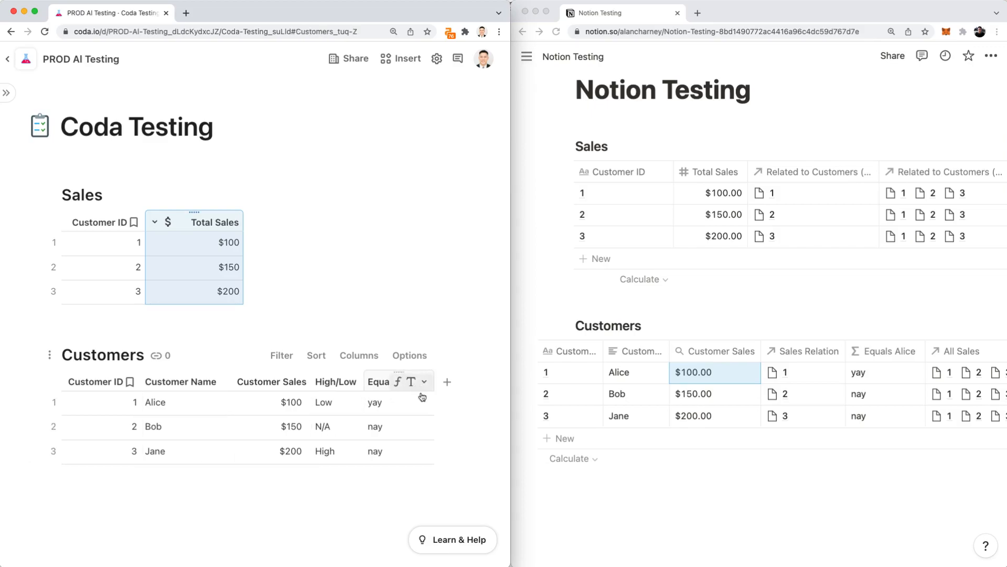
left_click(379, 381)
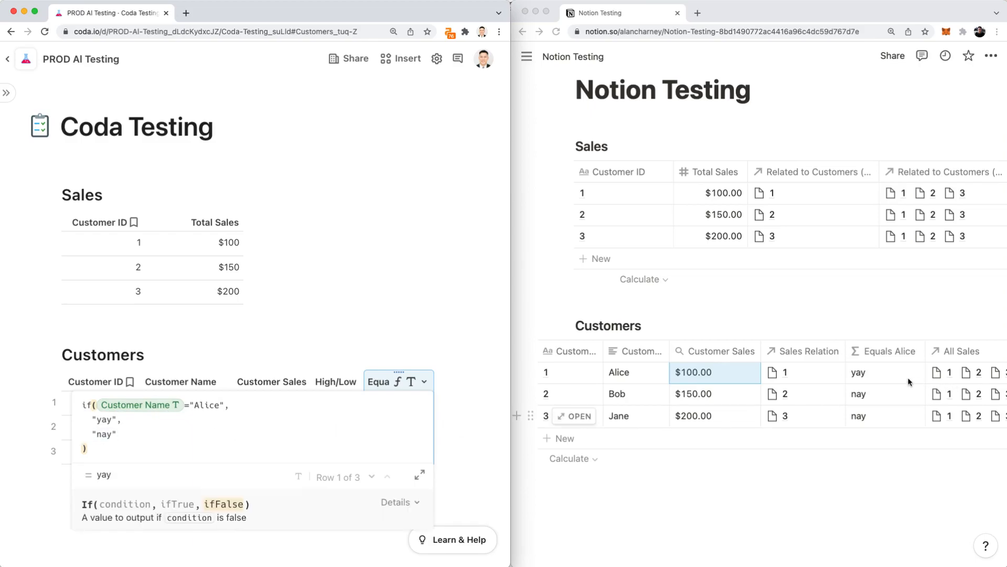
left_click(887, 351)
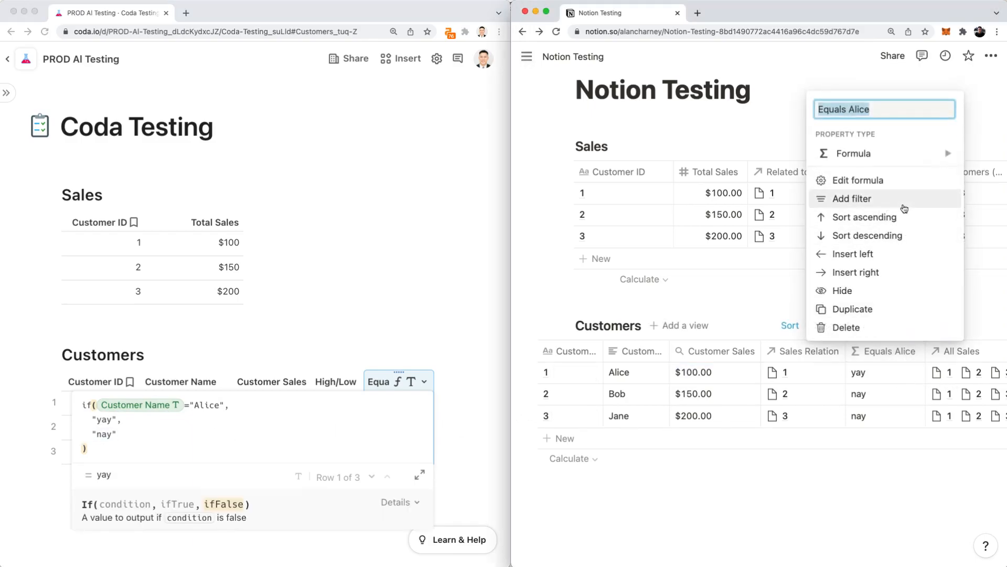
left_click(857, 179)
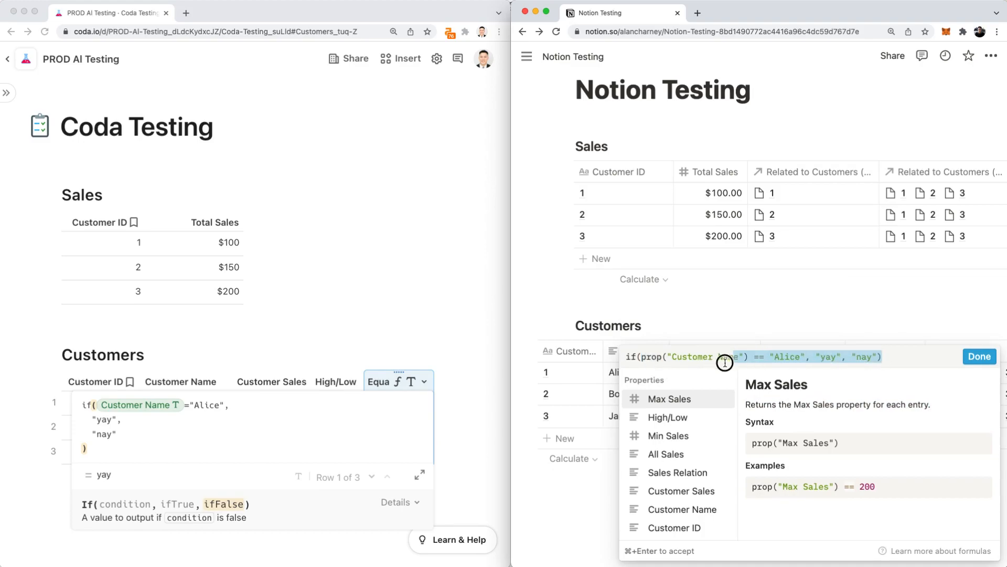
left_click(979, 356)
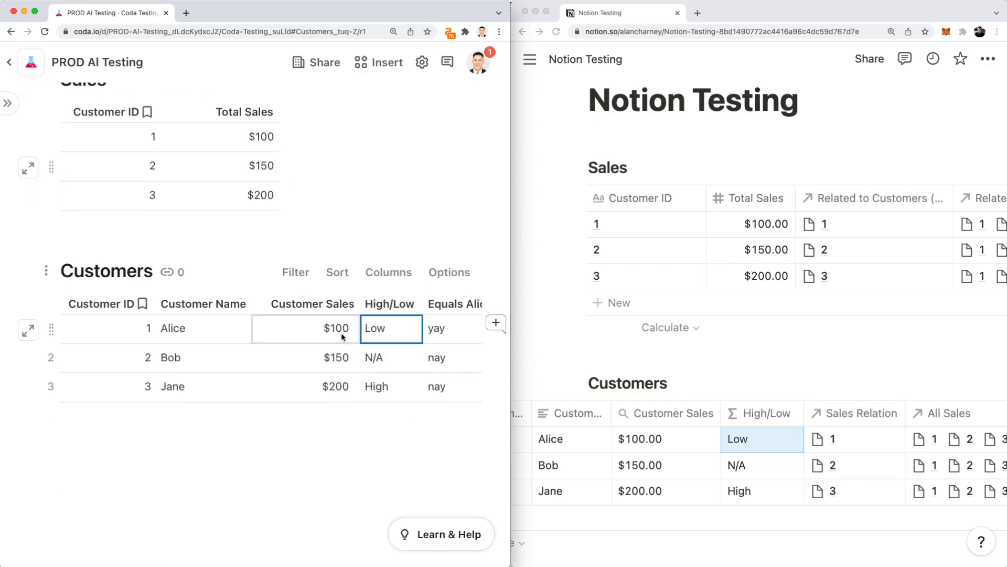
mouse_move(353, 340)
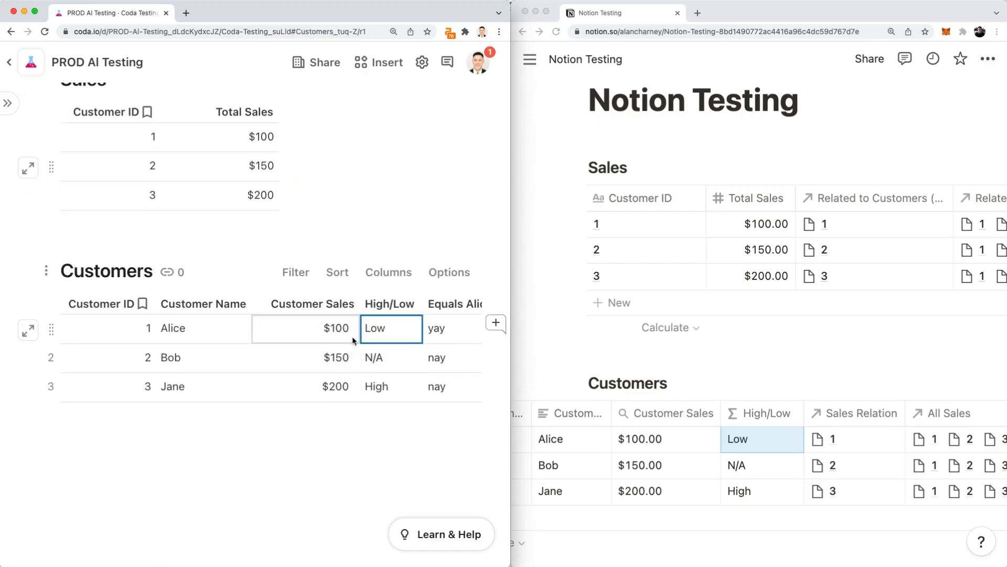
- From the High/Low column options, show the Customers table's five visible columns
left_click(324, 357)
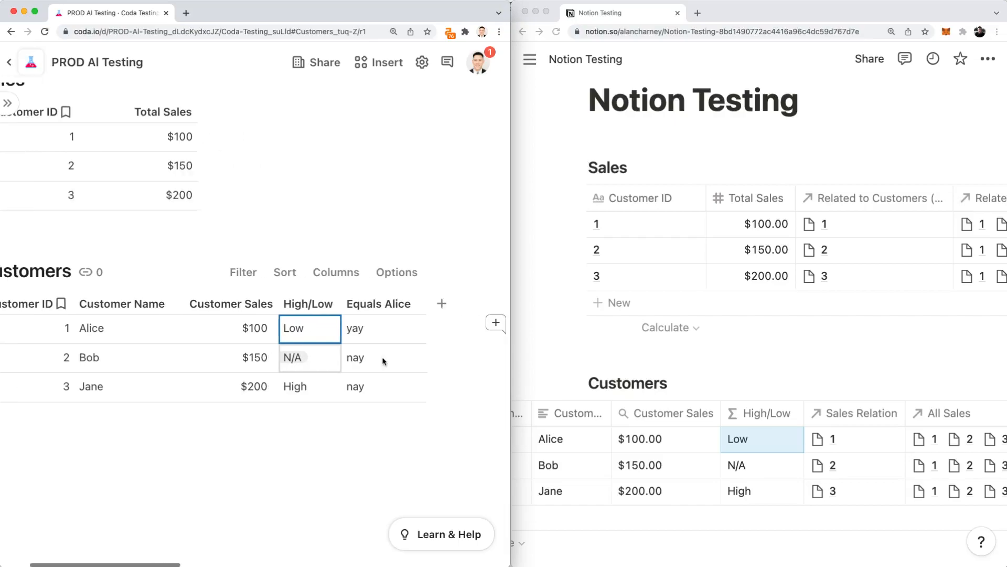
left_click(308, 303)
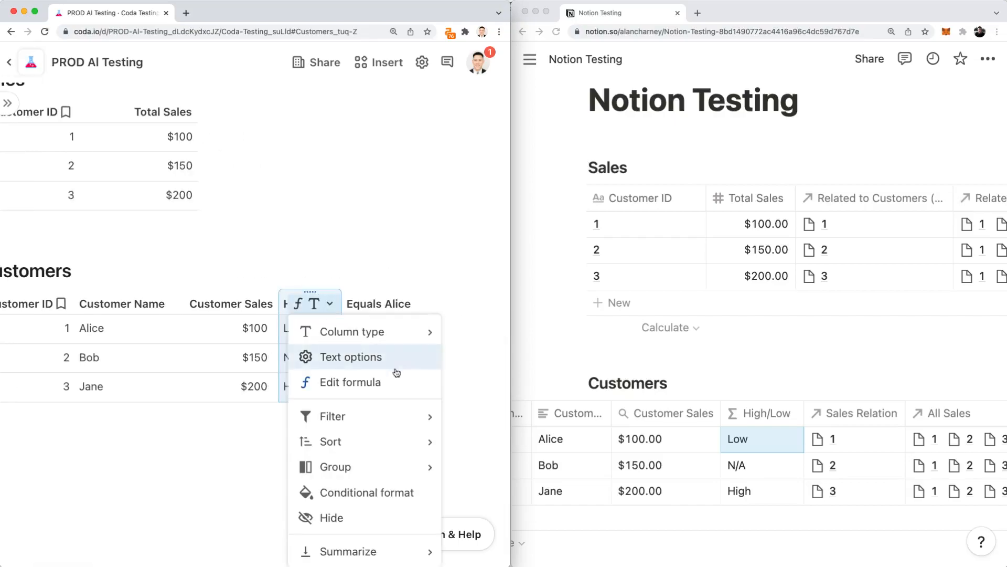
left_click(351, 381)
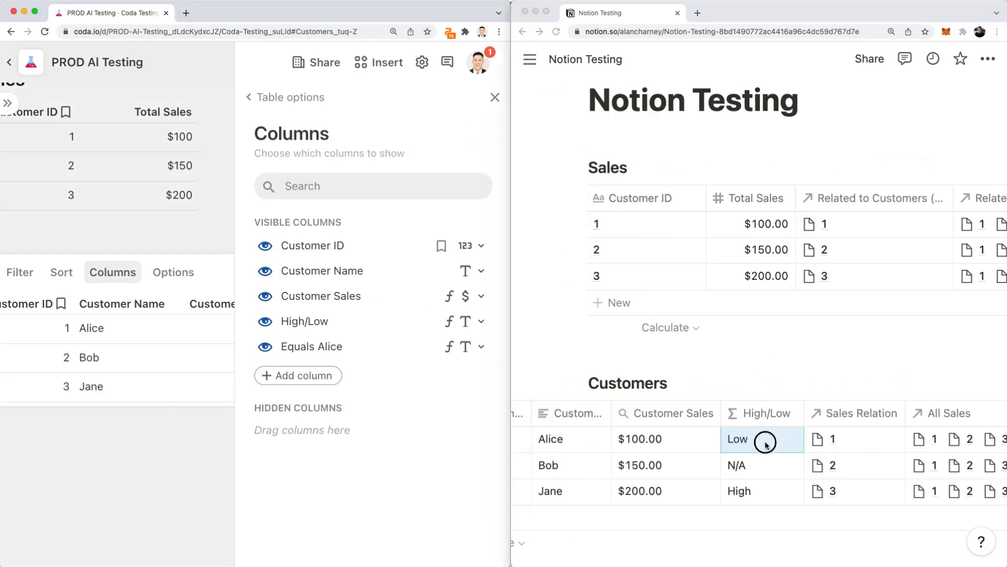
- View Notion's High/Low formula, then the Max Sales rollup (All Sales, Total Sales, Max)
left_click(764, 442)
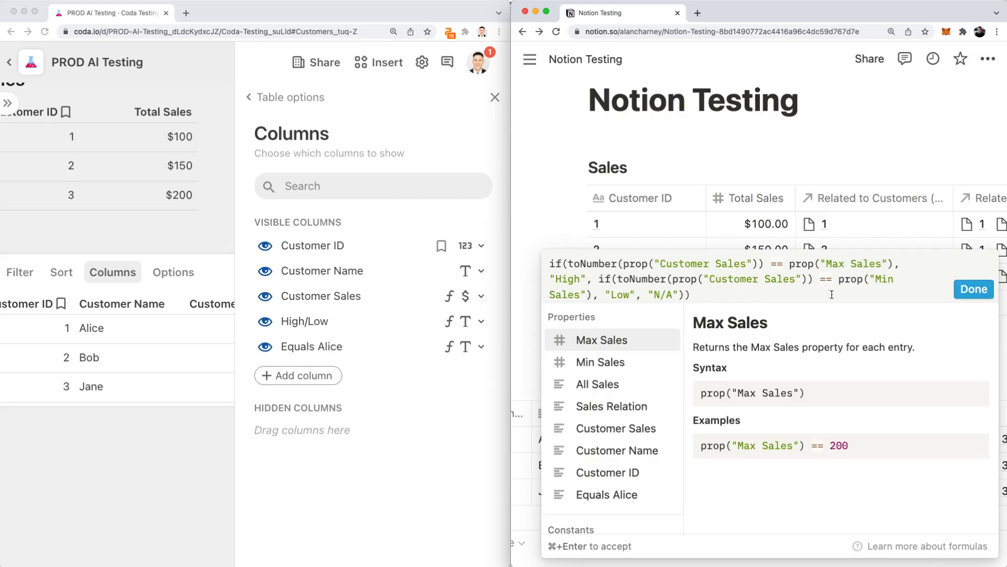
left_click(974, 289)
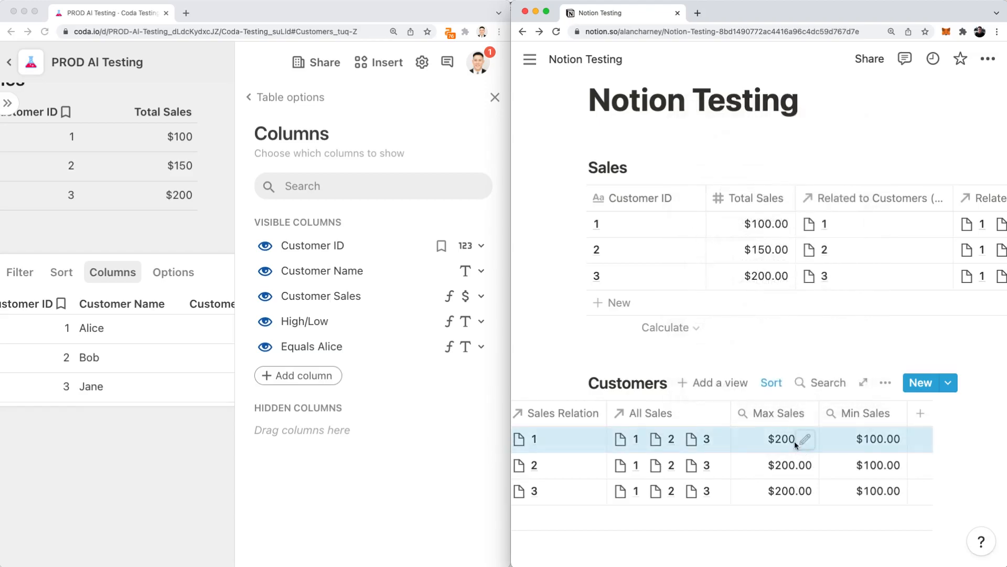
left_click(781, 438)
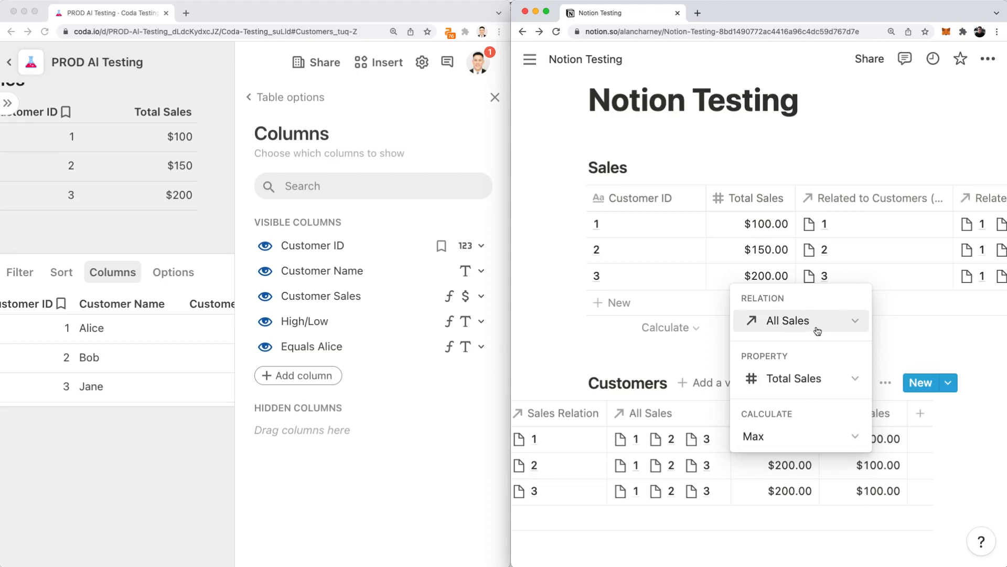
mouse_move(811, 327)
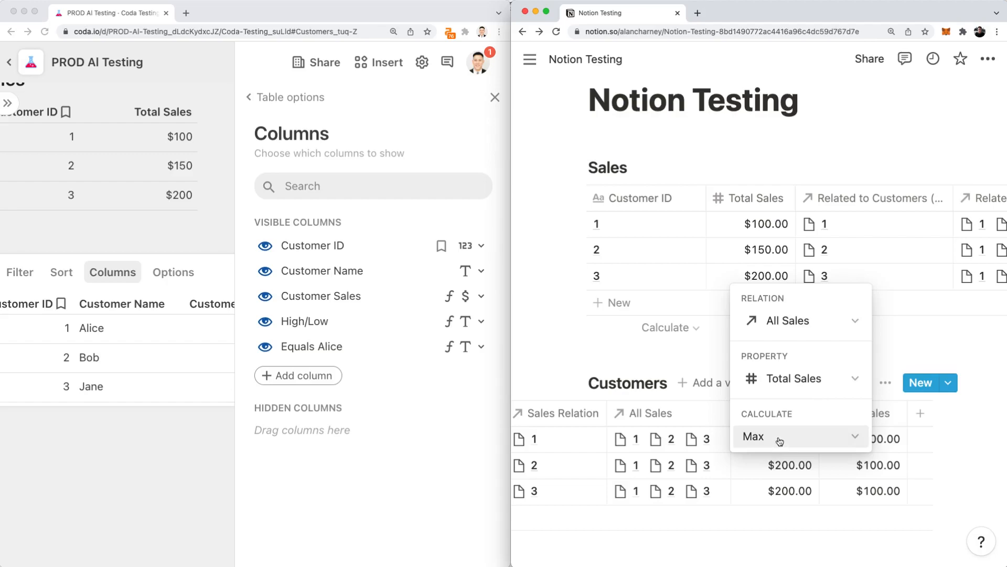
left_click(754, 437)
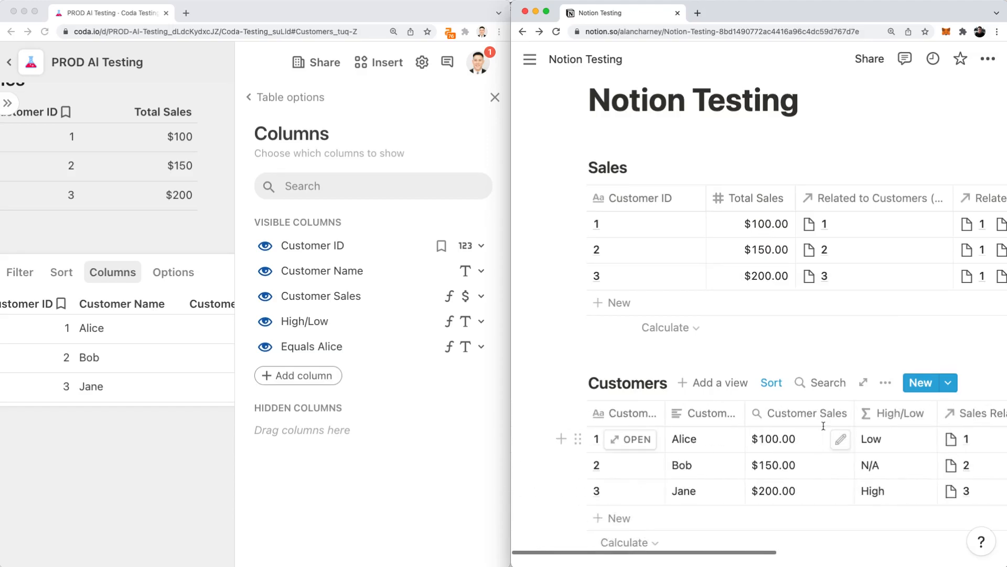
- Reopen Notion's High/Low formula and close Coda's column settings panel
left_click(841, 439)
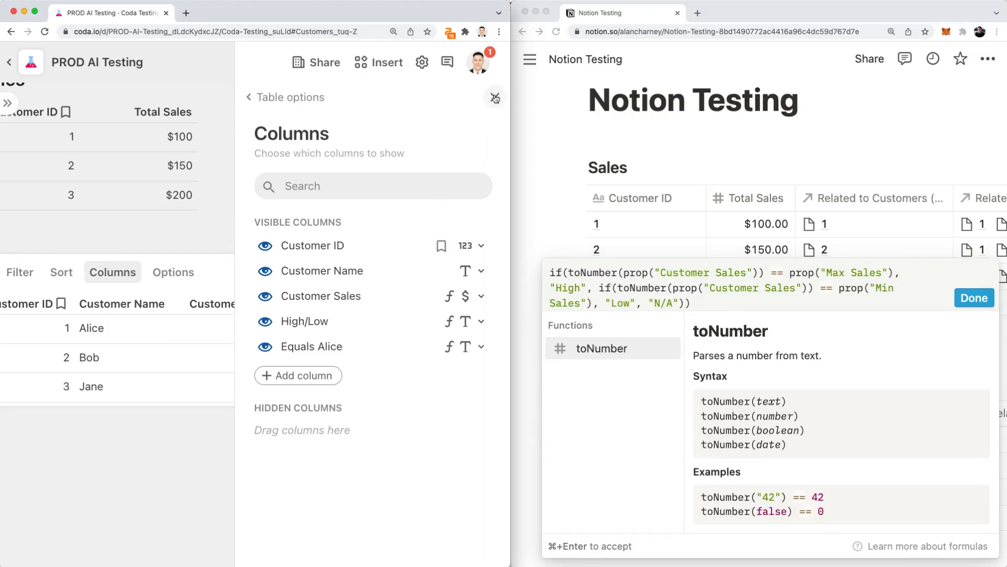
left_click(329, 303)
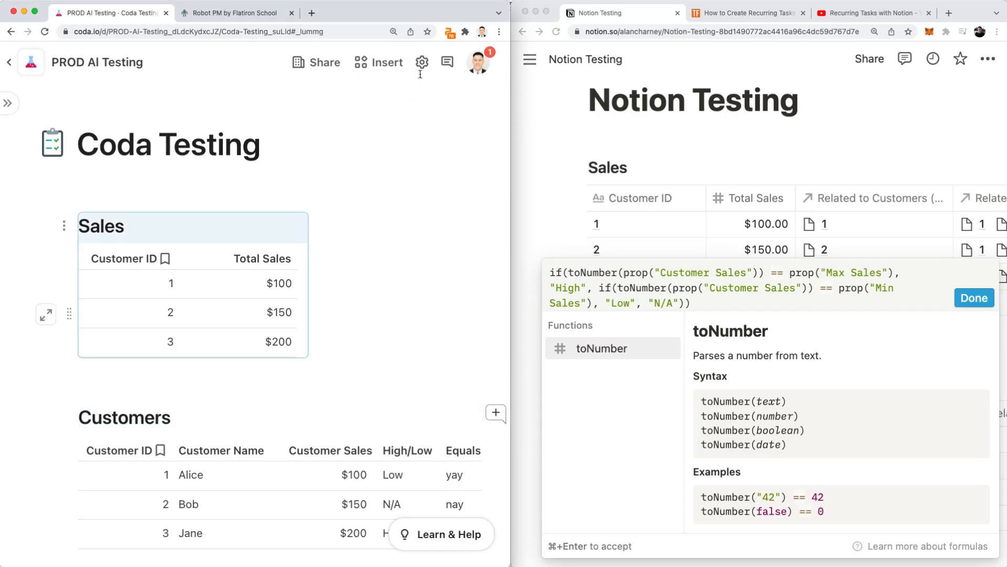
- Review Coda's weekly Monday 9:00 AM notification rule, then switch to the Robot PM template doc
left_click(422, 62)
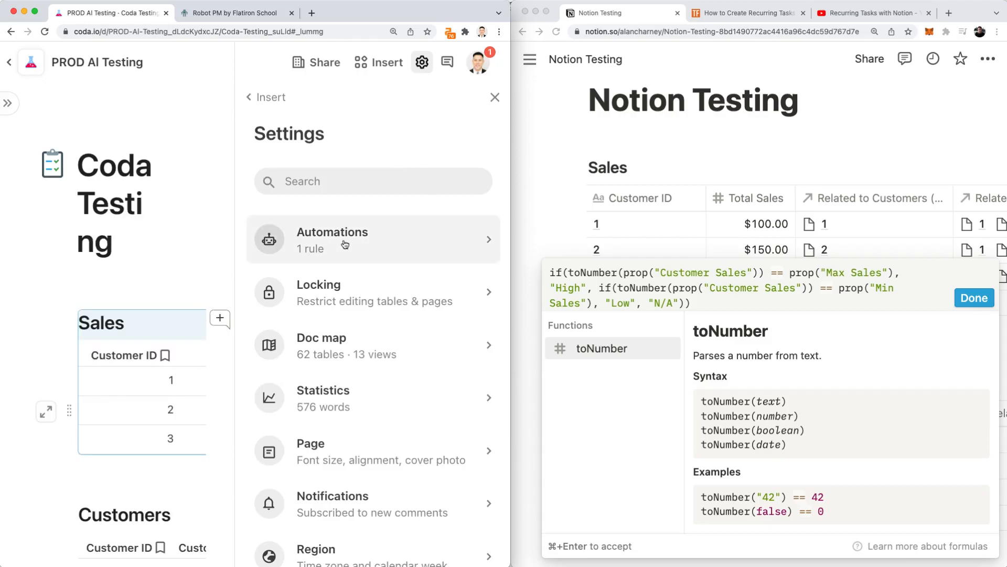
left_click(332, 239)
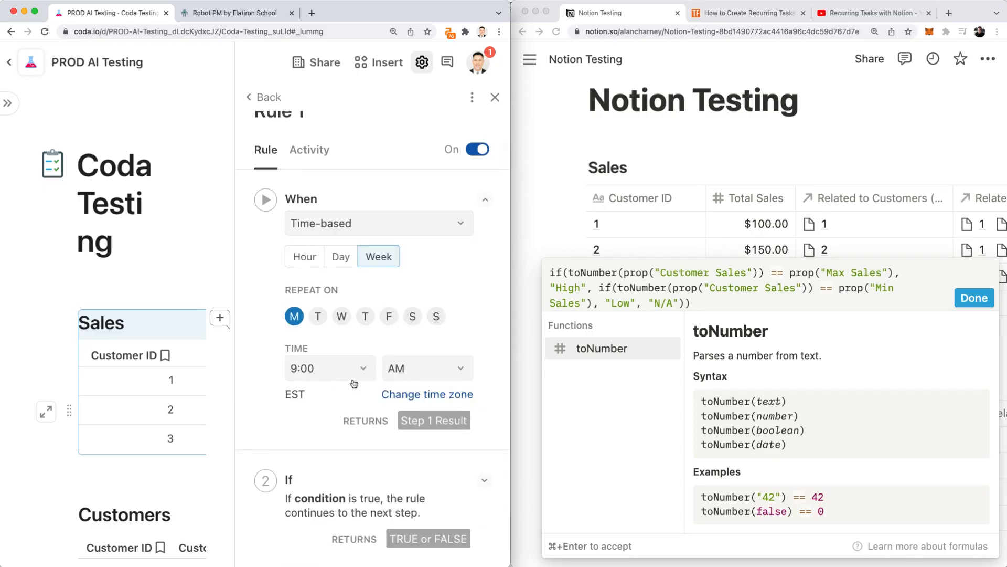
left_click(485, 198)
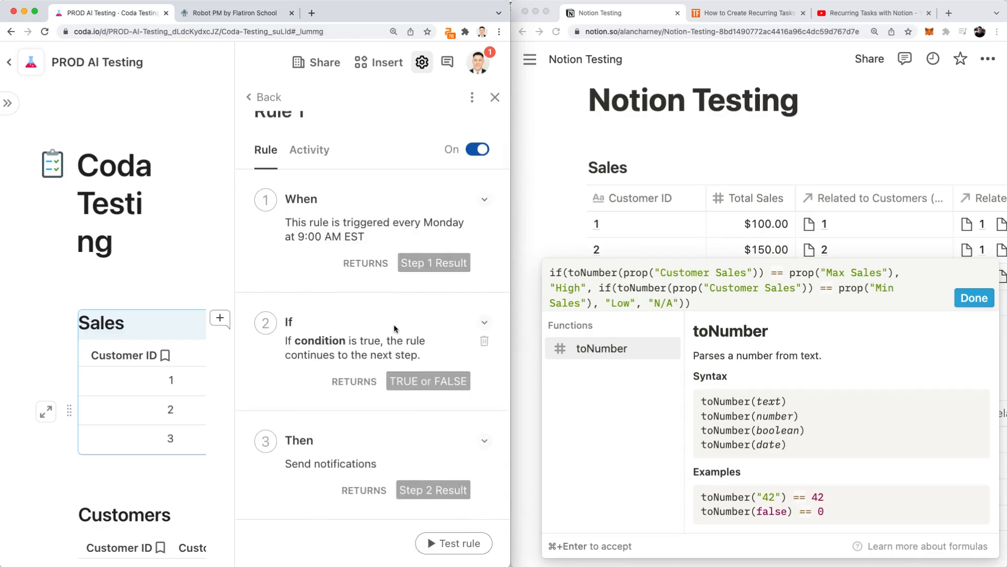
scroll("down", 3)
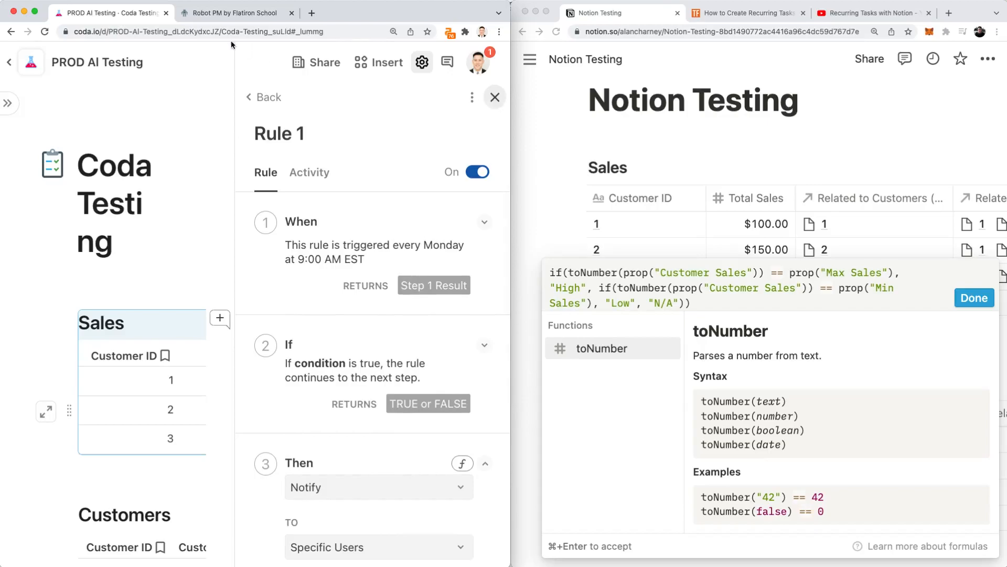
left_click(233, 13)
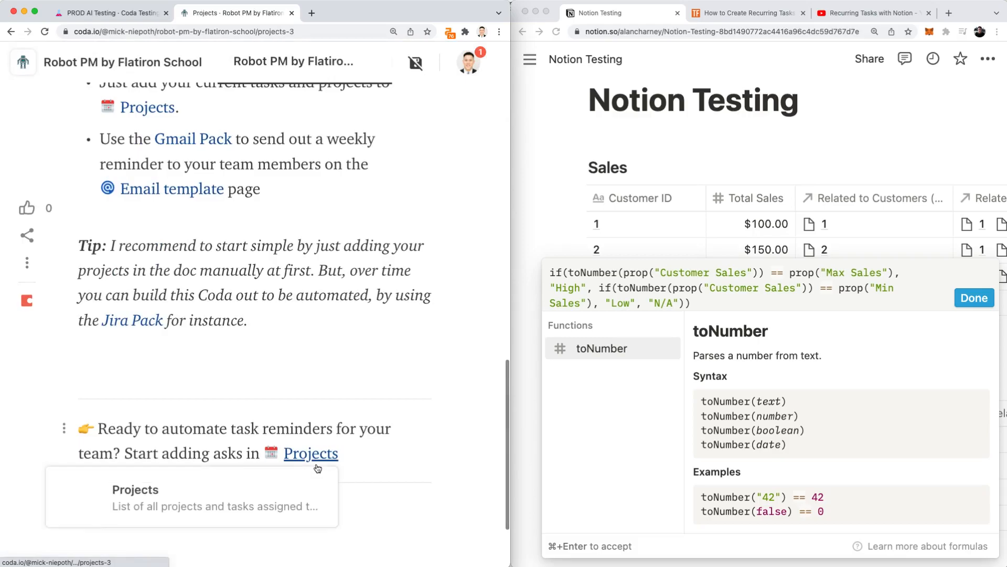
- Go to the Robot PM Email template page listing overdue tasks with status and assignees
left_click(311, 453)
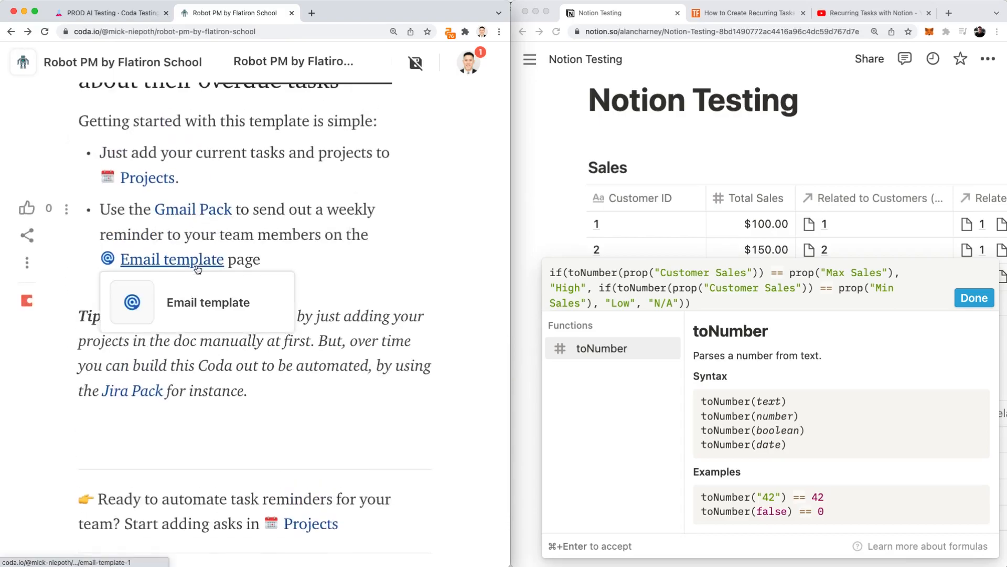
left_click(171, 259)
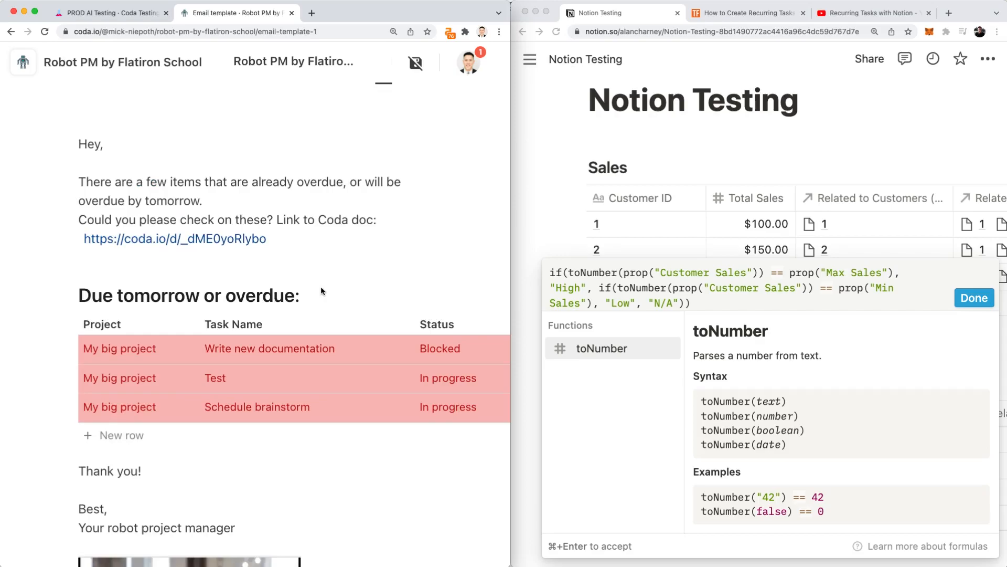
scroll("down", 3)
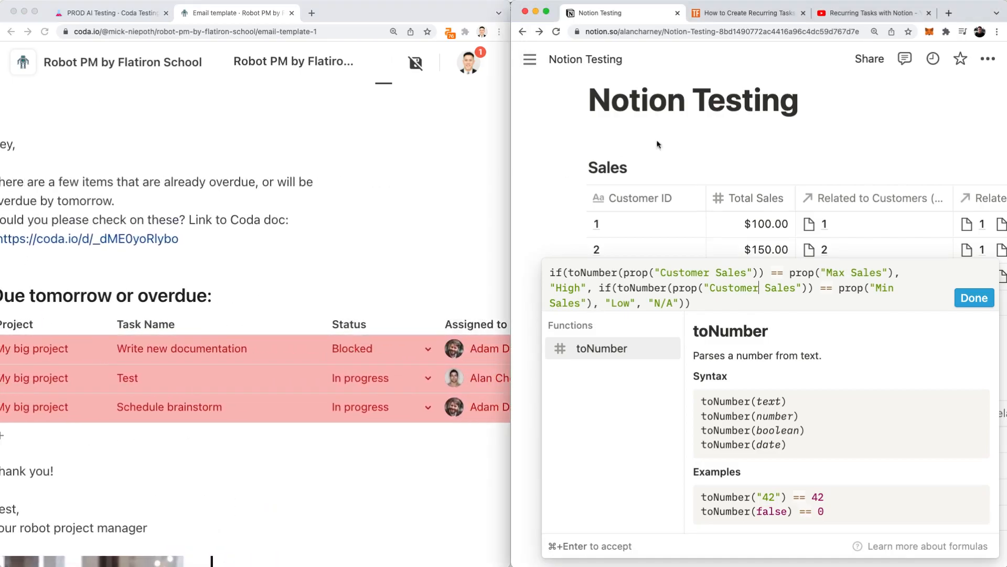
- Apply Notion's High/Low formula, skim the Thomas Frank recurring tasks article, then the Recurring Tasks with Notion video
left_click(973, 298)
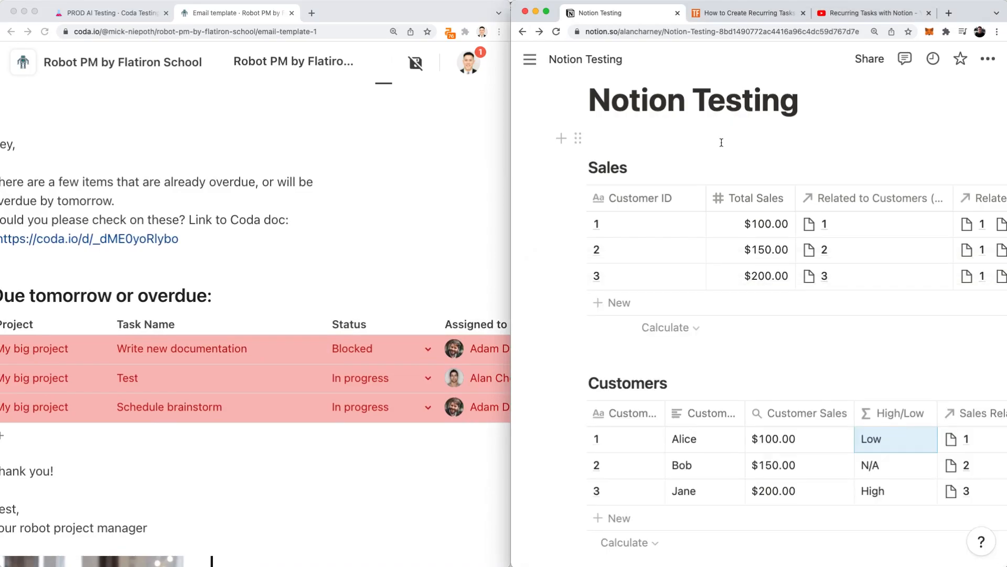
left_click(747, 13)
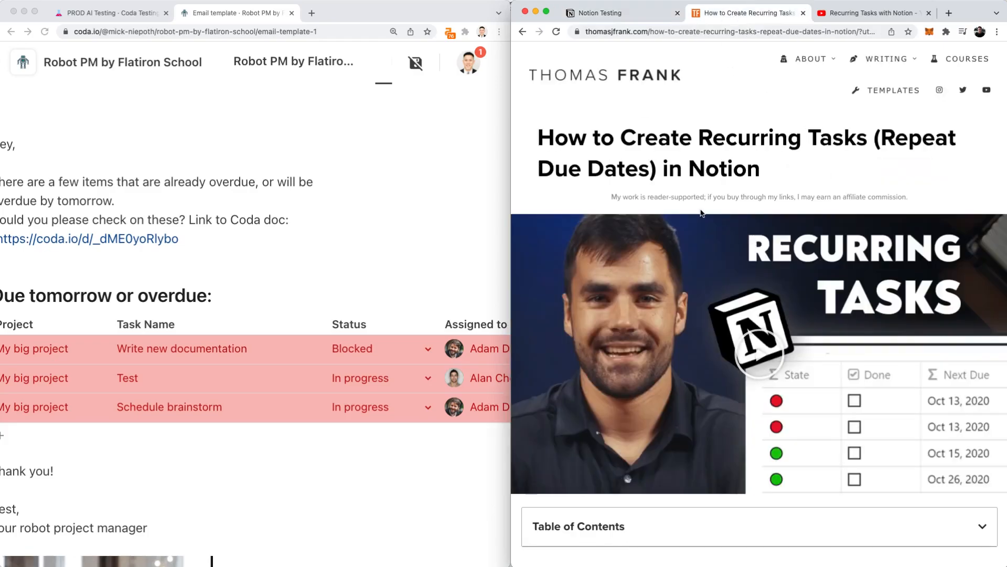
scroll("down", 3)
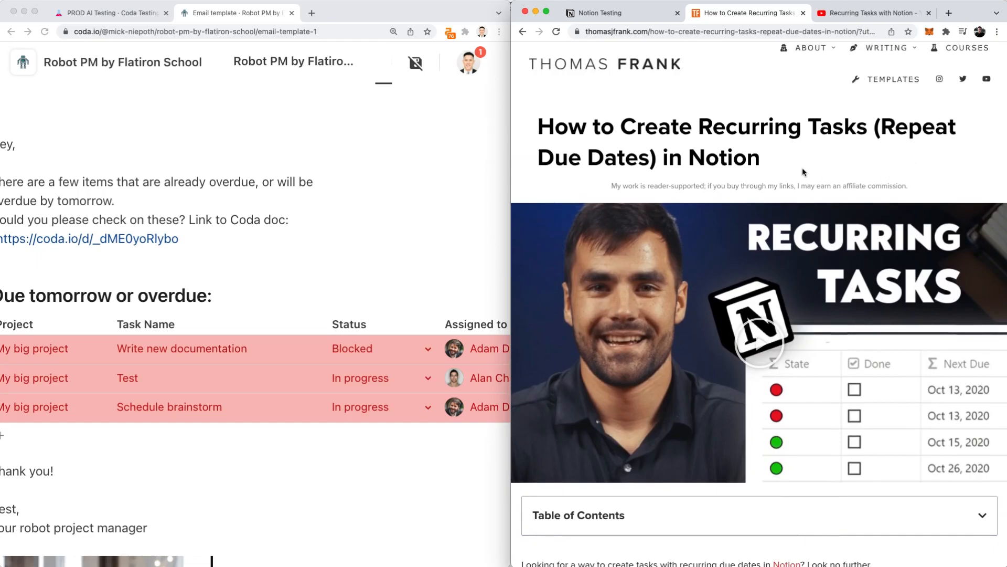
left_click(871, 13)
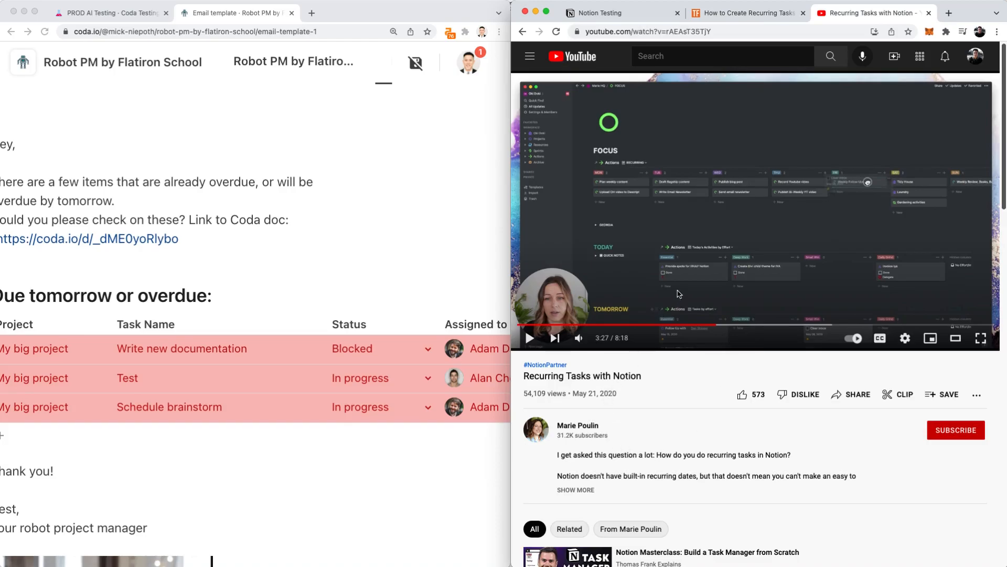
mouse_move(662, 221)
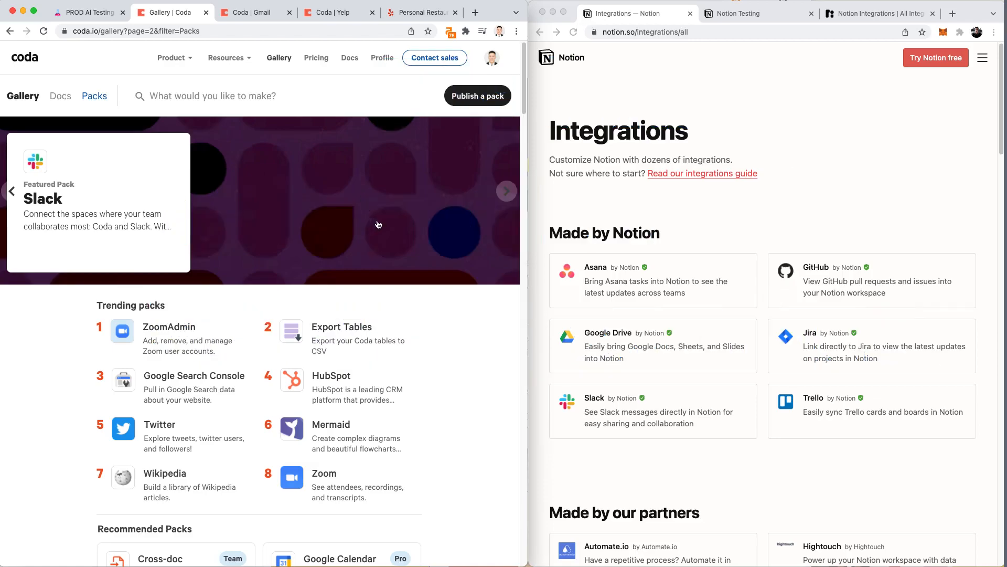
mouse_move(182, 319)
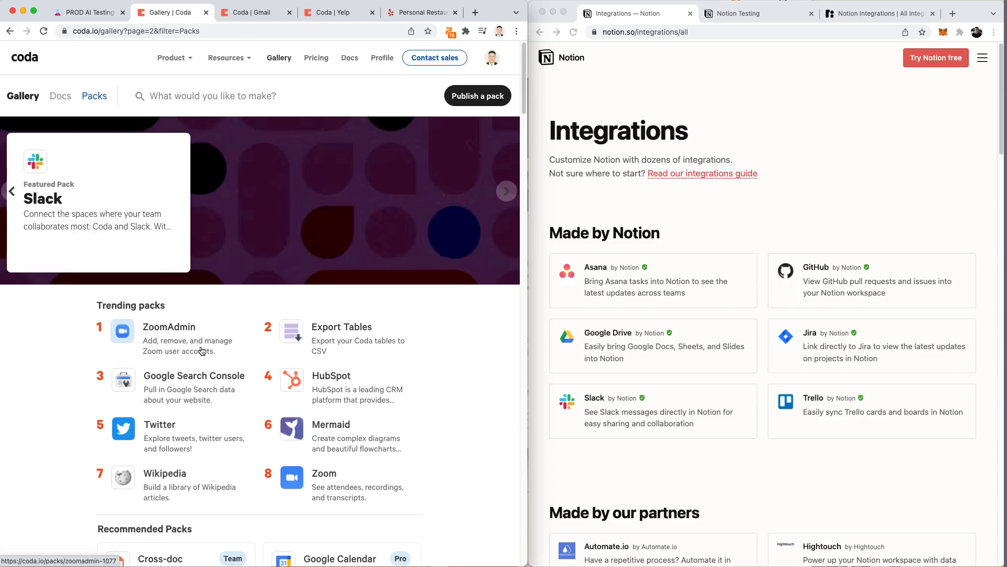
- Scroll through Coda's Trending and Recommended Packs beside Notion's Integrations directory
scroll("down", 3)
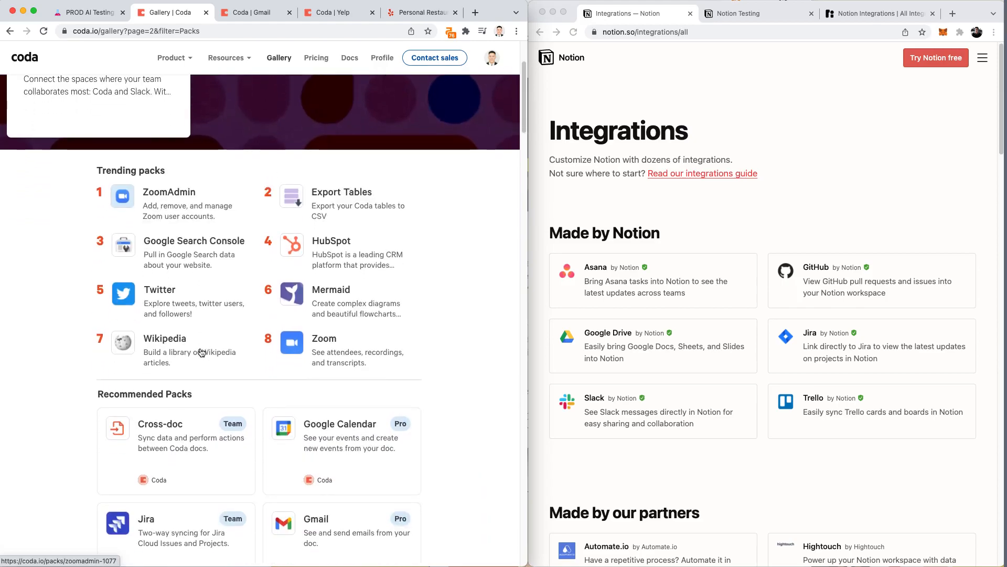
scroll("down", 3)
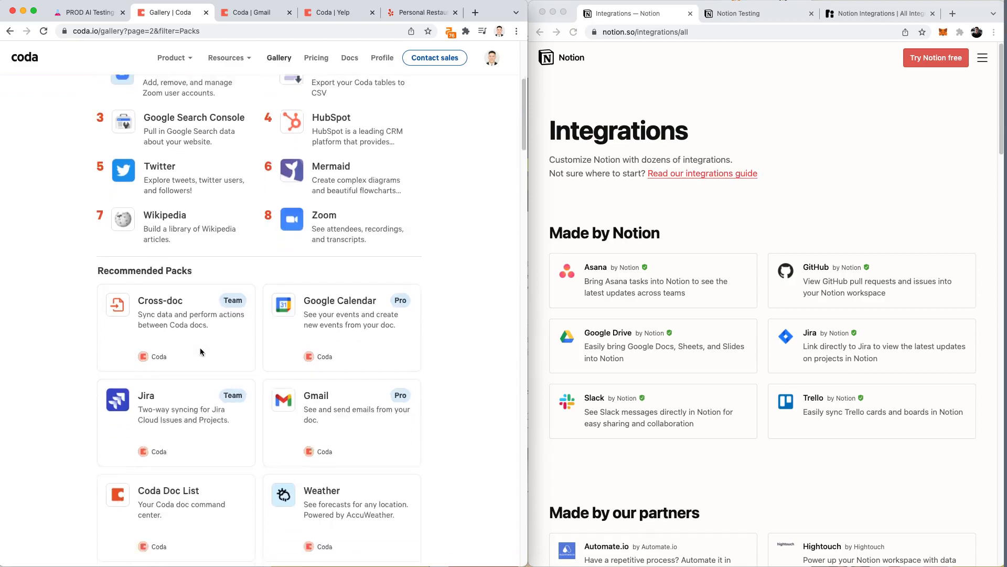
scroll("down", 3)
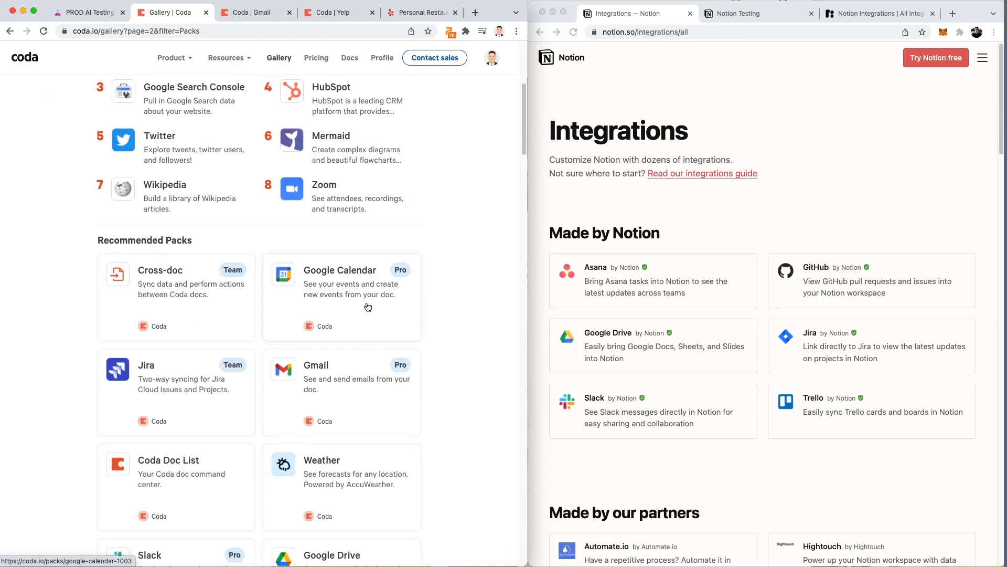
mouse_move(442, 336)
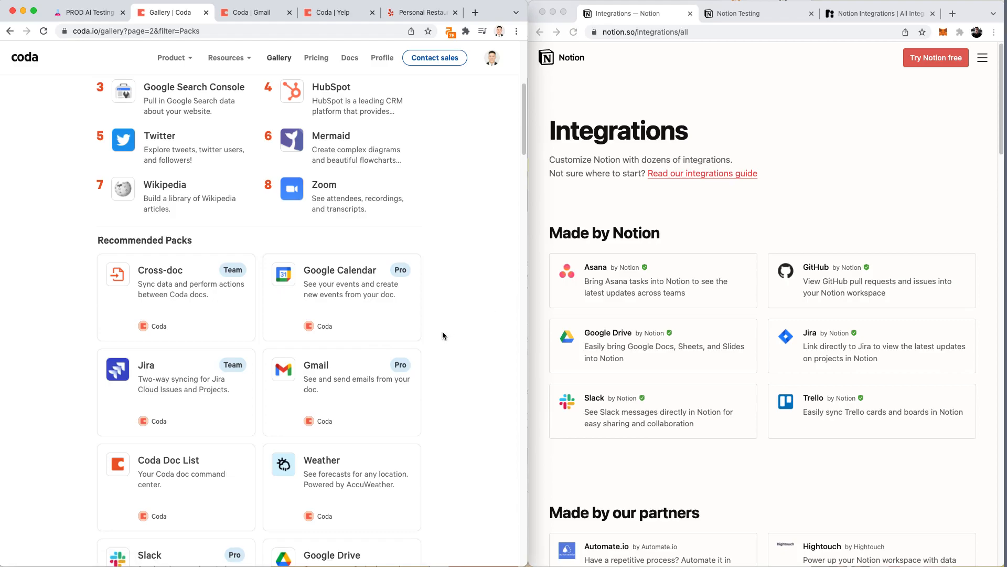
scroll("down", 3)
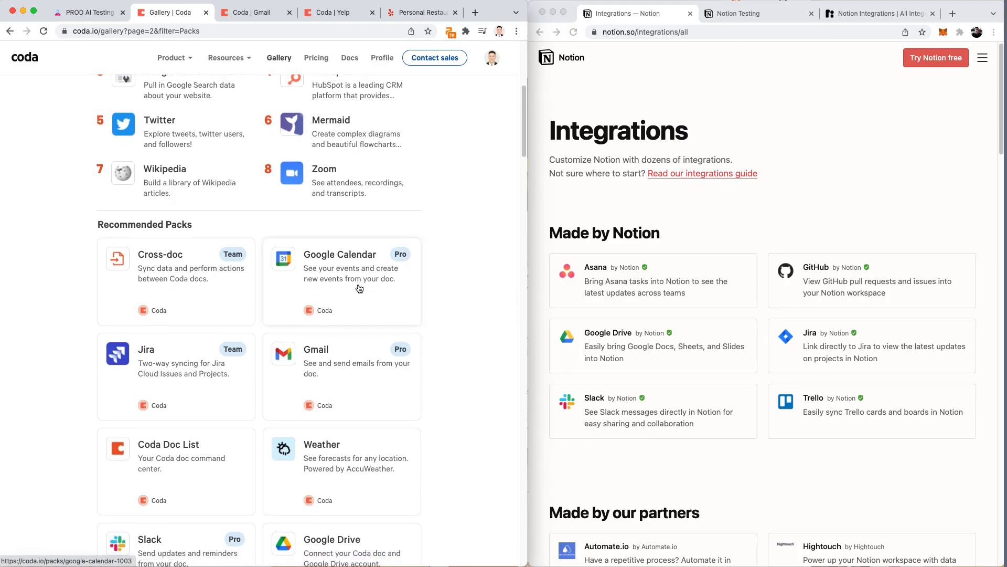
mouse_move(381, 294)
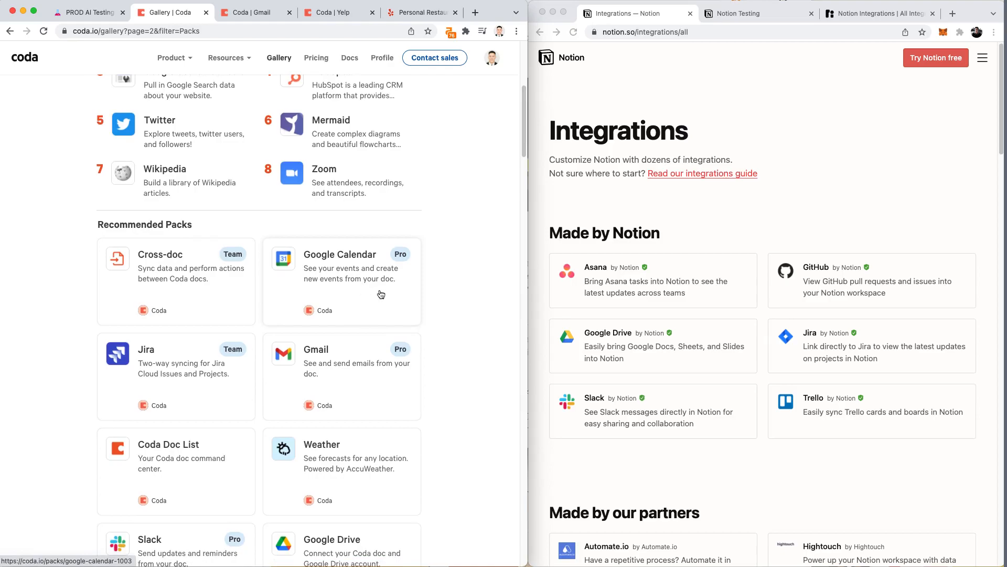
mouse_move(362, 290)
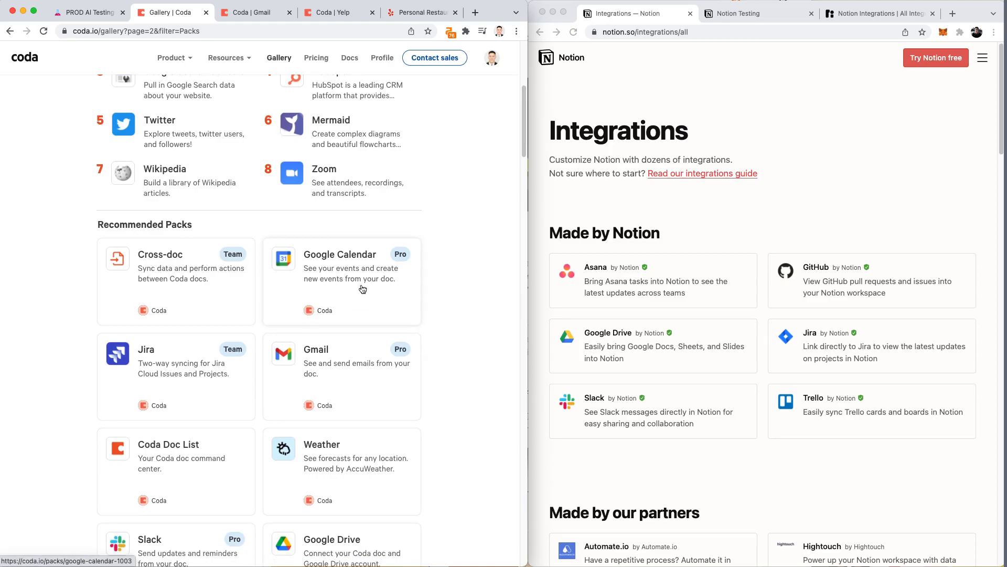
scroll("down", 3)
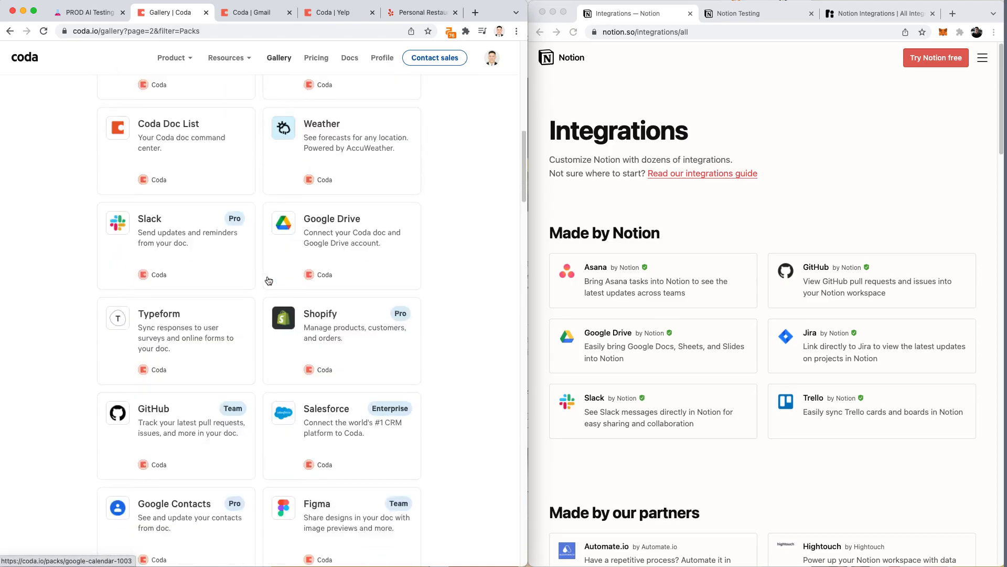
scroll("down", 3)
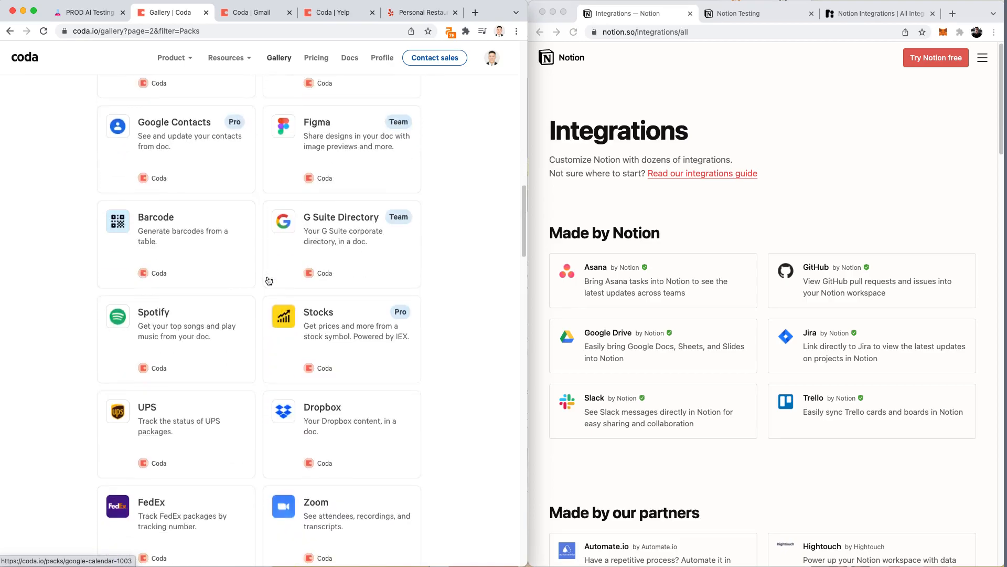
scroll("down", 3)
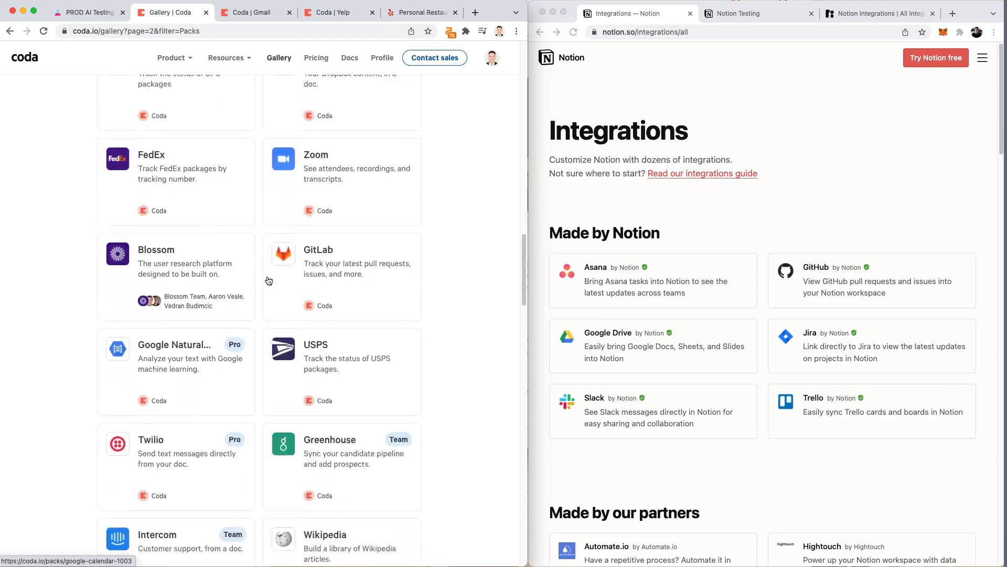
scroll("down", 3)
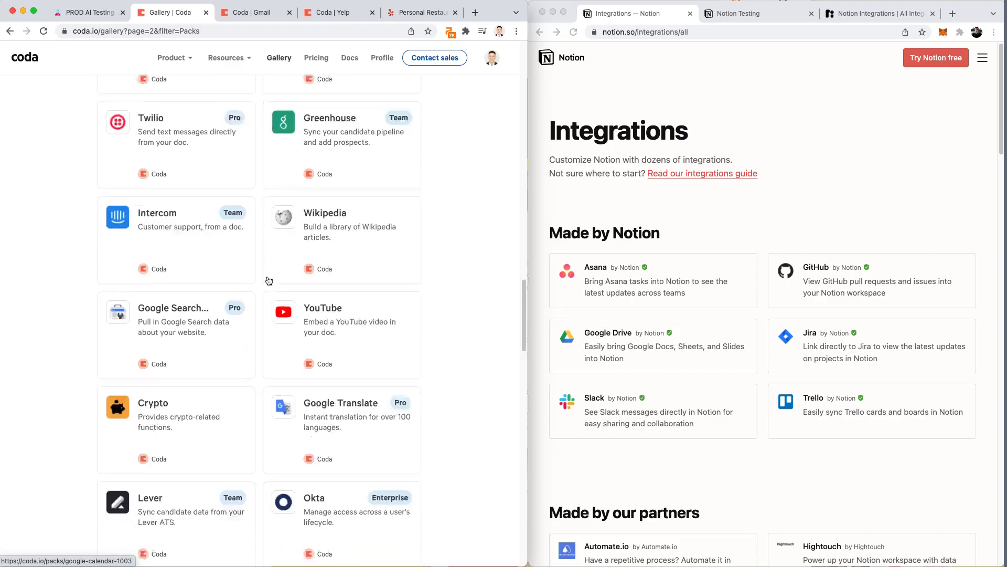
scroll("down", 3)
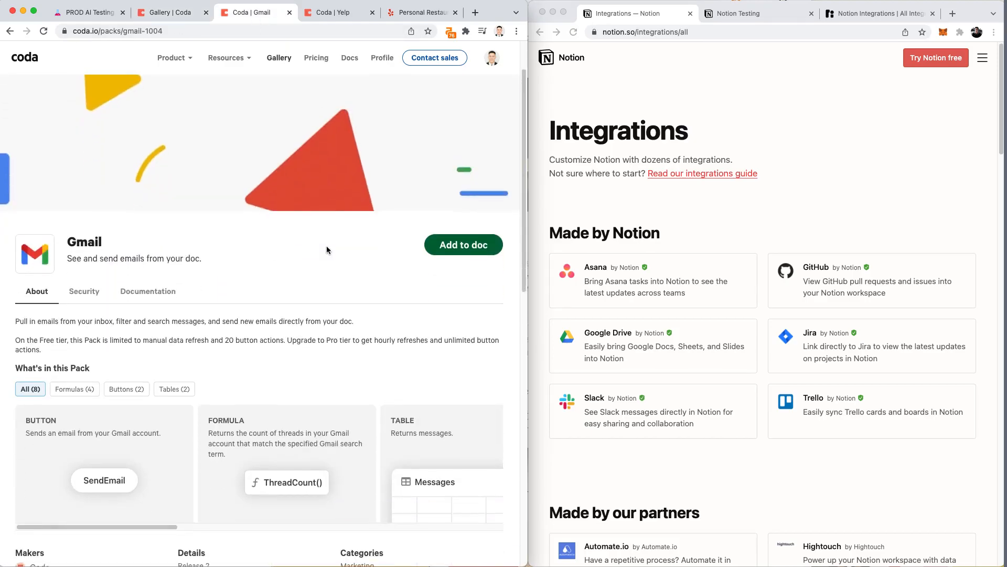
- View the Gmail and Yelp pack pages, then the Personal Restaurant Database doc of Yelp listings
scroll("down", 3)
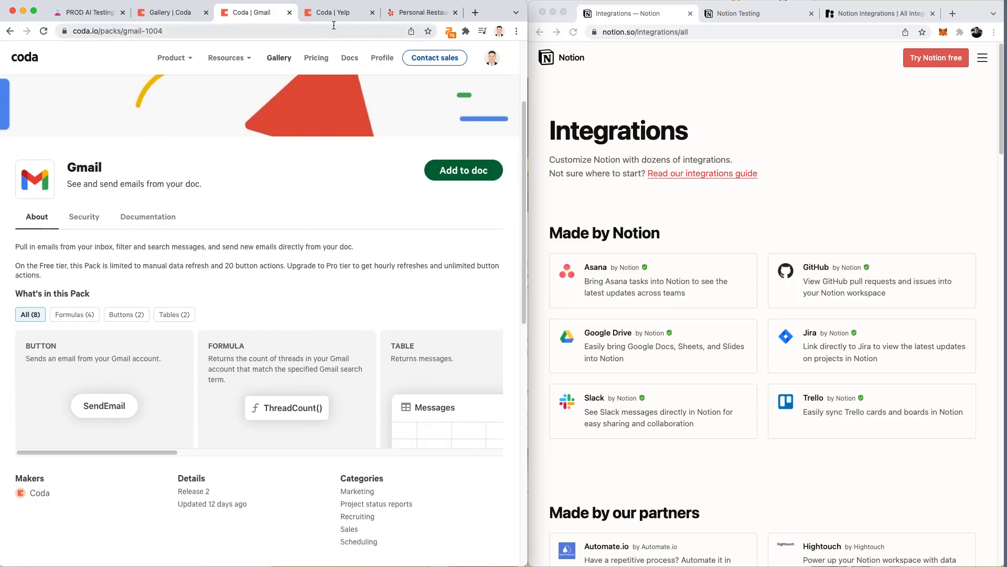
left_click(331, 13)
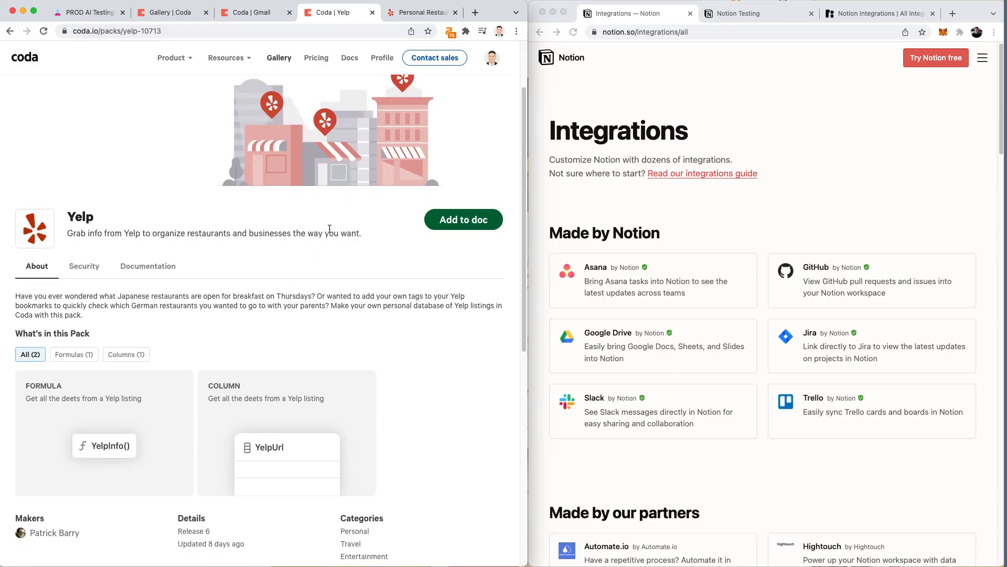
left_click(421, 12)
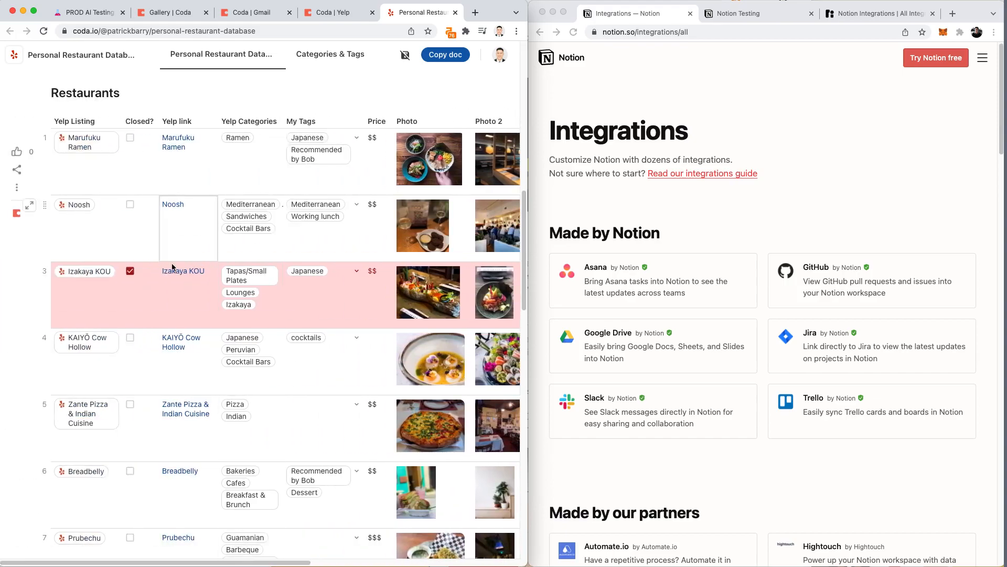
left_click(30, 271)
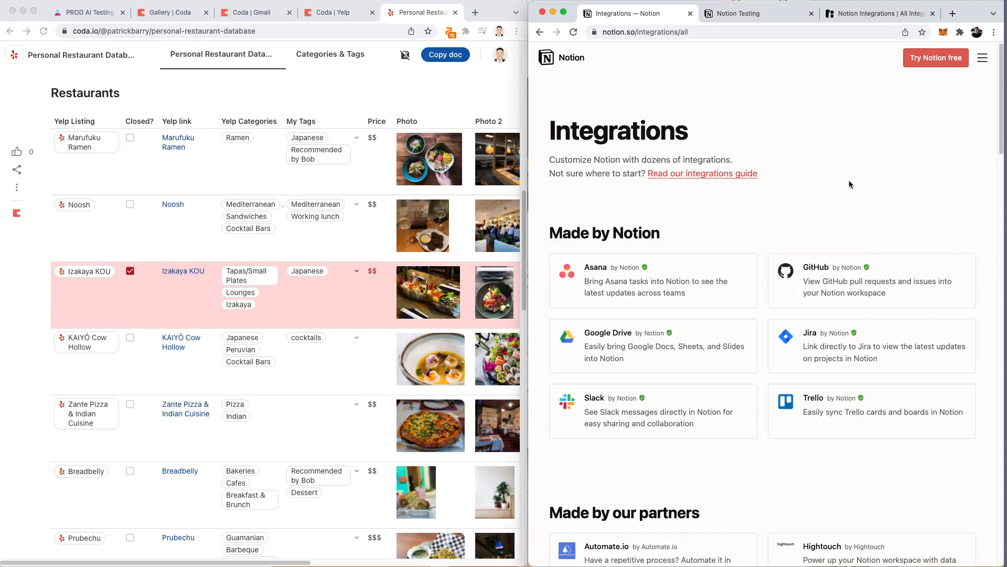
scroll("down", 3)
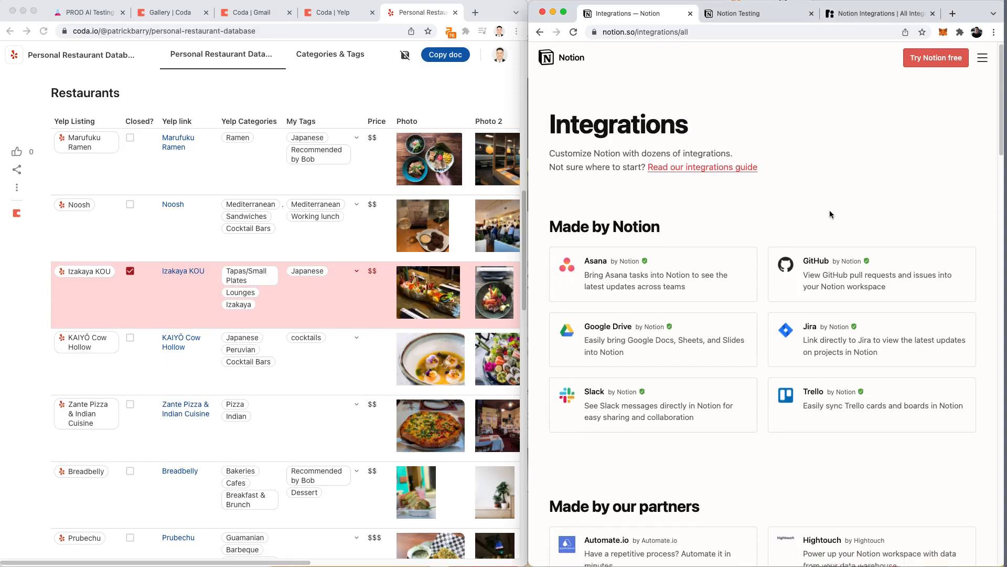
scroll("down", 3)
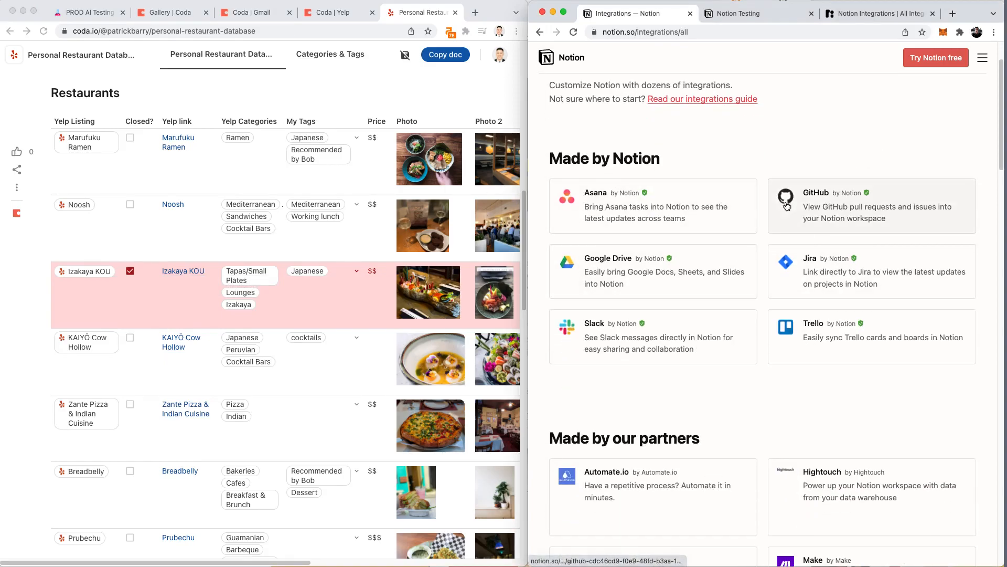
scroll("down", 3)
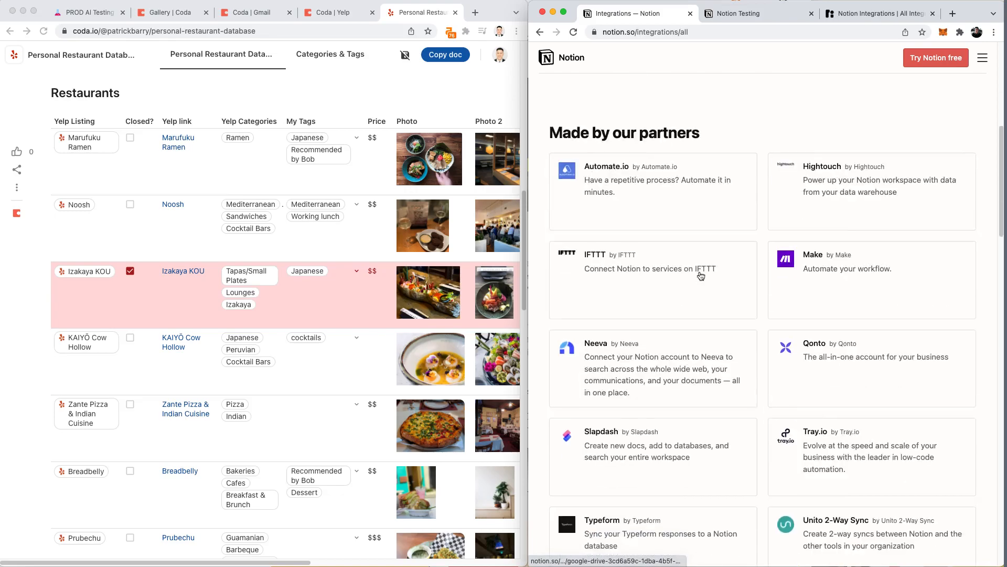
scroll("up", 3)
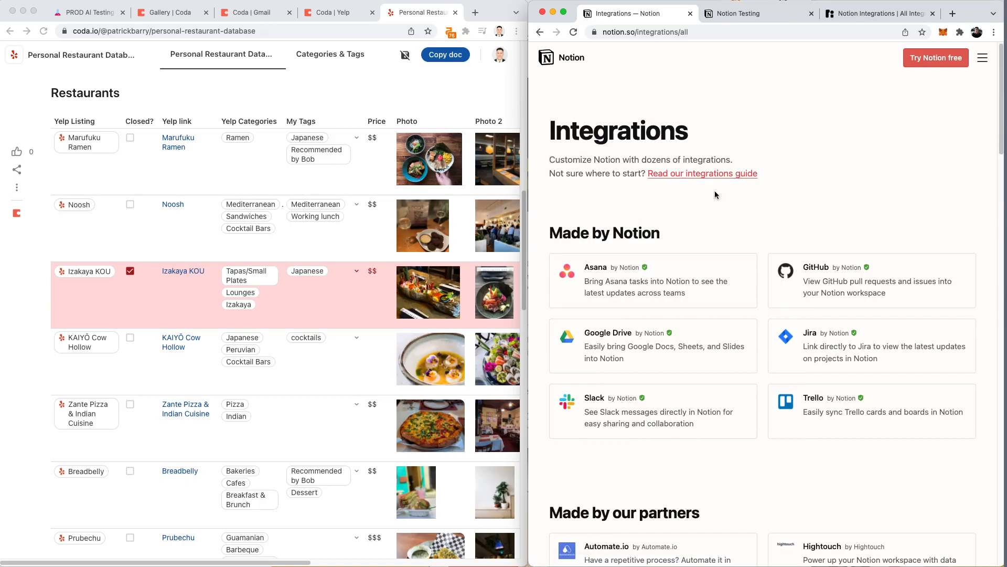
- Switch to the Notion Testing page with Sales and Customer tables and Trello card embeds
left_click(758, 12)
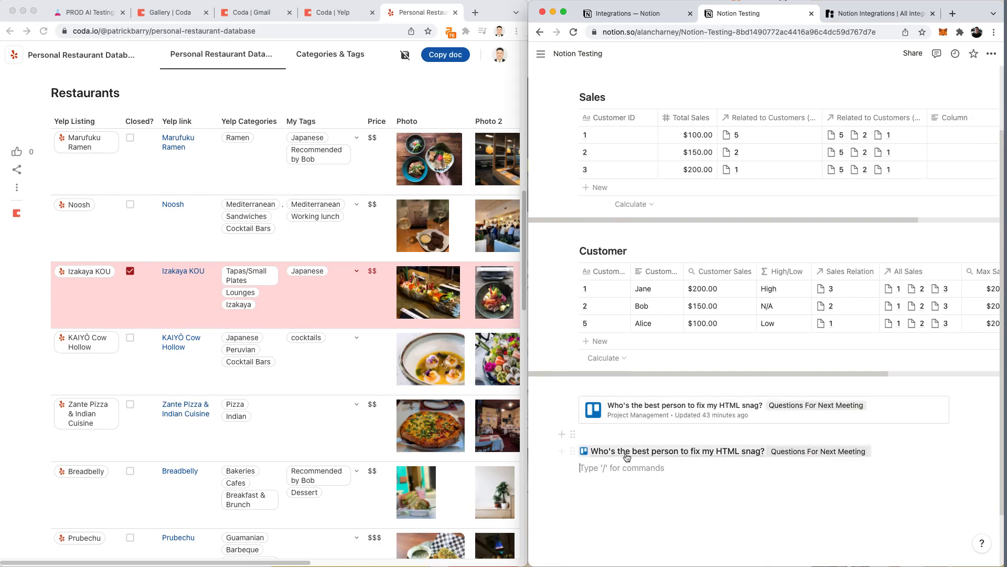
mouse_move(637, 420)
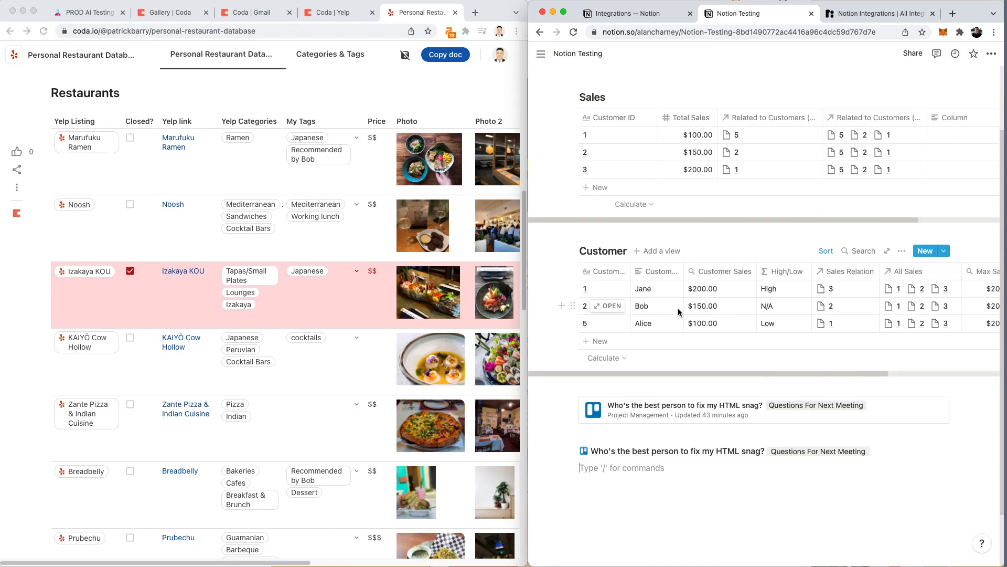
mouse_move(698, 341)
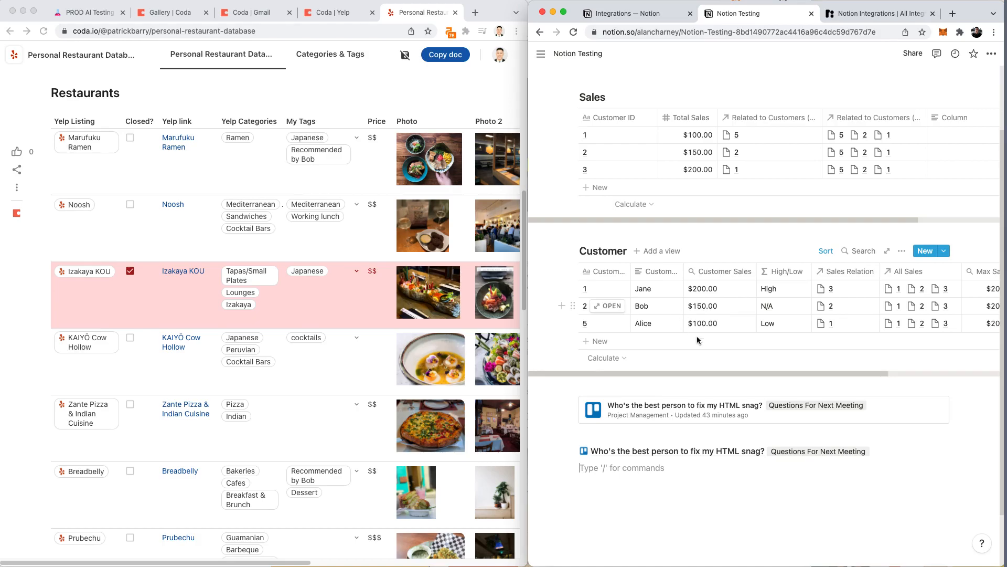
mouse_move(755, 242)
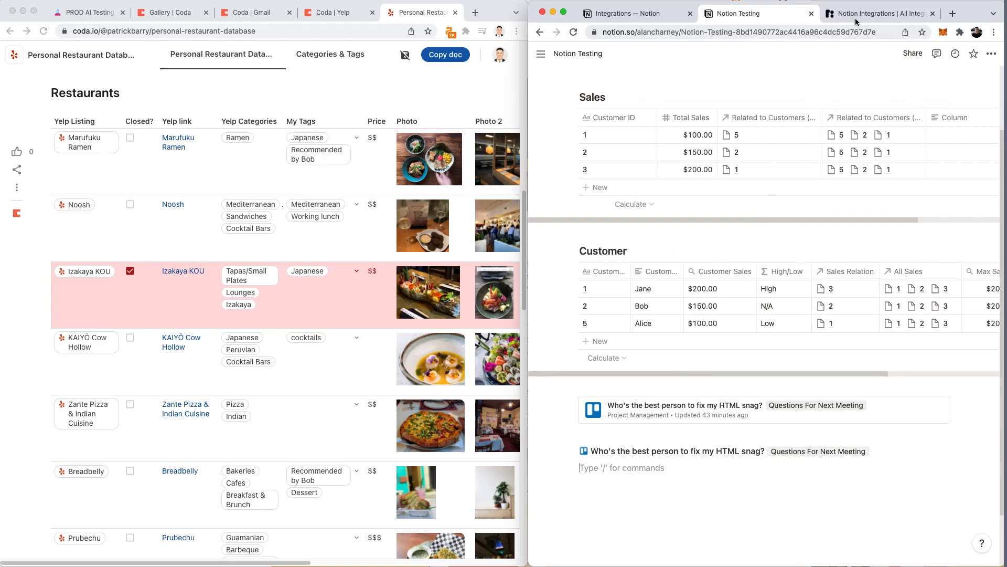
- Browse the Top Notion Integrations directory of 100+ integrations, then return to the Notion Testing page
left_click(878, 12)
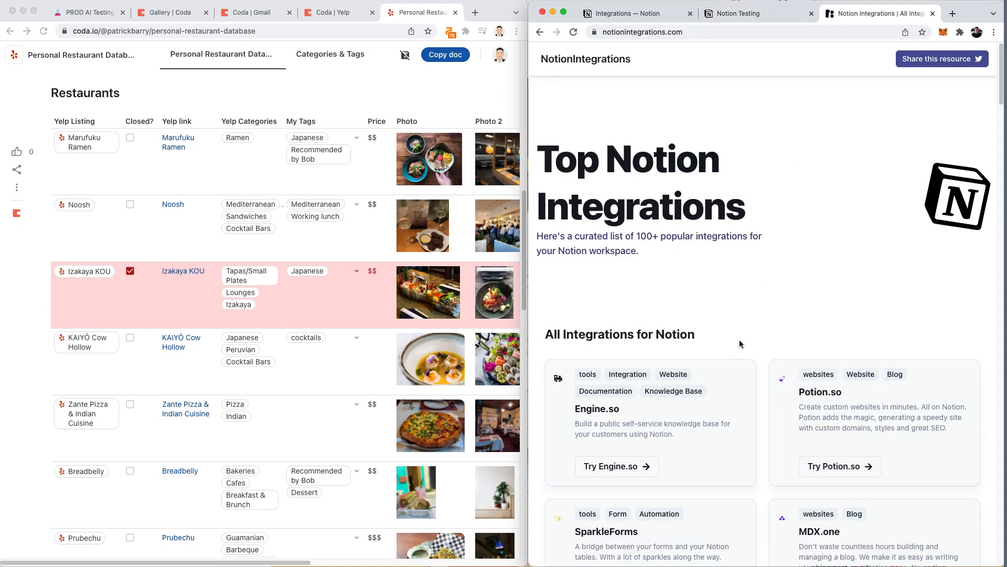
scroll("down", 3)
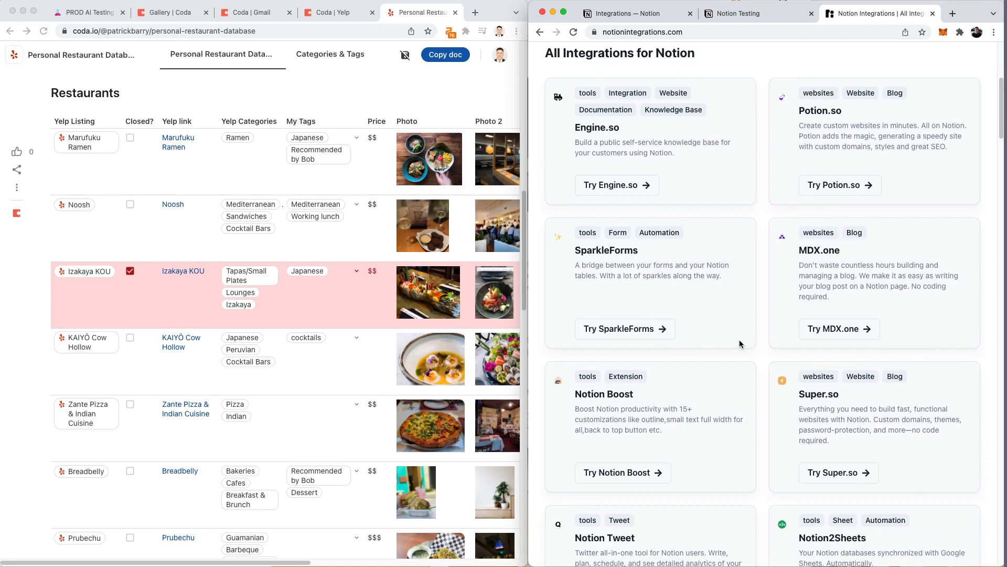
scroll("down", 3)
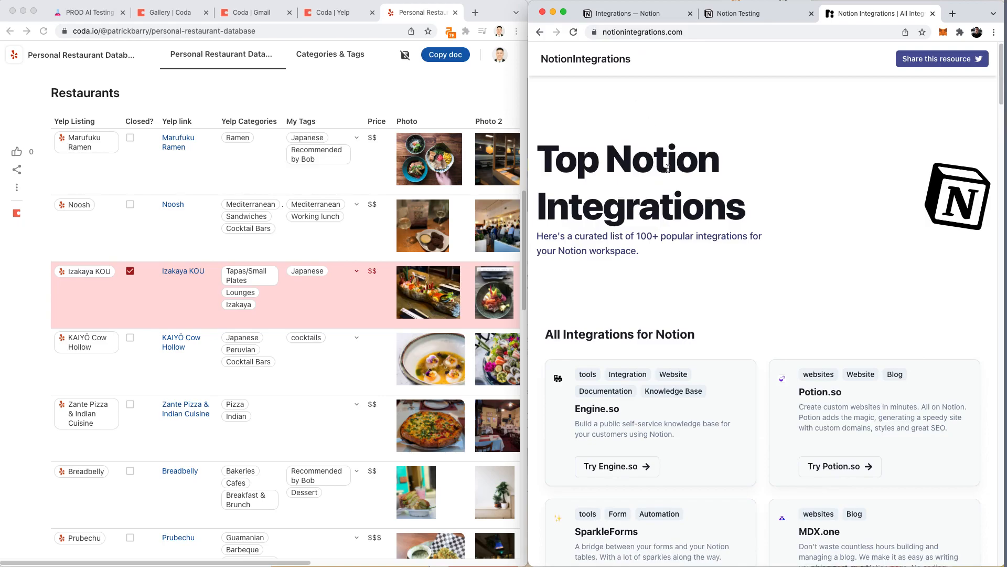
left_click(740, 12)
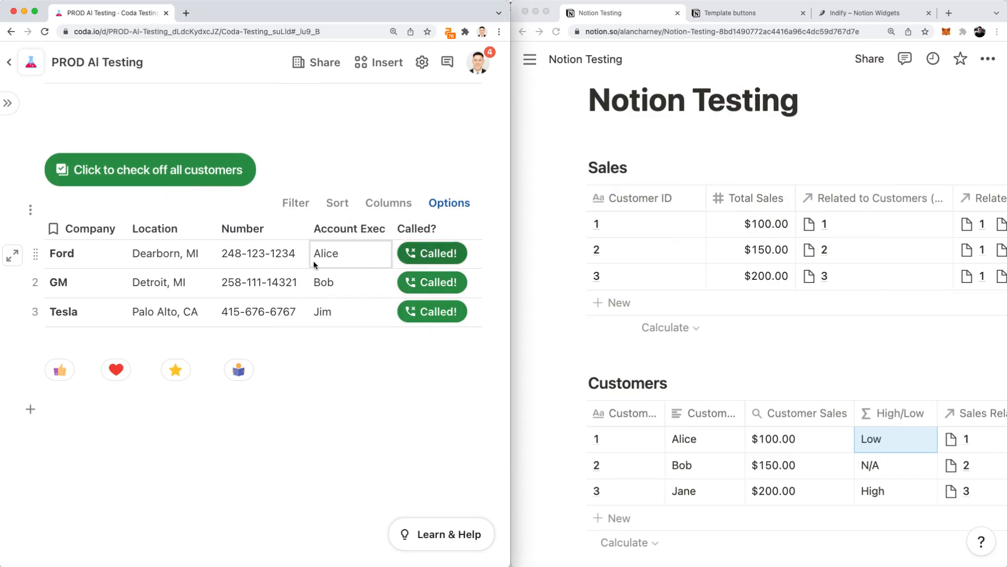
mouse_move(340, 253)
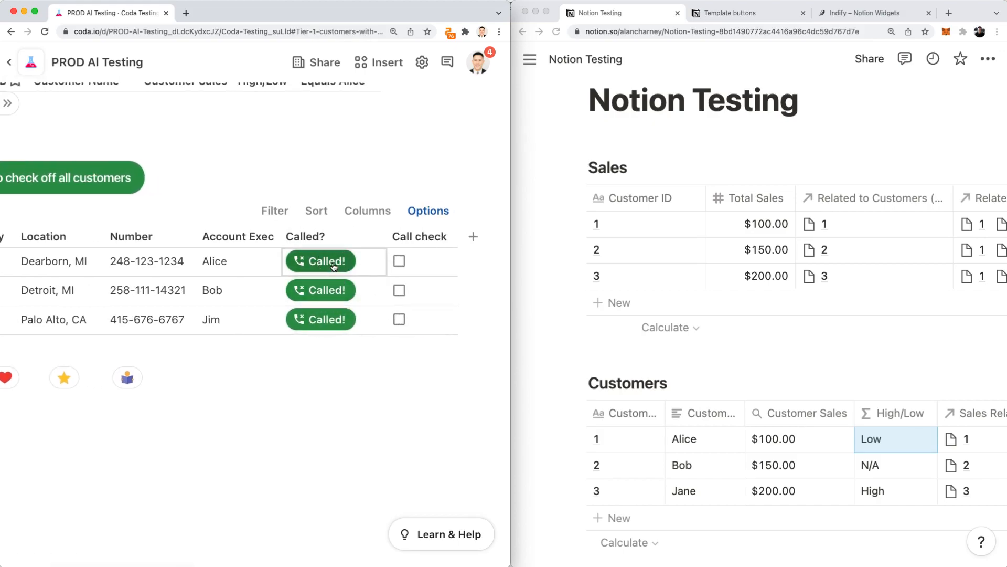
- Log calls for Ford and GM with the Called? buttons, then clear GM's call check again
left_click(399, 261)
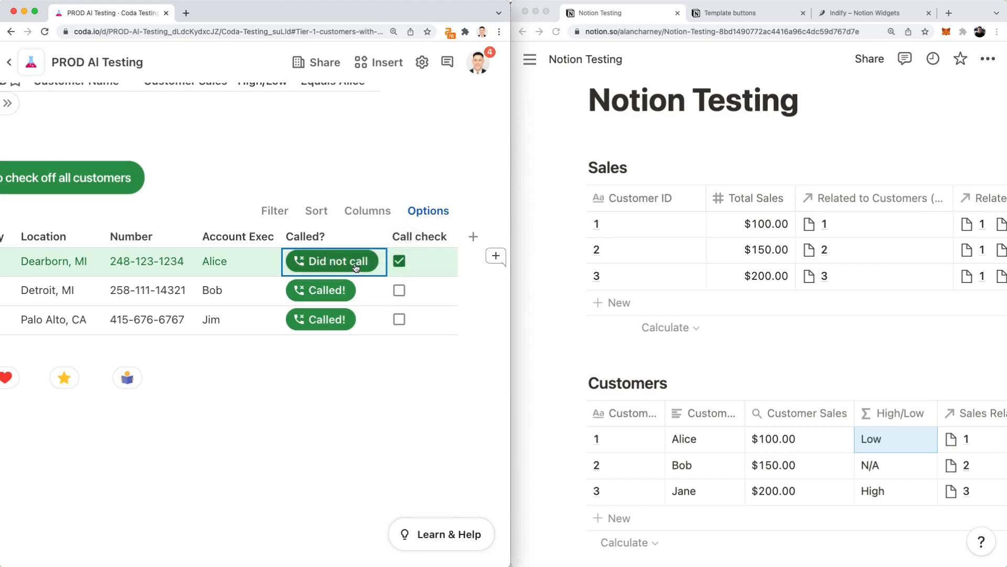
left_click(334, 261)
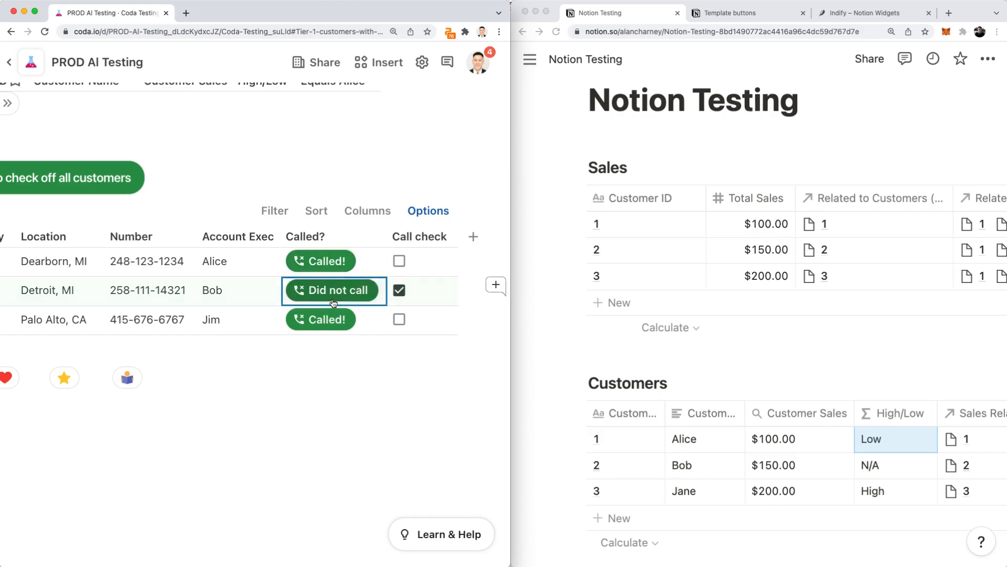
left_click(334, 290)
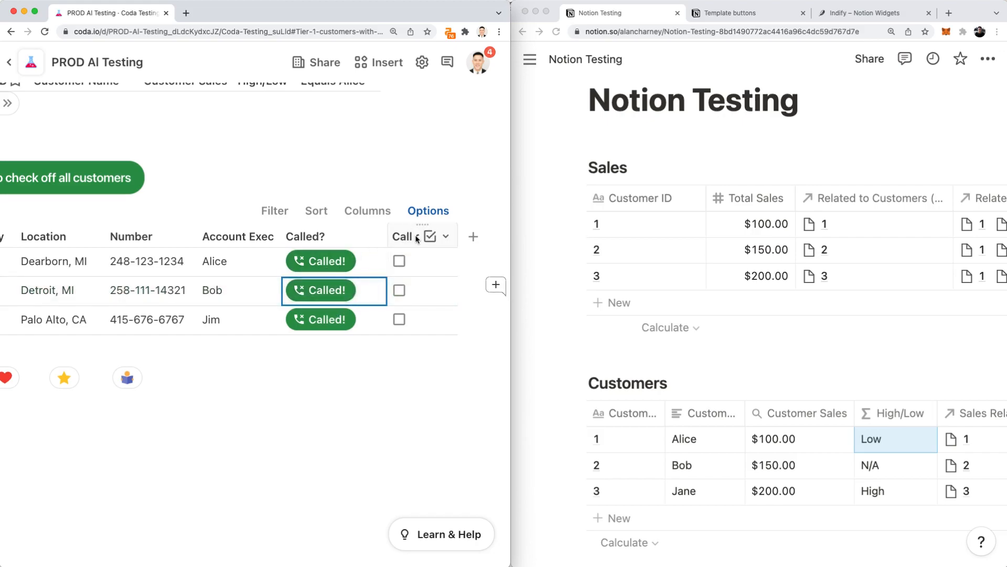
- Hide the Call check column so every row's button reads Called!
left_click(444, 237)
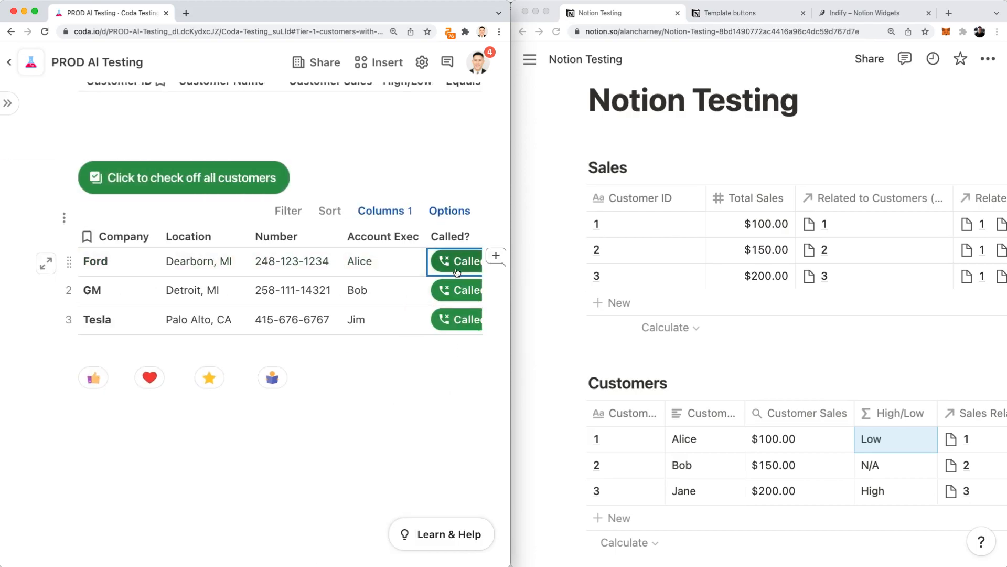
left_click(184, 178)
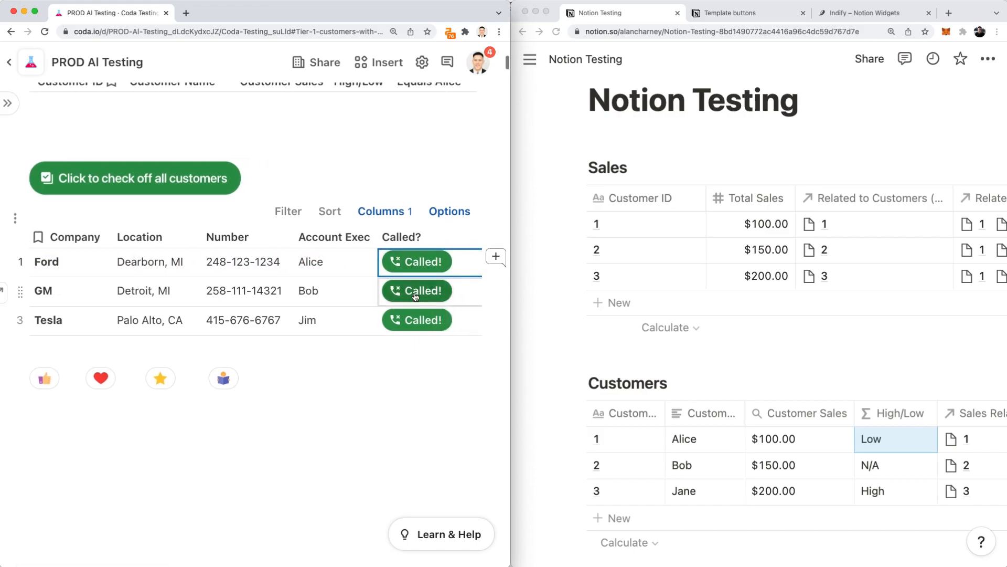
left_click(334, 291)
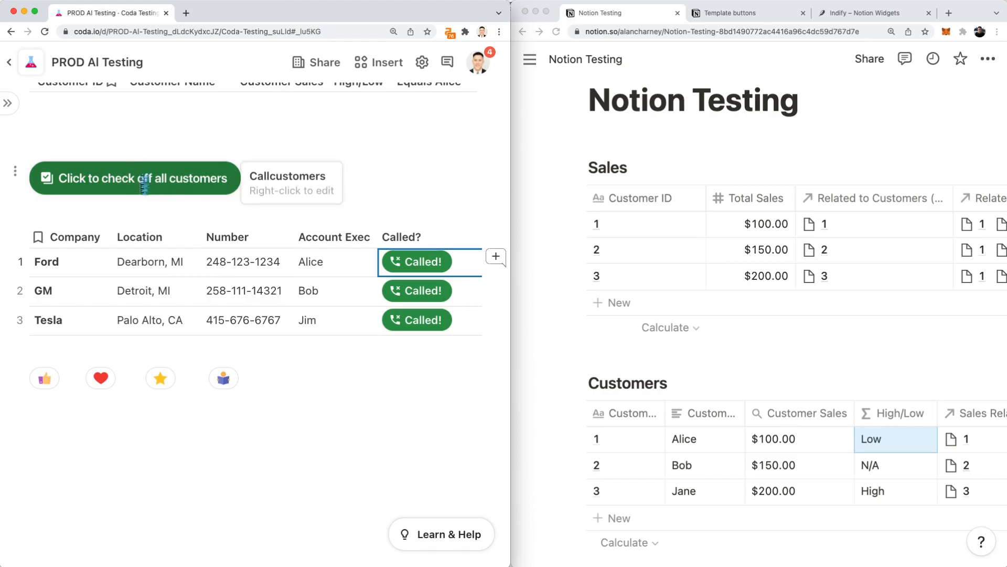
- Check off all customers at once, then add the star and book reactions beneath the table
left_click(134, 178)
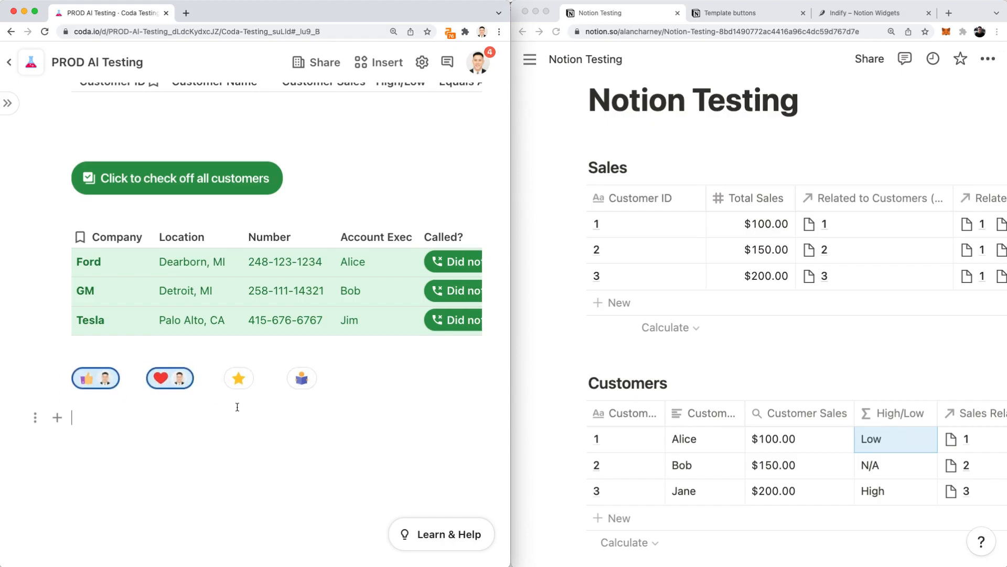
left_click(238, 377)
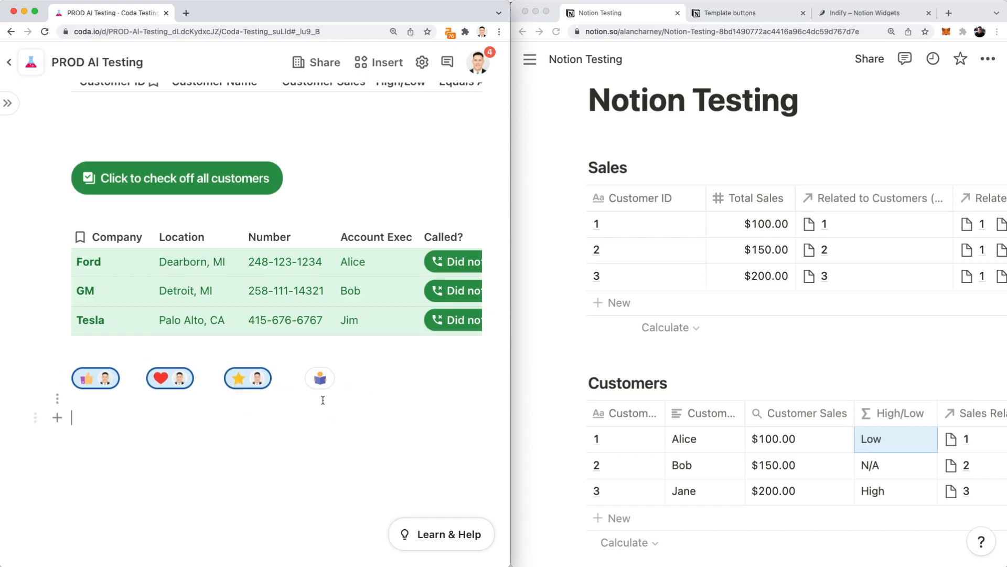
left_click(319, 378)
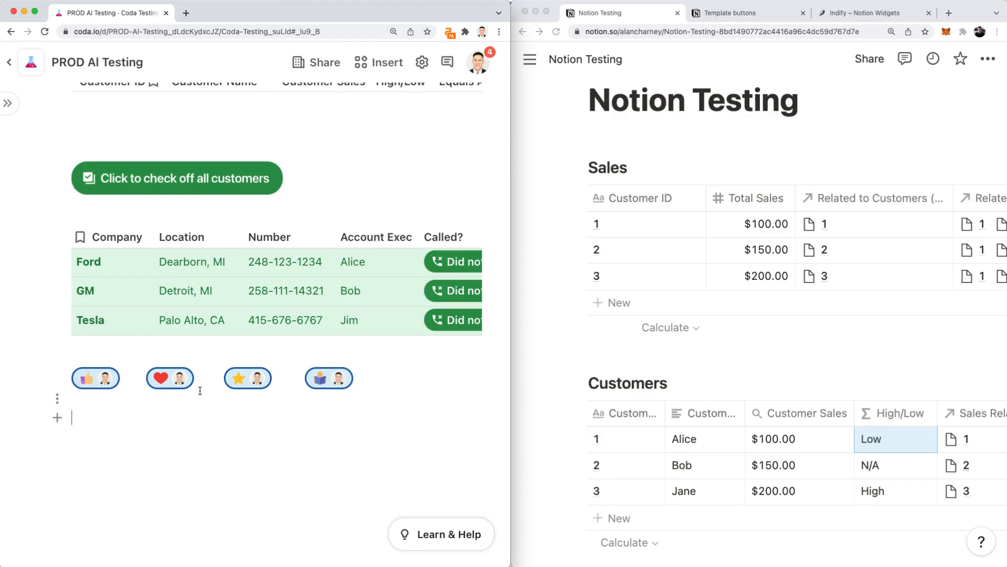
mouse_move(696, 163)
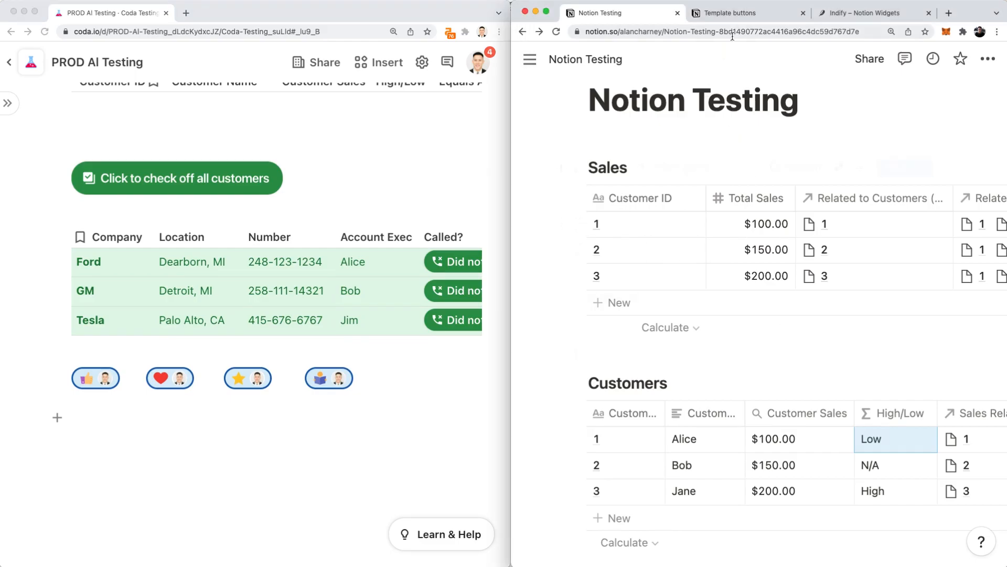
- View Notion's Template buttons help article and scroll through it
left_click(732, 12)
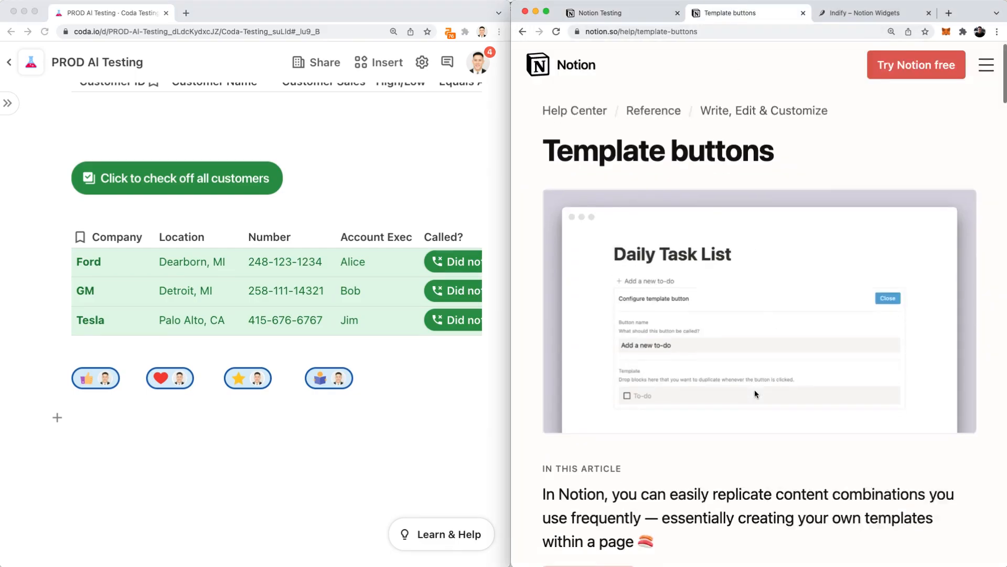
scroll("down", 3)
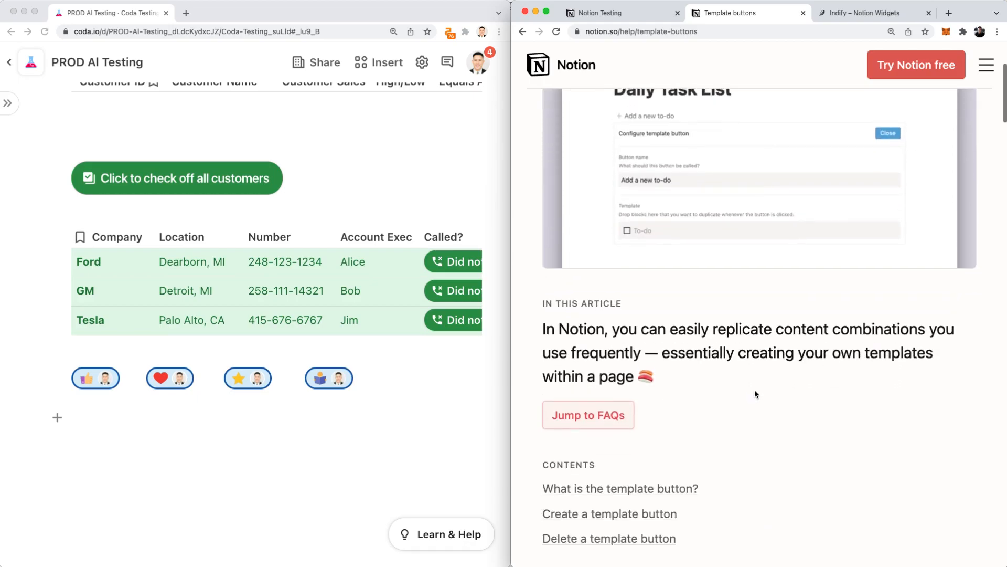
scroll("down", 3)
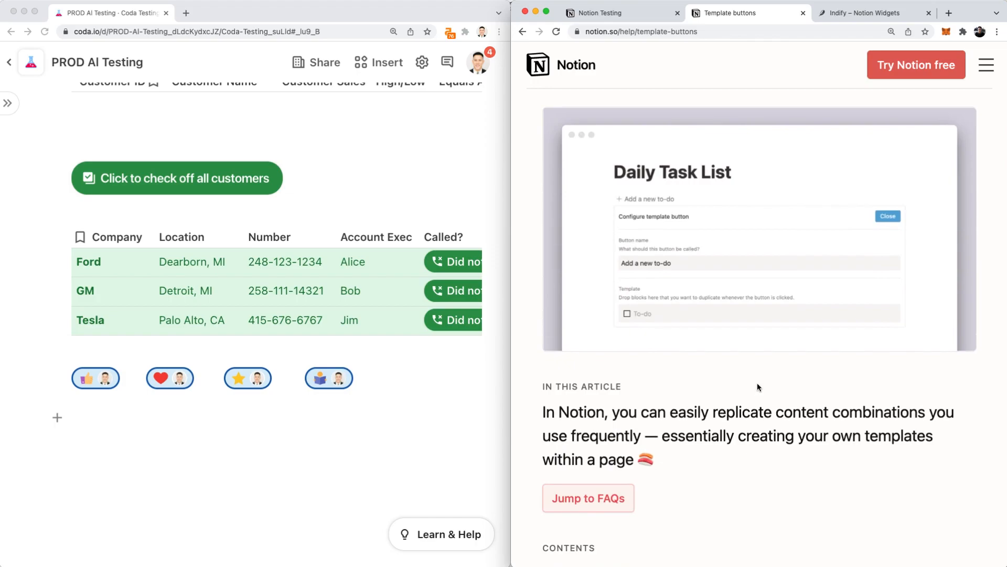
mouse_move(706, 279)
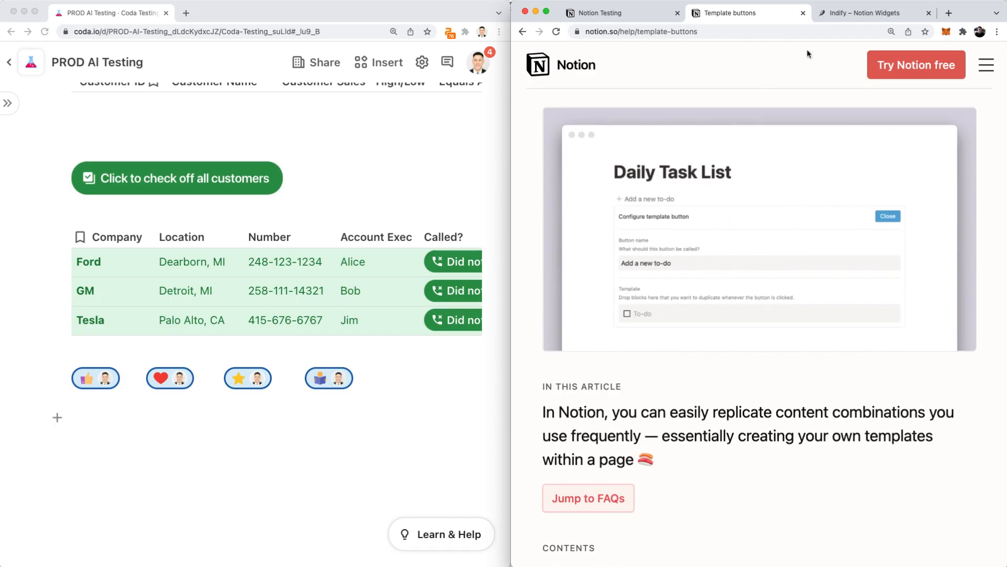
- Bring up the Indify Notion widgets site and look over featured widgets like Life Progress Bar
left_click(868, 13)
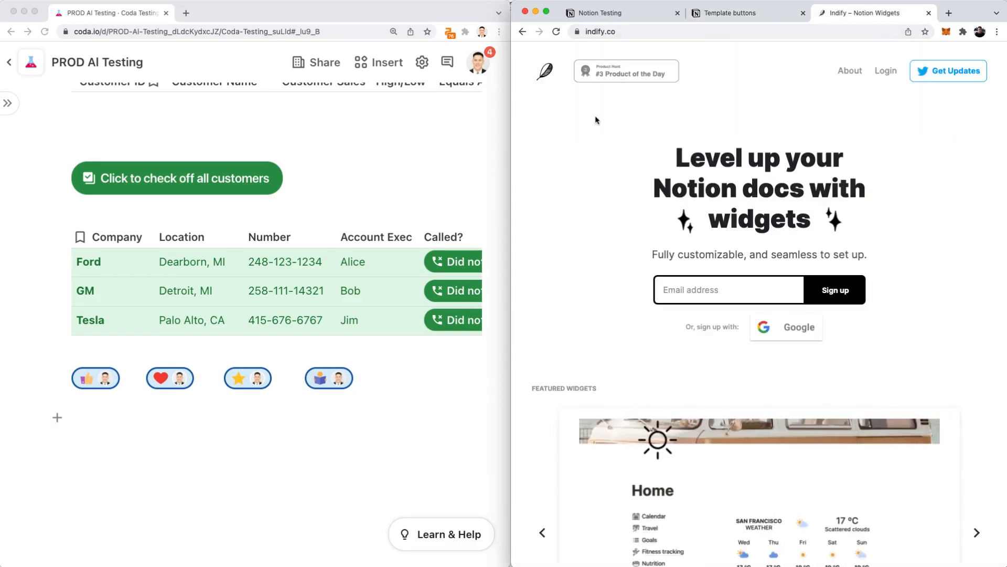
scroll("down", 3)
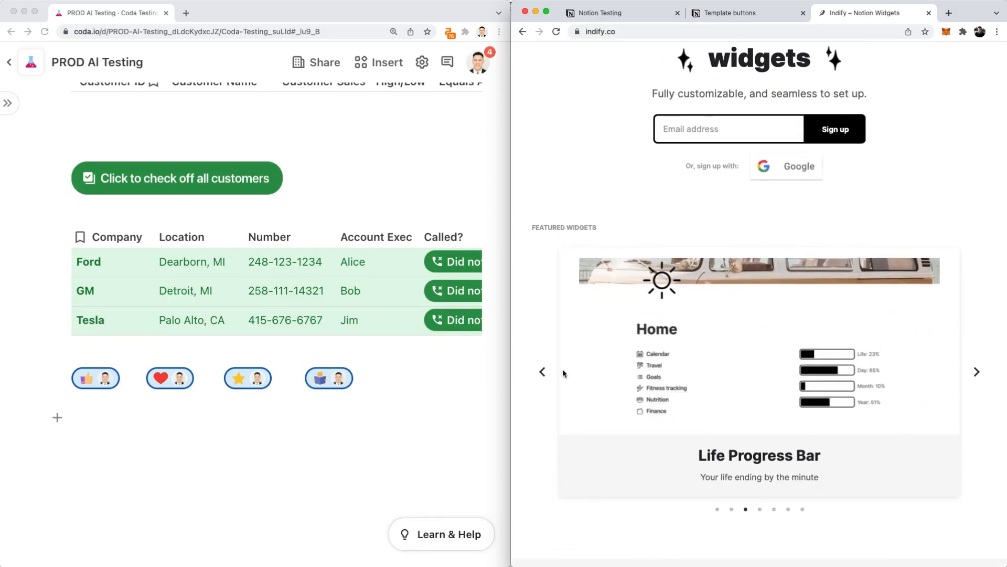
scroll("down", 3)
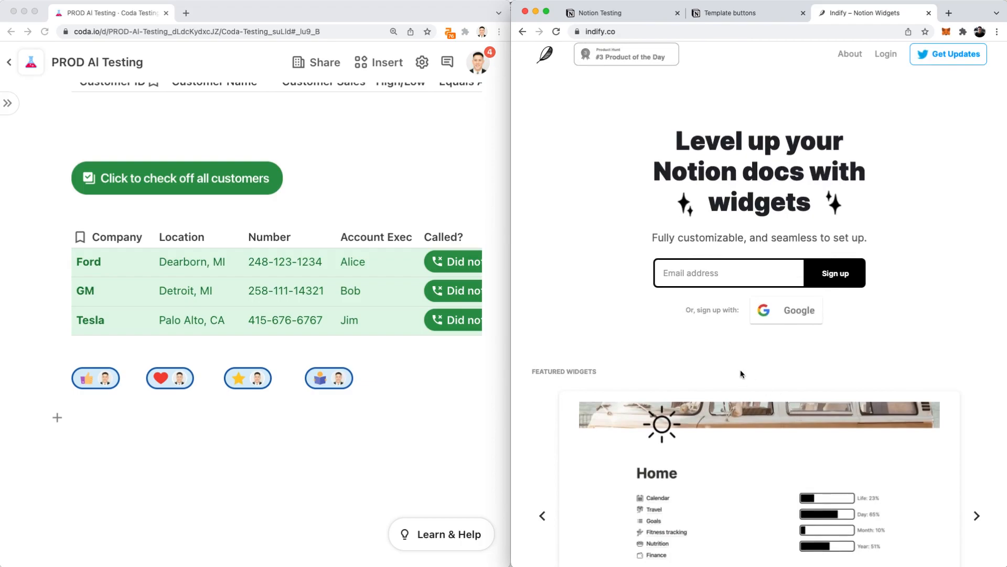
mouse_move(730, 324)
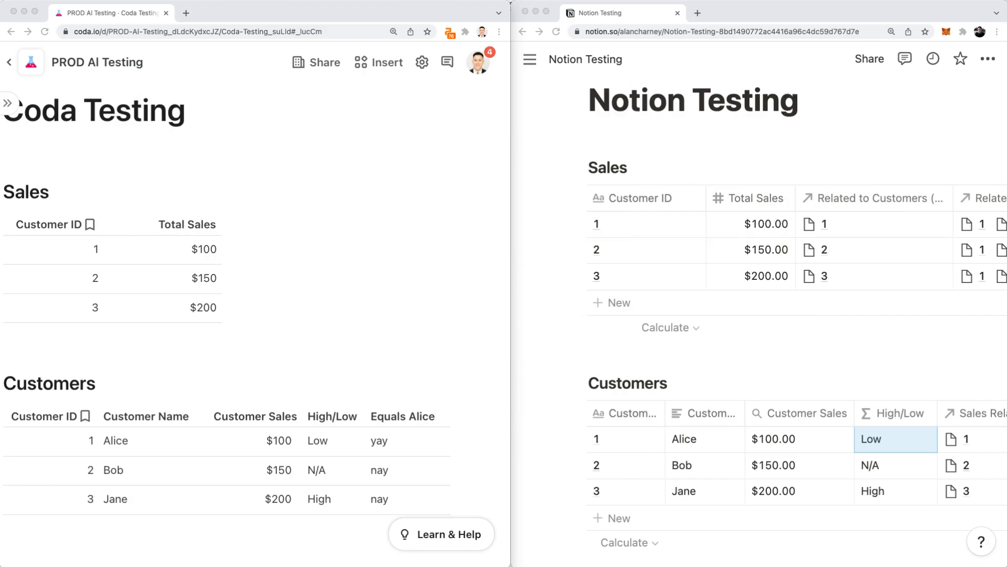
mouse_move(359, 496)
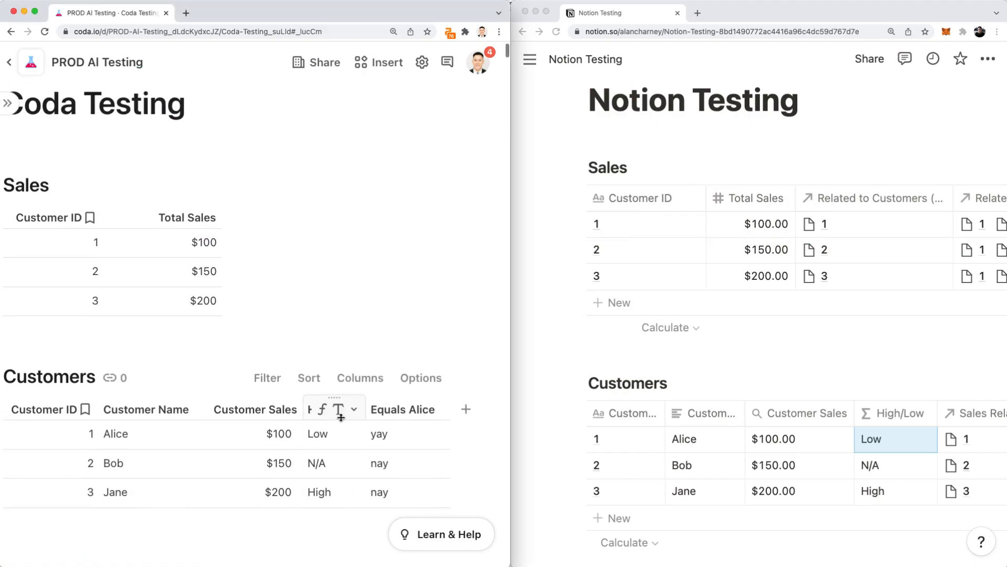
- View the High/Low column's switch formula in Coda's enlarged editor beside Notion's nested if, then close it
left_click(352, 409)
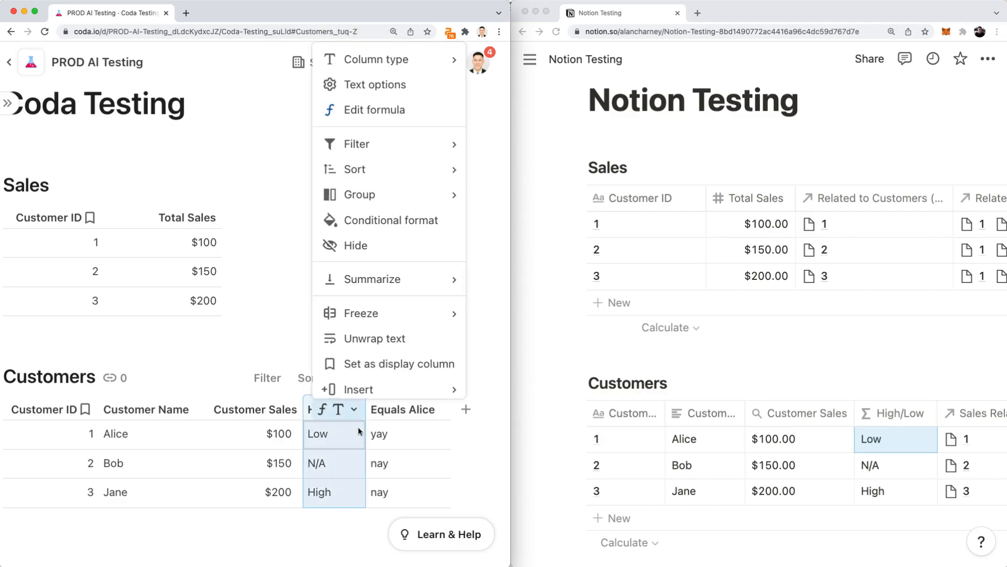
left_click(375, 110)
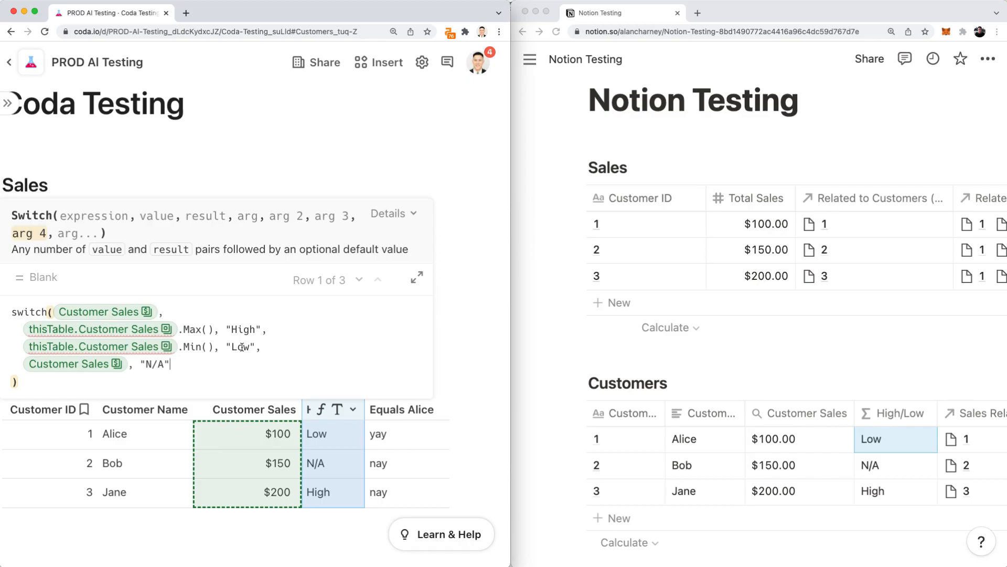
mouse_move(416, 284)
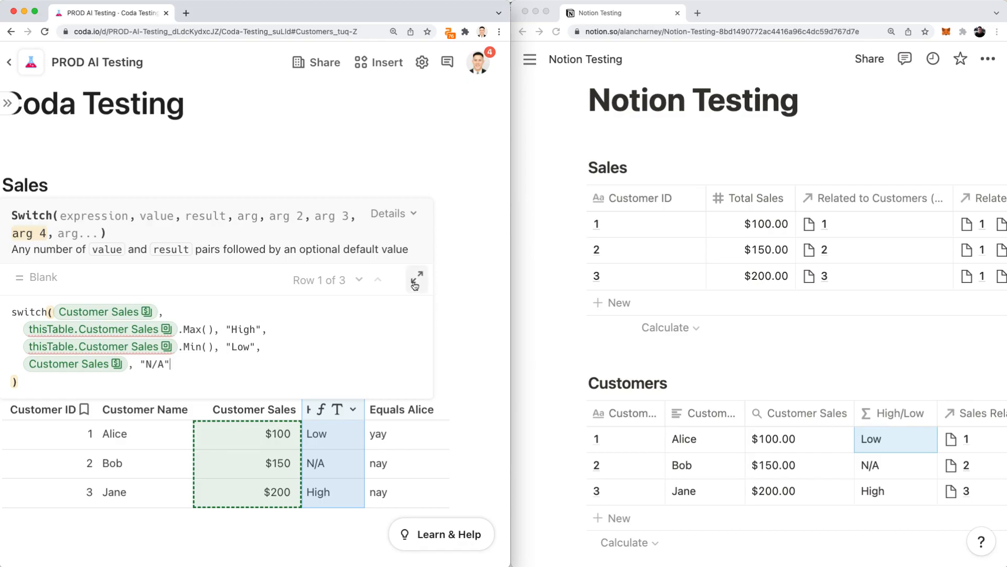
left_click(414, 281)
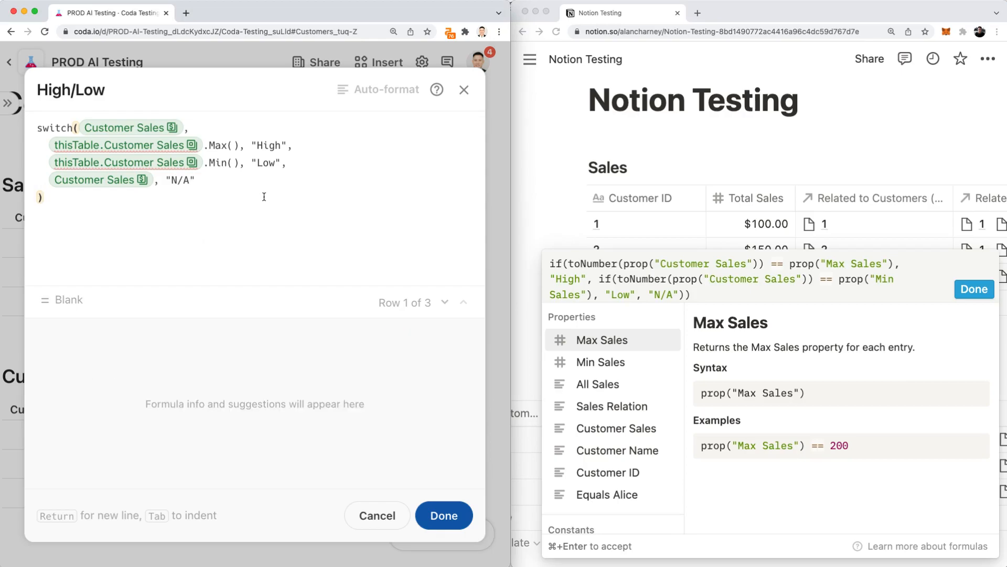
left_click(443, 515)
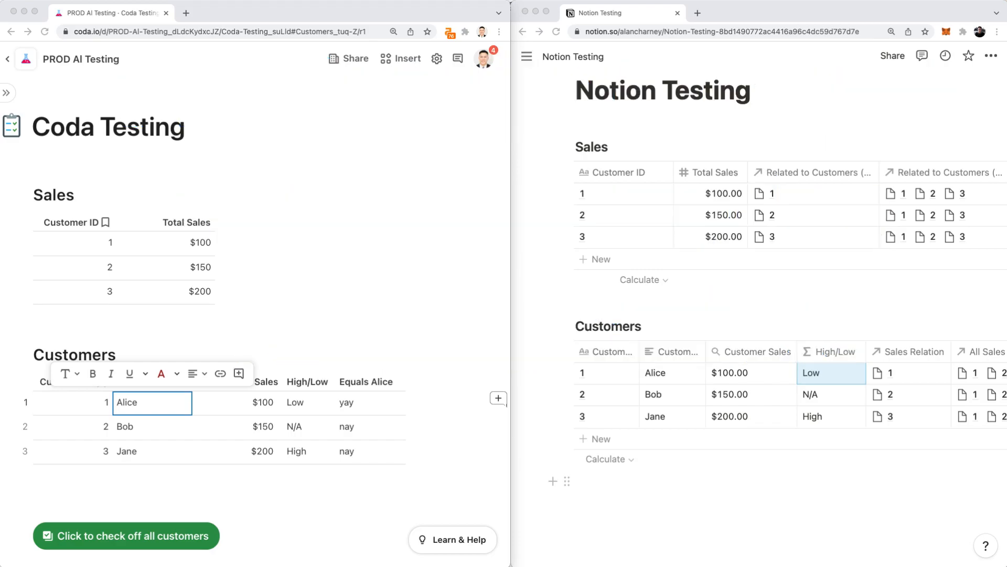
mouse_move(244, 461)
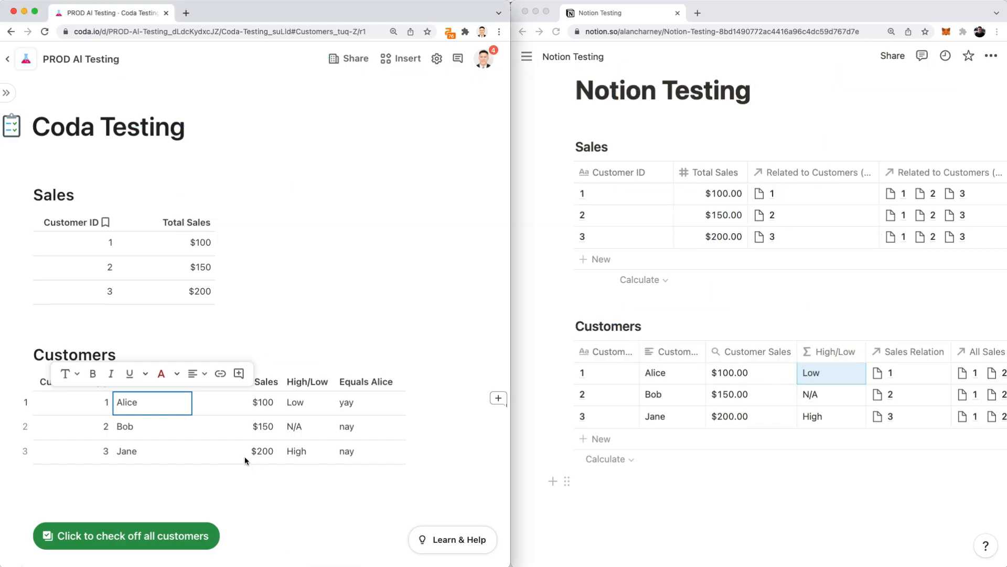
- Expand Alice's row into a detail card showing ID 1, $100 sales and Low, checking its options menu
left_click(236, 451)
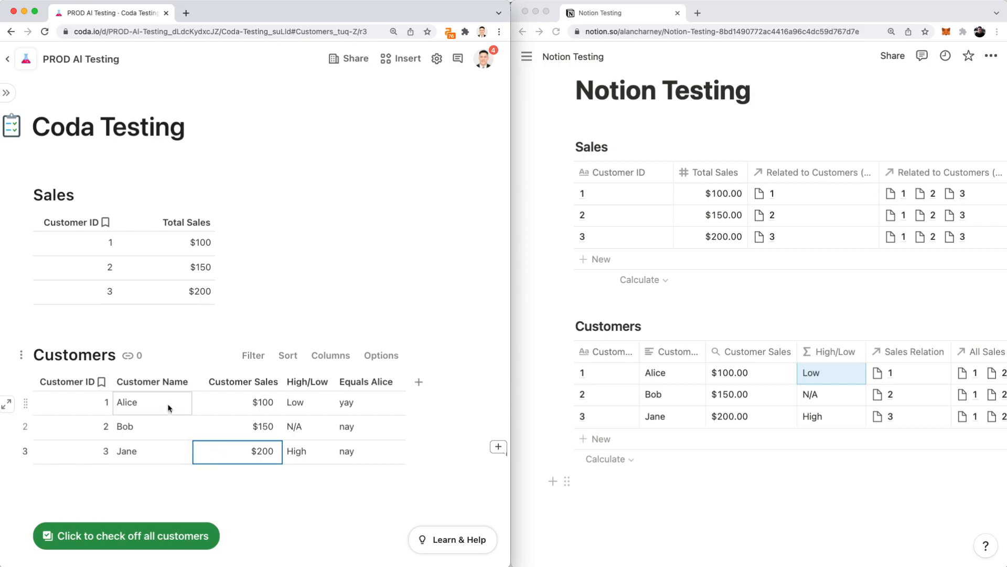
left_click(152, 402)
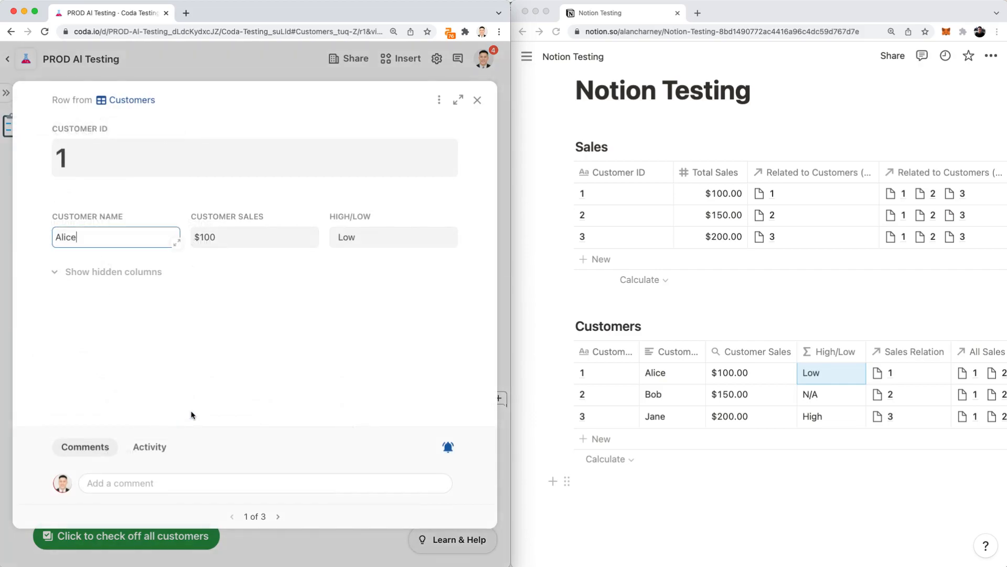
mouse_move(92, 251)
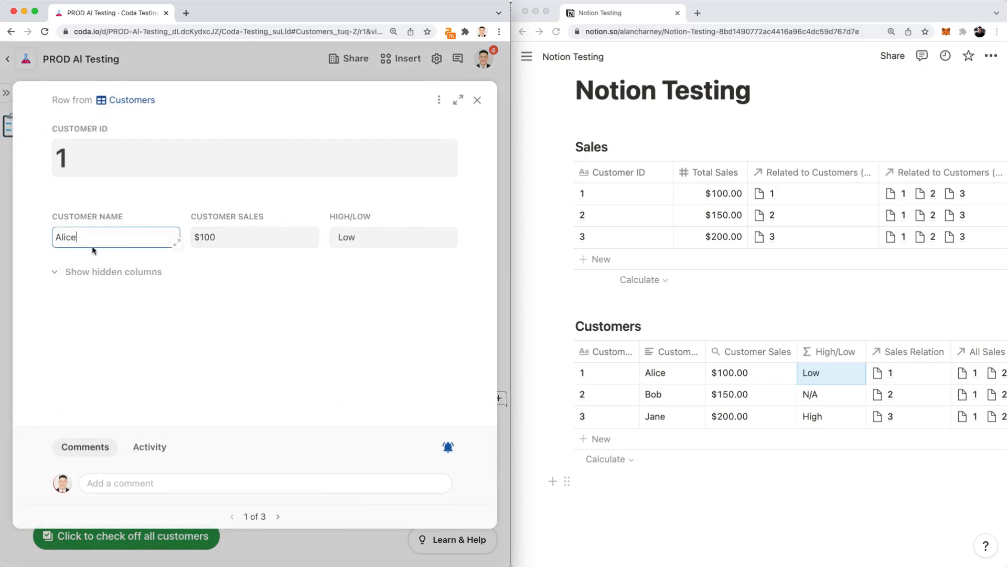
mouse_move(278, 234)
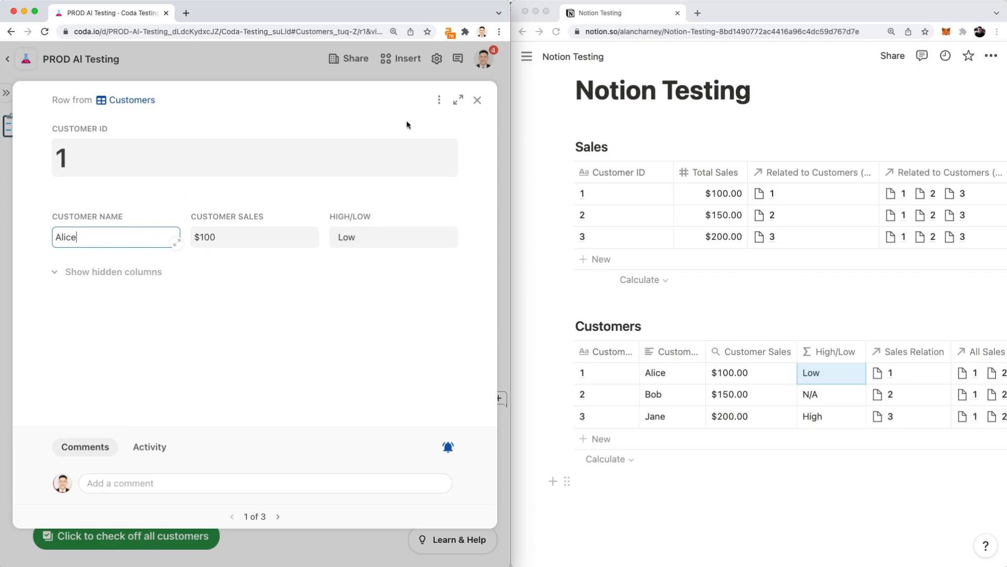
left_click(439, 100)
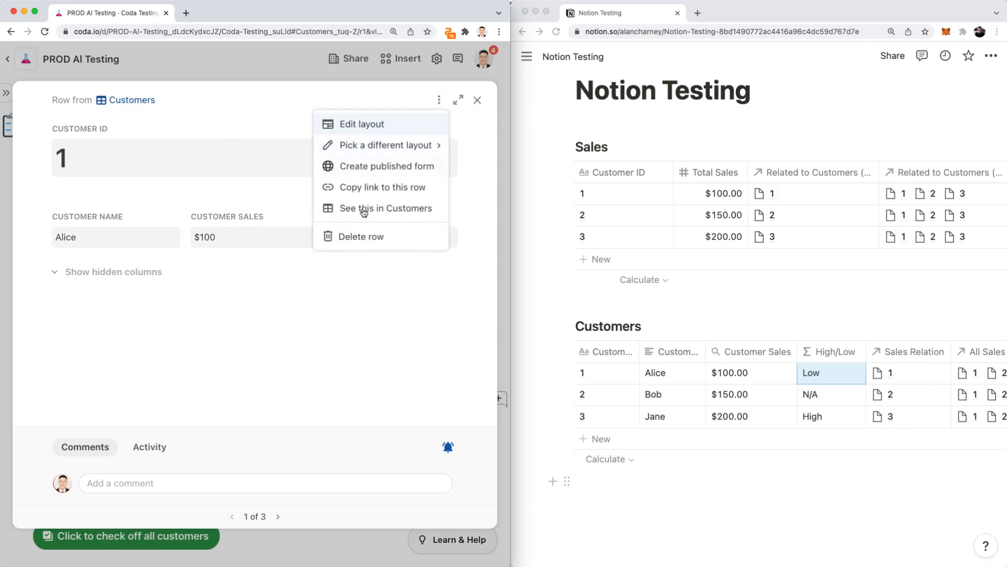
left_click(241, 376)
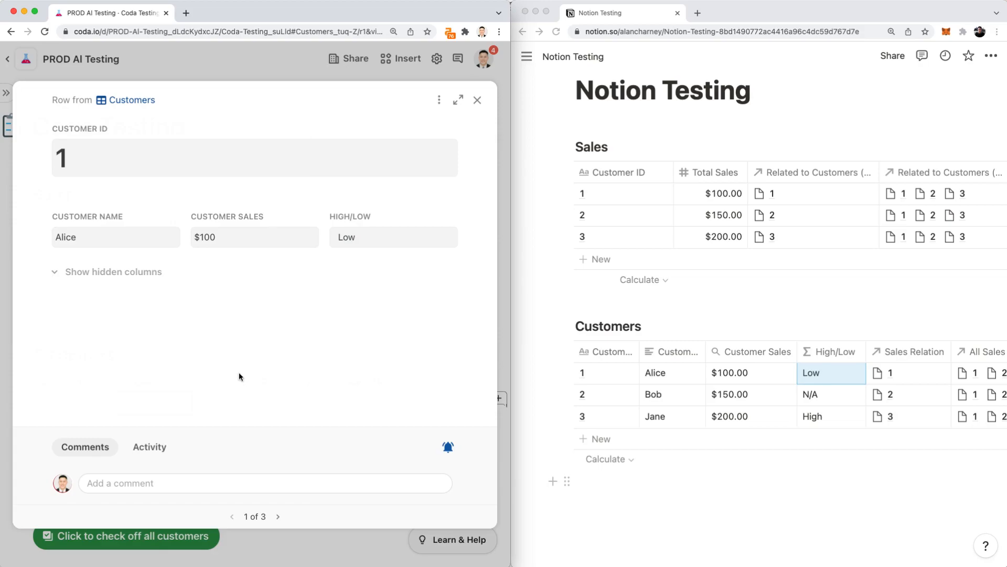
mouse_move(201, 313)
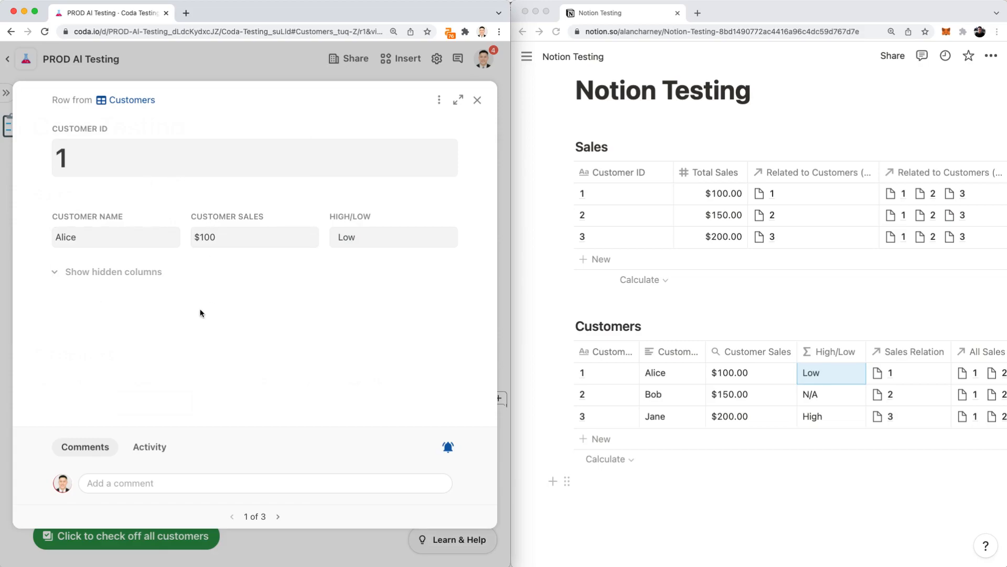
mouse_move(231, 190)
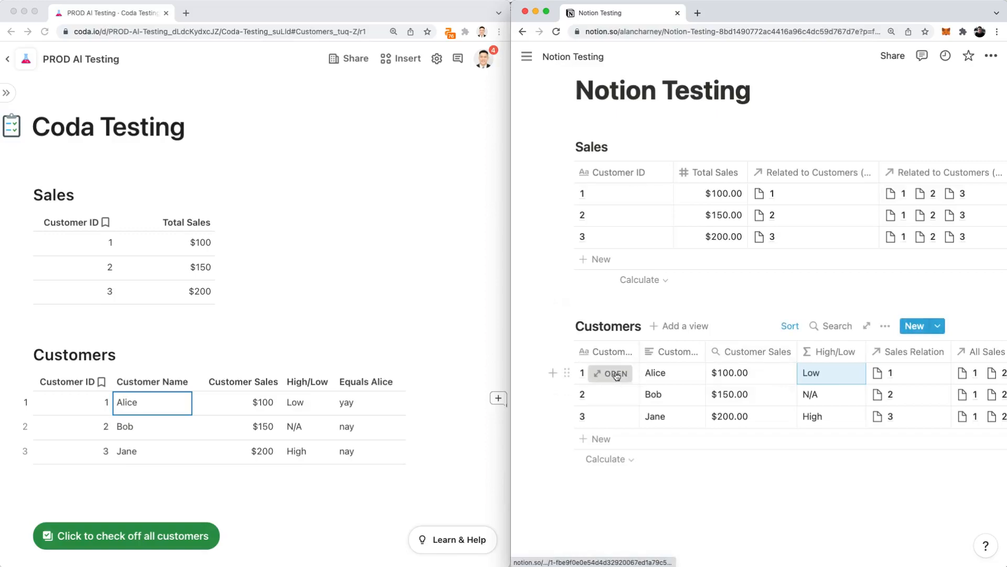
- Open Alice's customer record in Notion beside Coda's row card
left_click(610, 373)
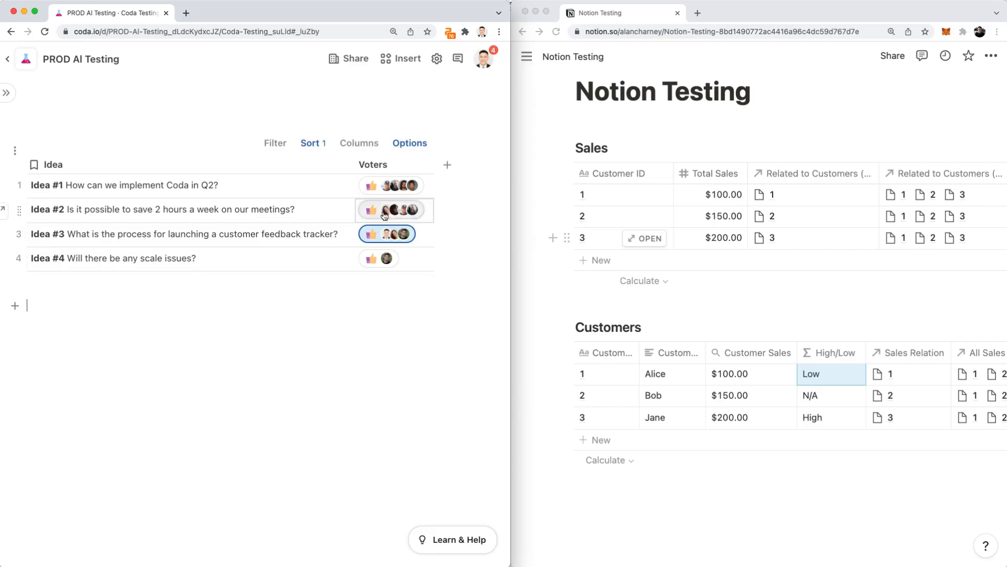
- Vote for Idea #2 in Coda so it sorts to the top of the ideas table
left_click(393, 210)
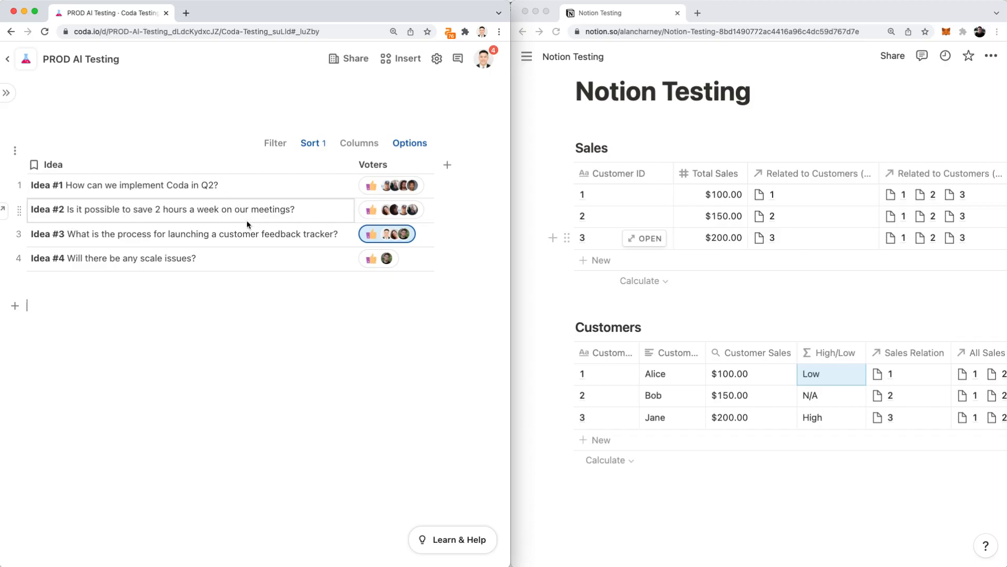
left_click(390, 210)
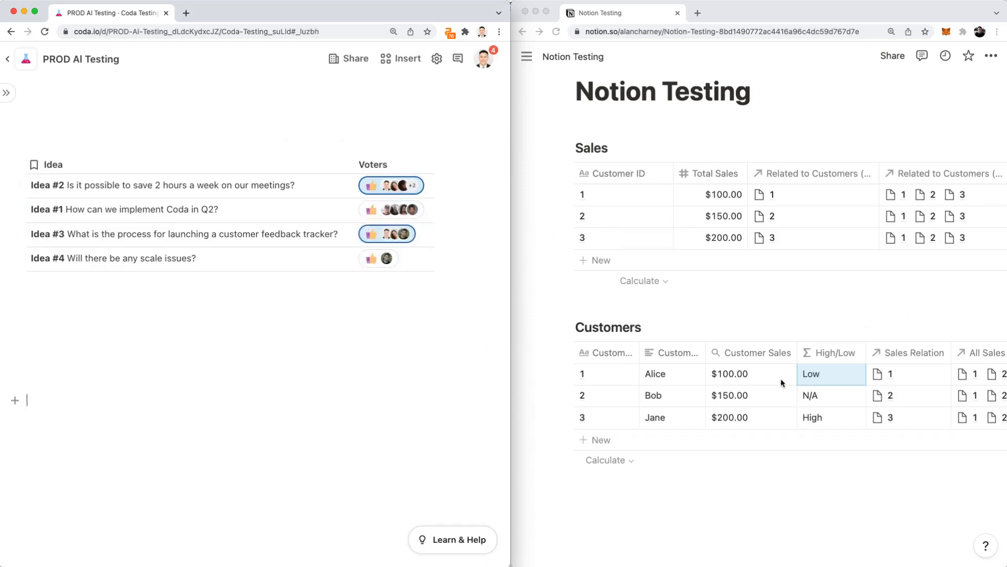
mouse_move(592, 391)
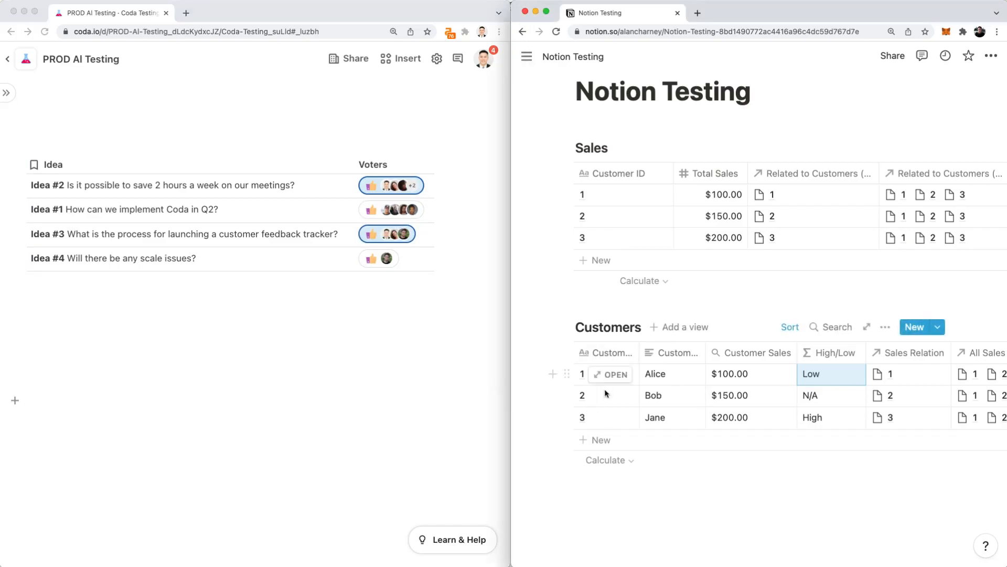
mouse_move(609, 374)
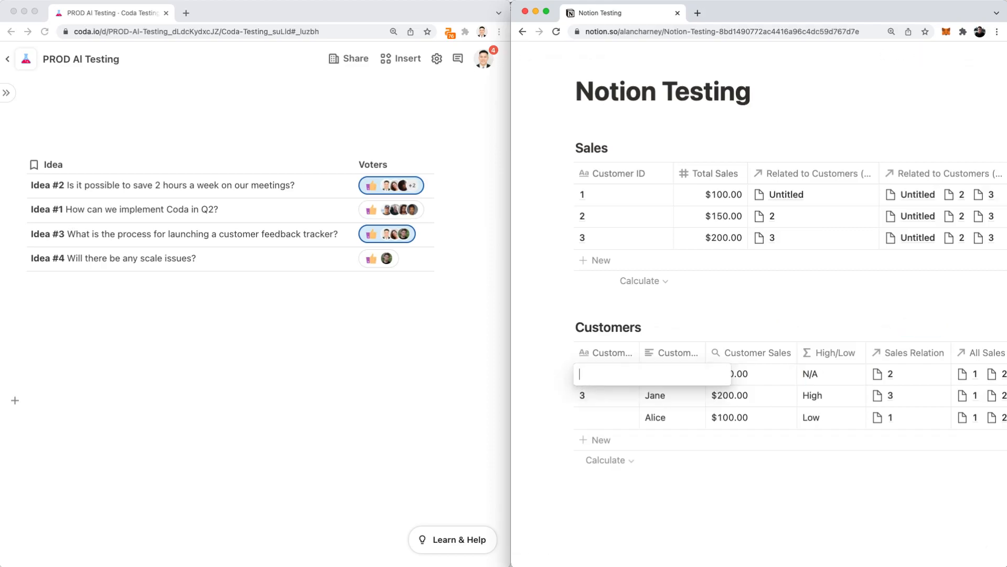
- Set Alice's customer ID to 5 in Notion and start editing Jane's ID
type("5")
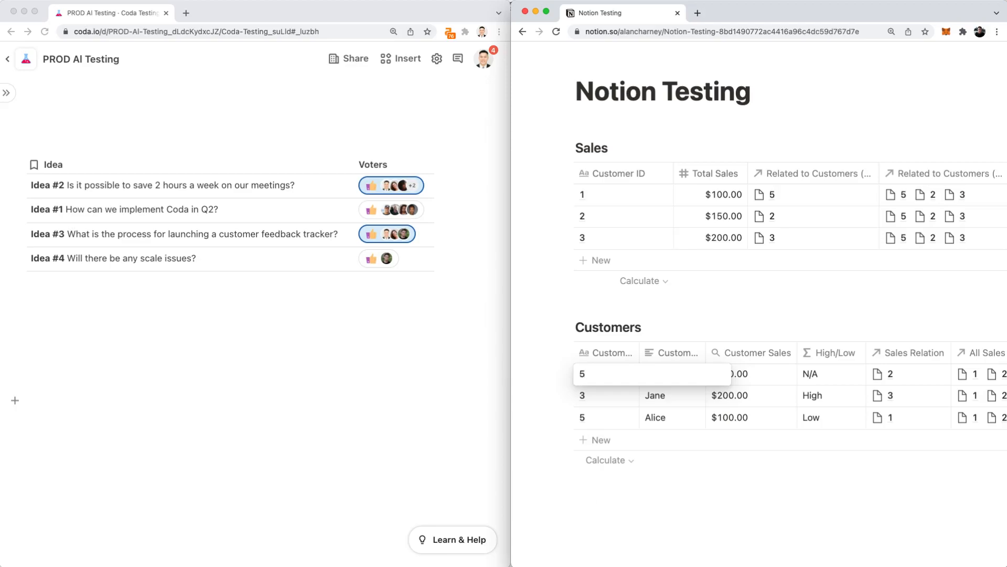
left_click(672, 416)
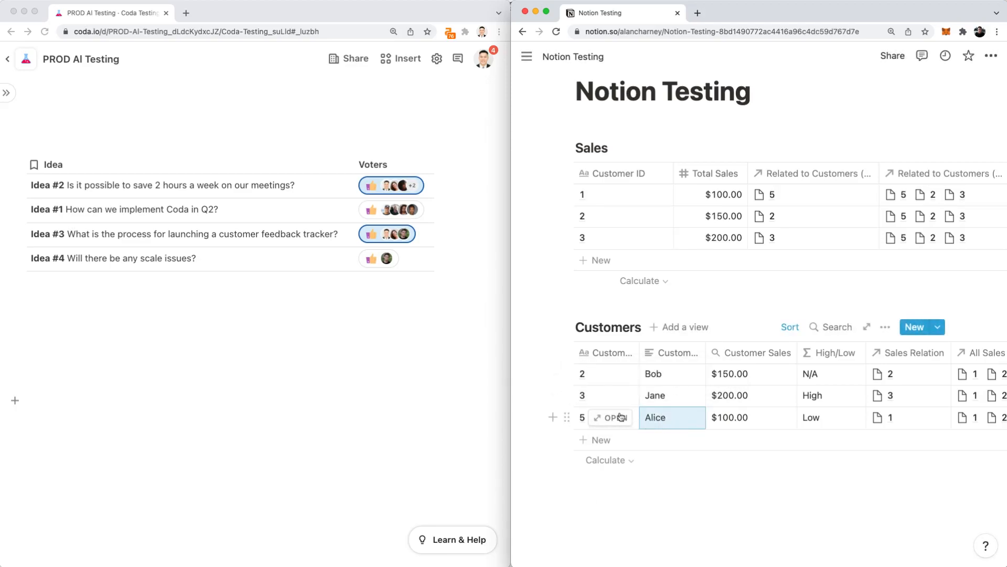
left_click(605, 395)
type("1")
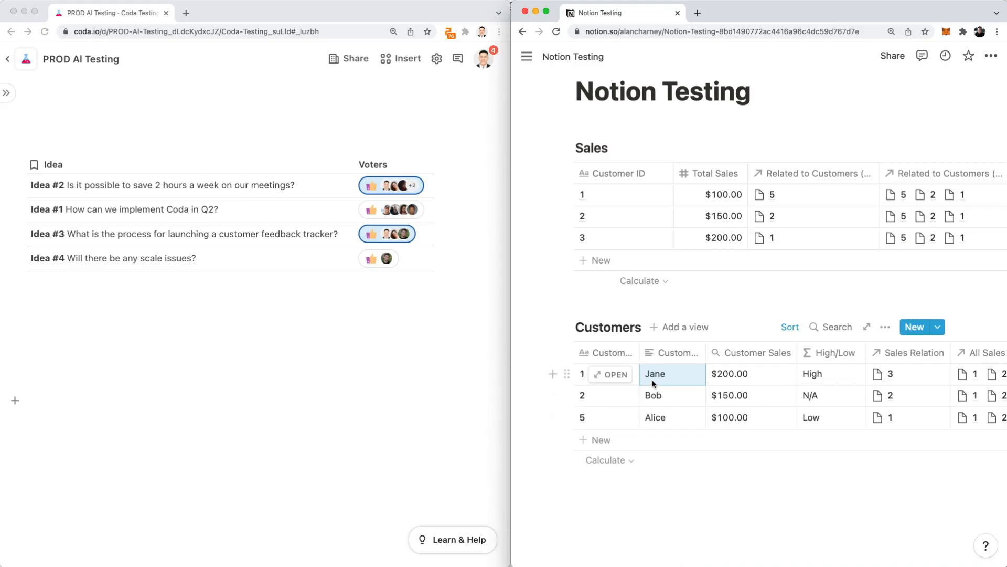
mouse_move(279, 230)
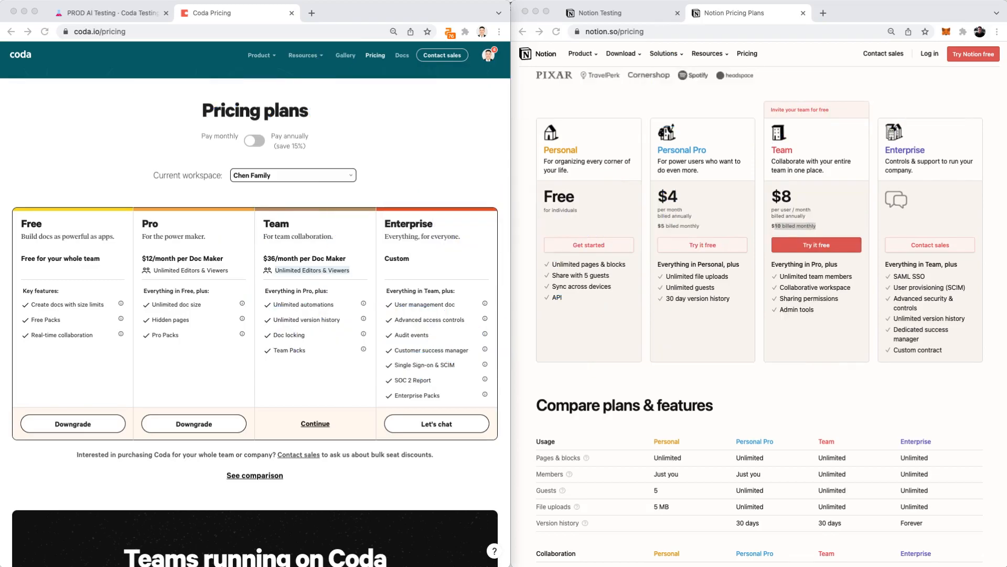
mouse_move(465, 259)
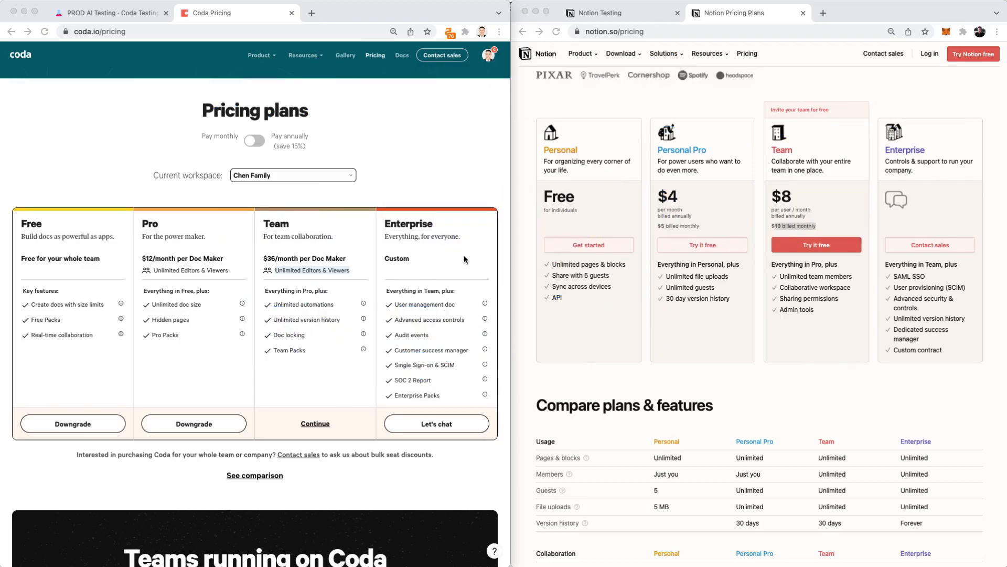
mouse_move(229, 371)
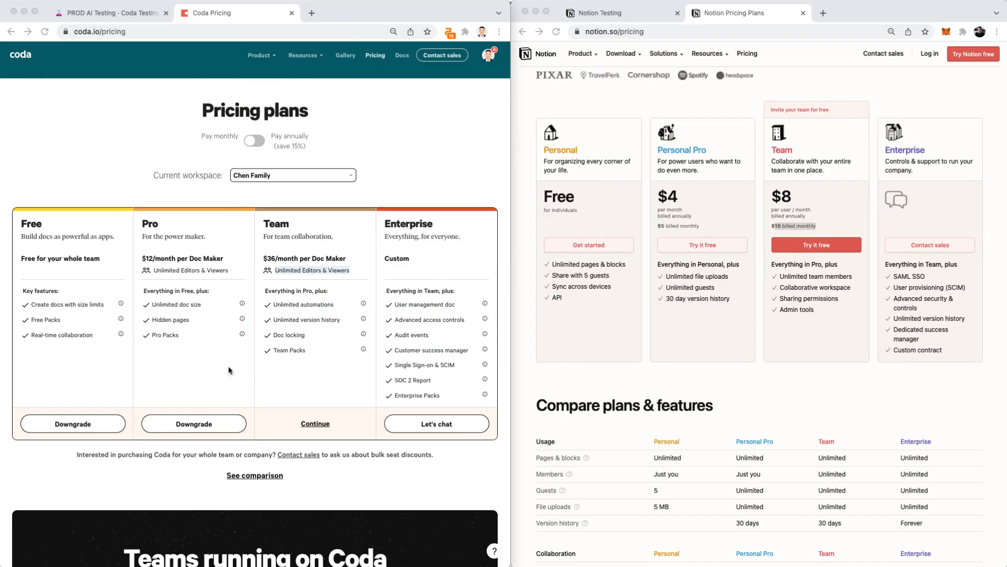
mouse_move(362, 372)
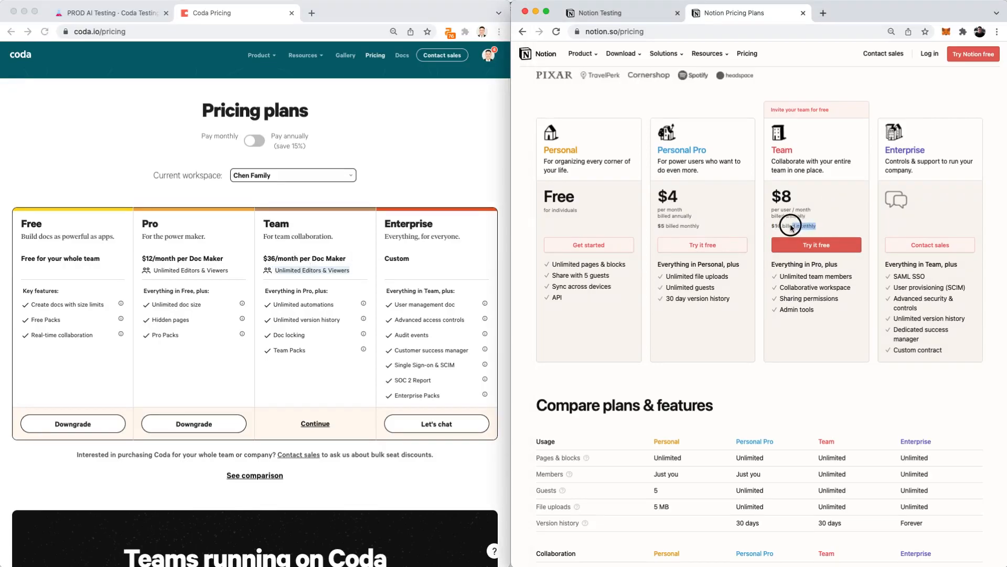
double_click(793, 225)
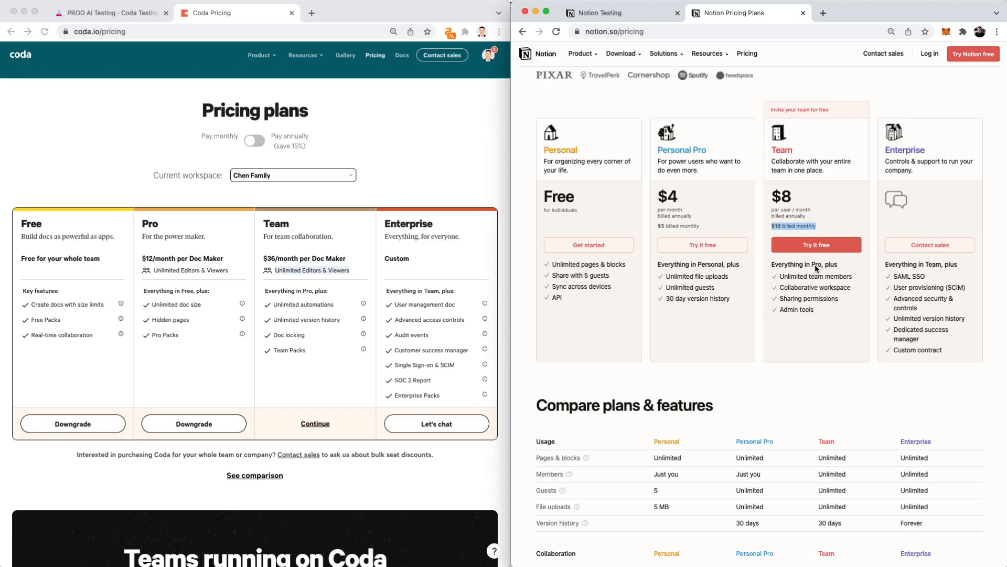
mouse_move(804, 212)
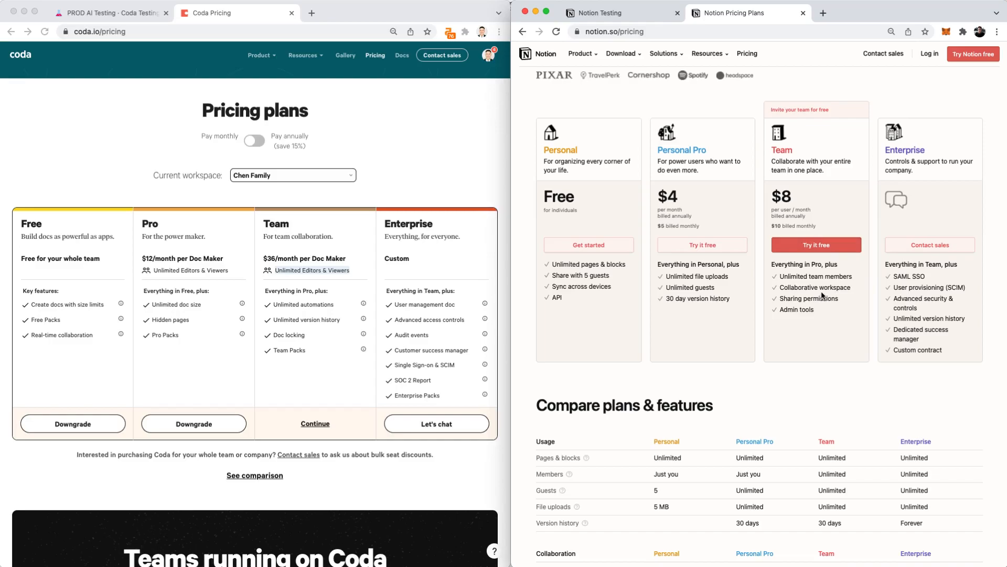
mouse_move(822, 293)
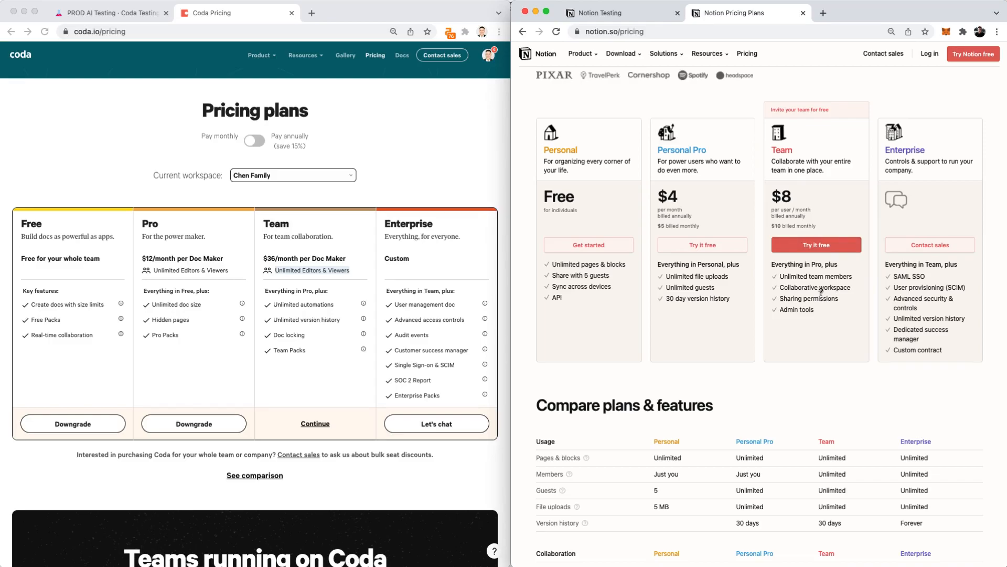
mouse_move(819, 291)
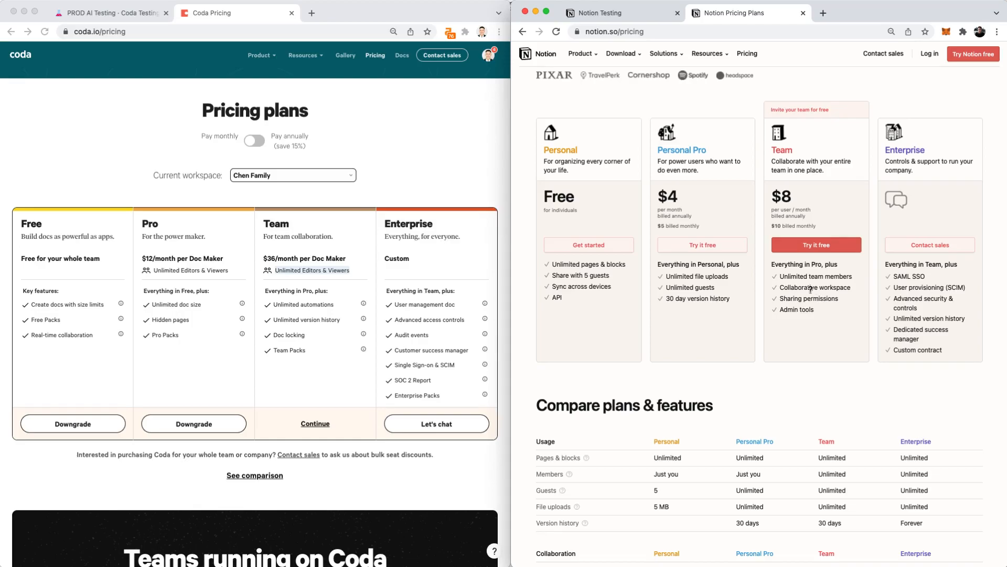
mouse_move(809, 321)
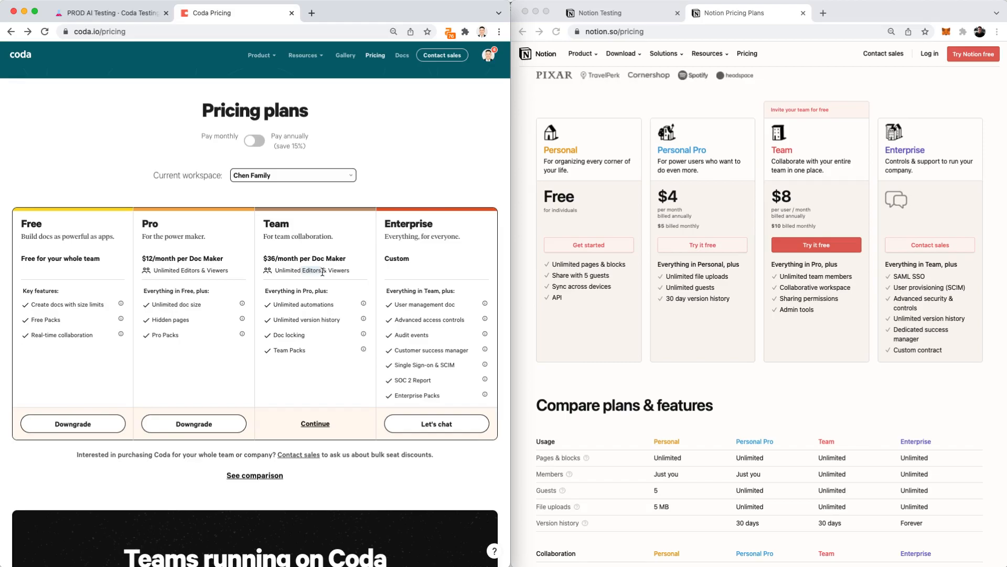
scroll("down", 3)
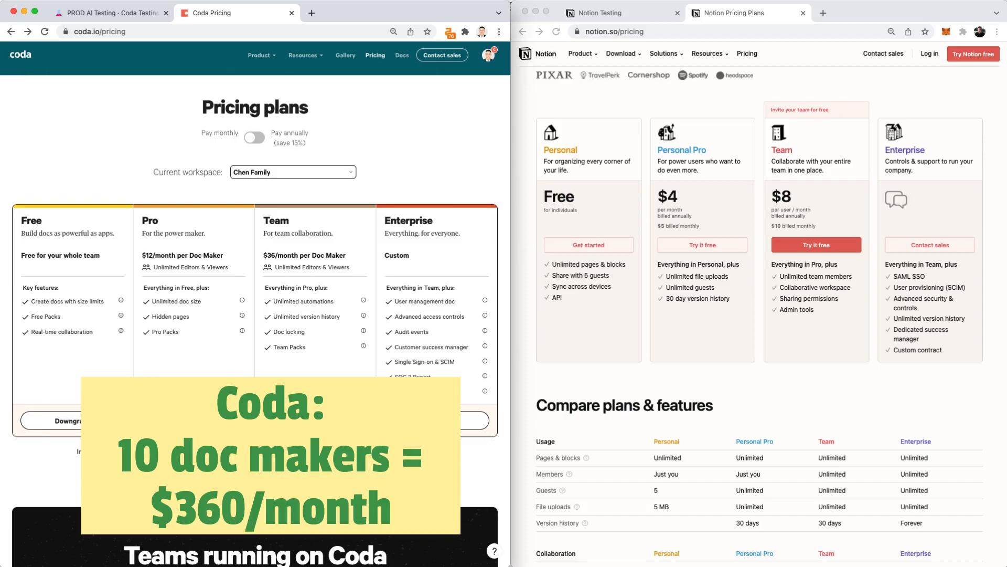
mouse_move(287, 274)
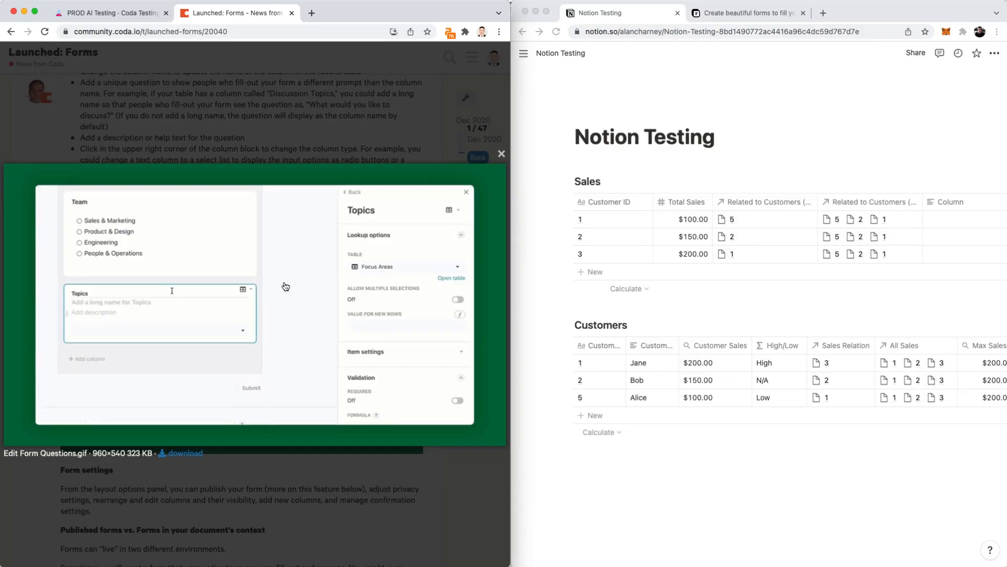
type("What topics would you like to discuss in breakout sessions?")
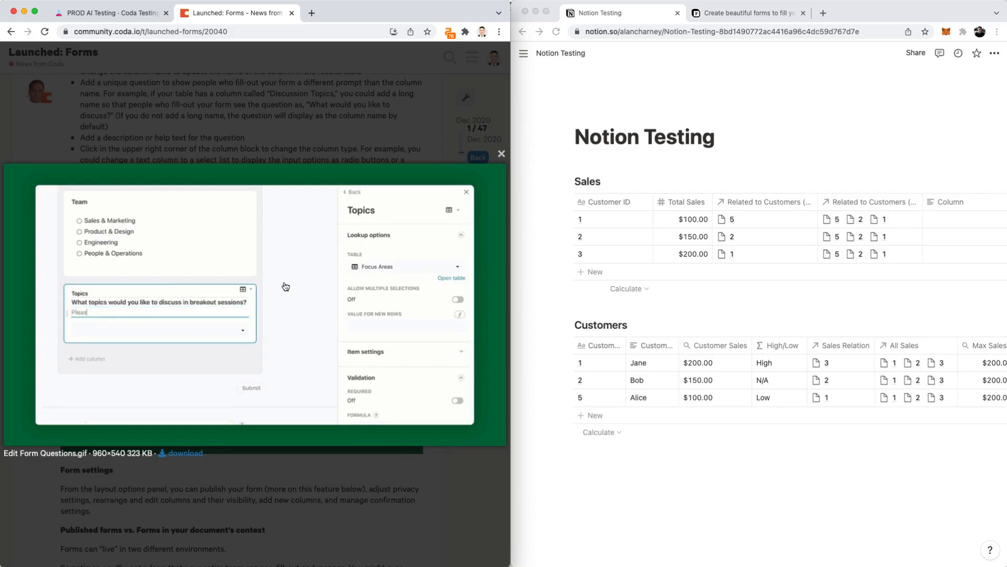
left_click(458, 299)
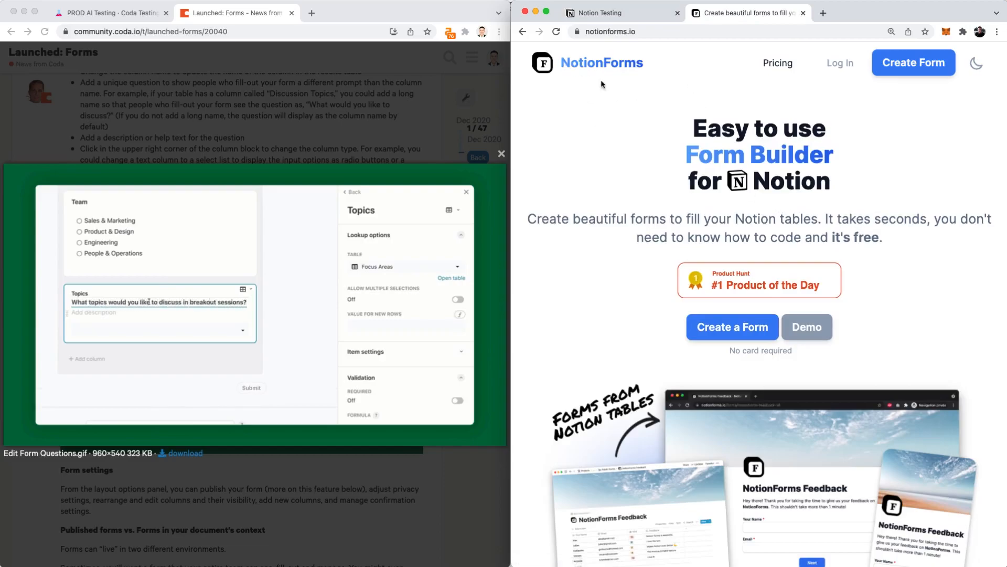
- Scroll NotionForms down to its pricing plans, including the $15/month Pro plan
scroll("down", 3)
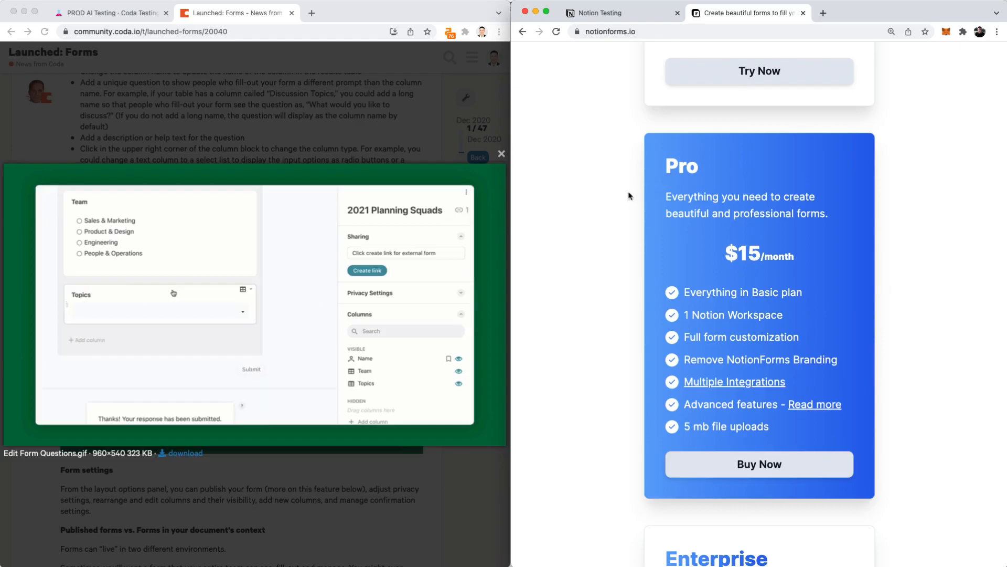
scroll("down", 3)
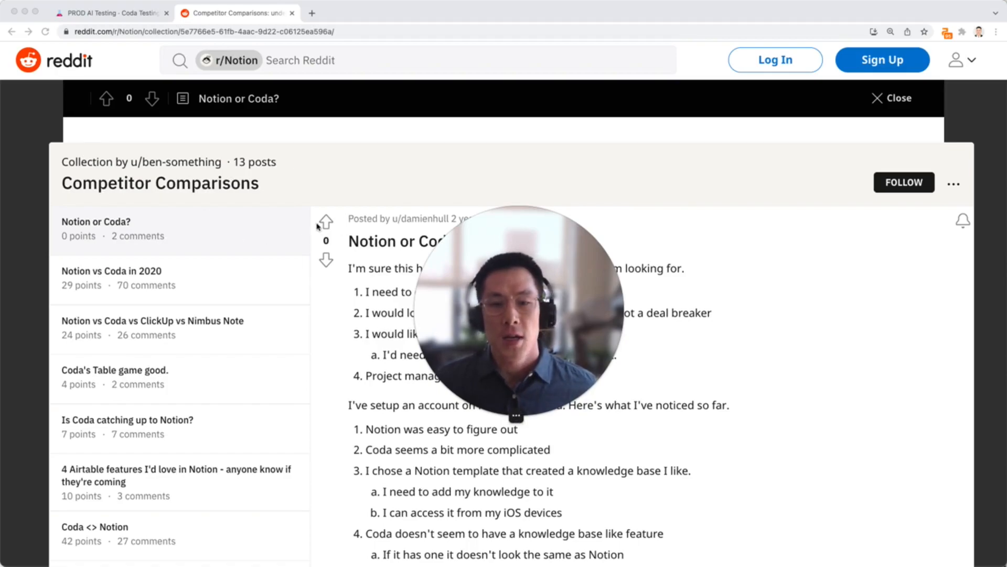
- Bring up the 'Notion vs Coda in 2020' thread from Reddit's Competitor Comparisons collection
scroll("down", 3)
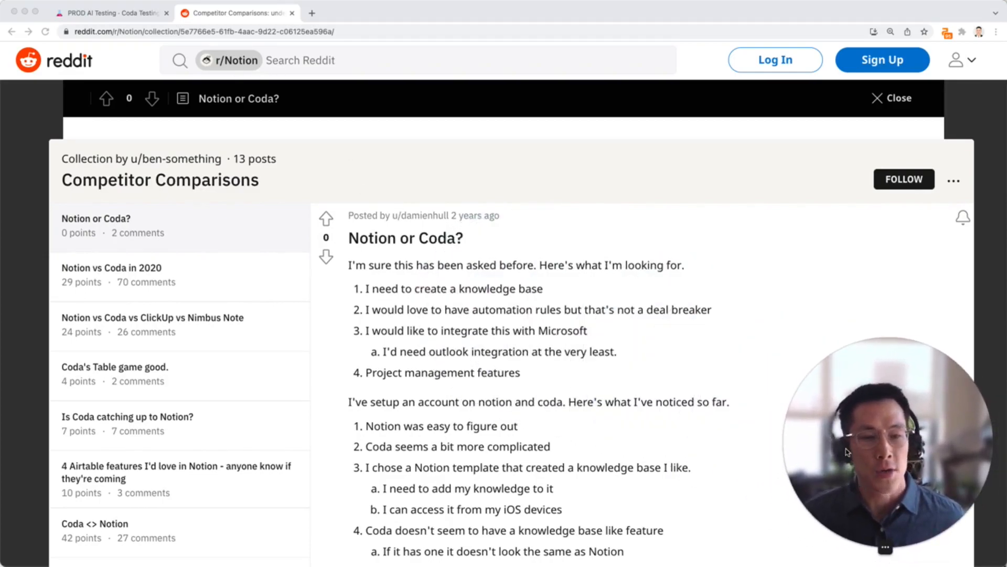
scroll("down", 3)
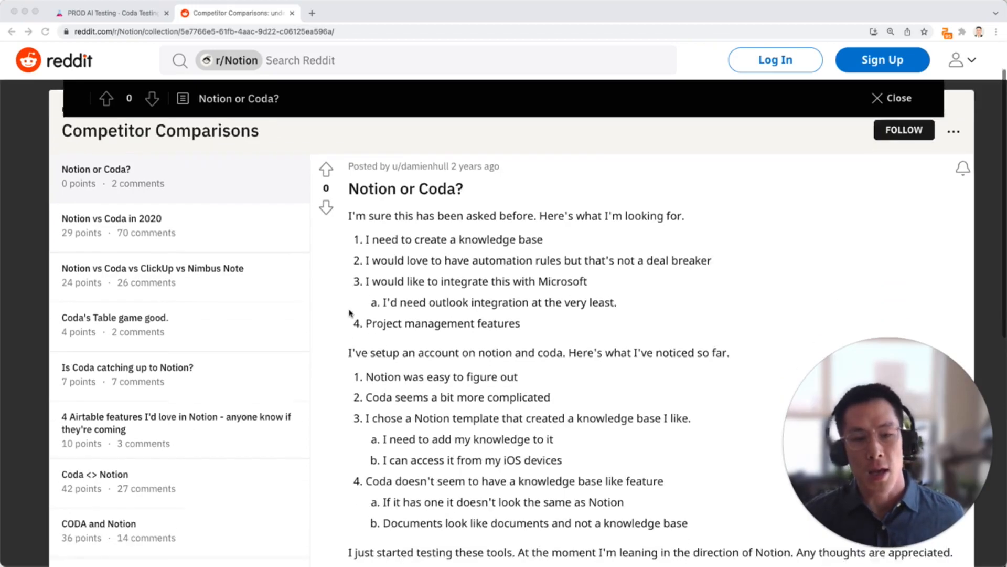
scroll("down", 3)
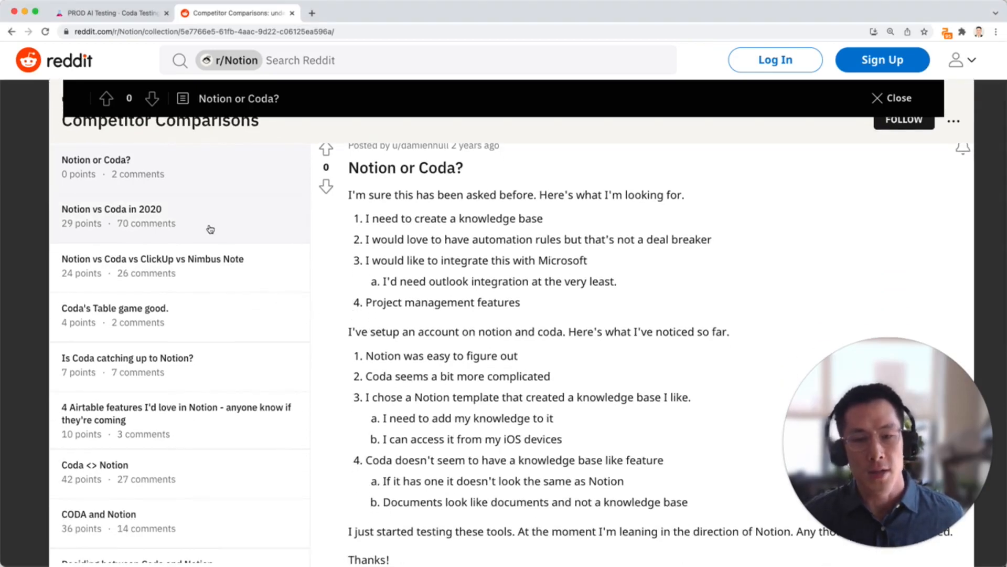
left_click(111, 209)
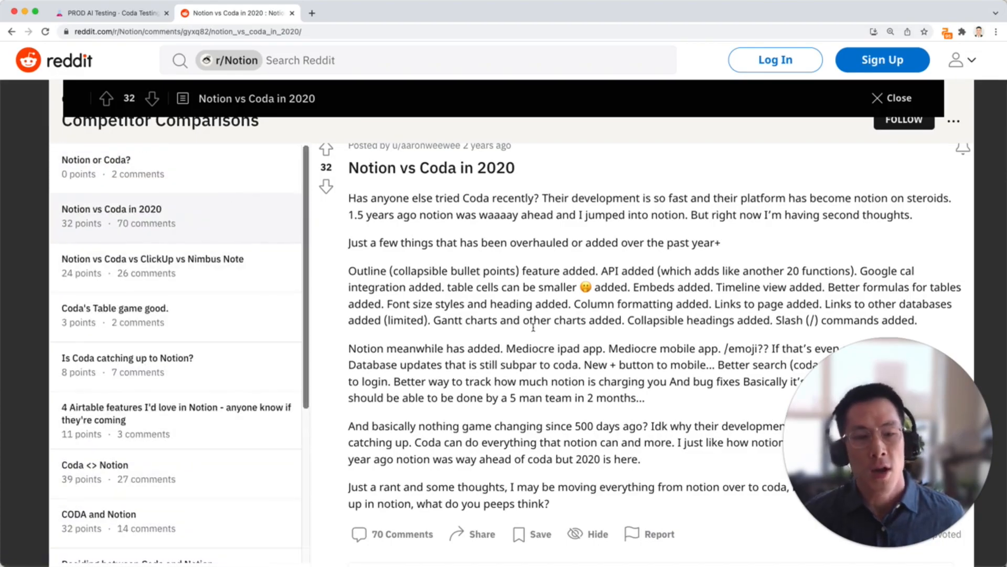
scroll("down", 3)
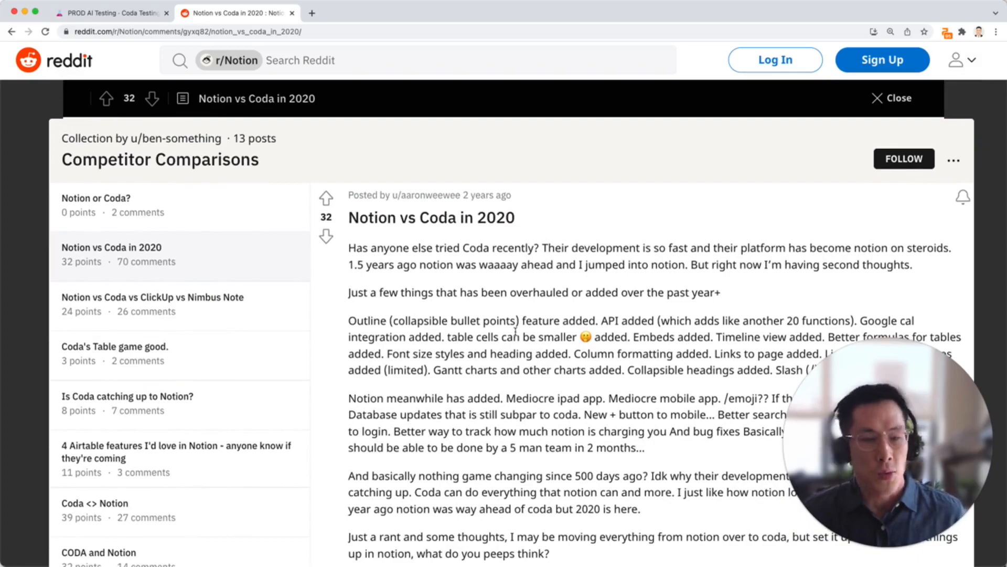
scroll("down", 3)
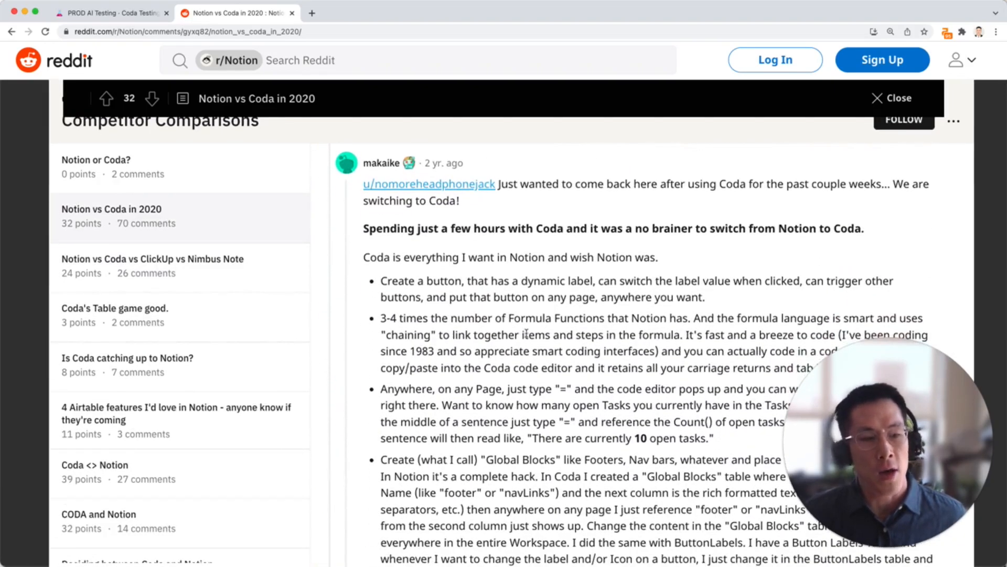
scroll("down", 3)
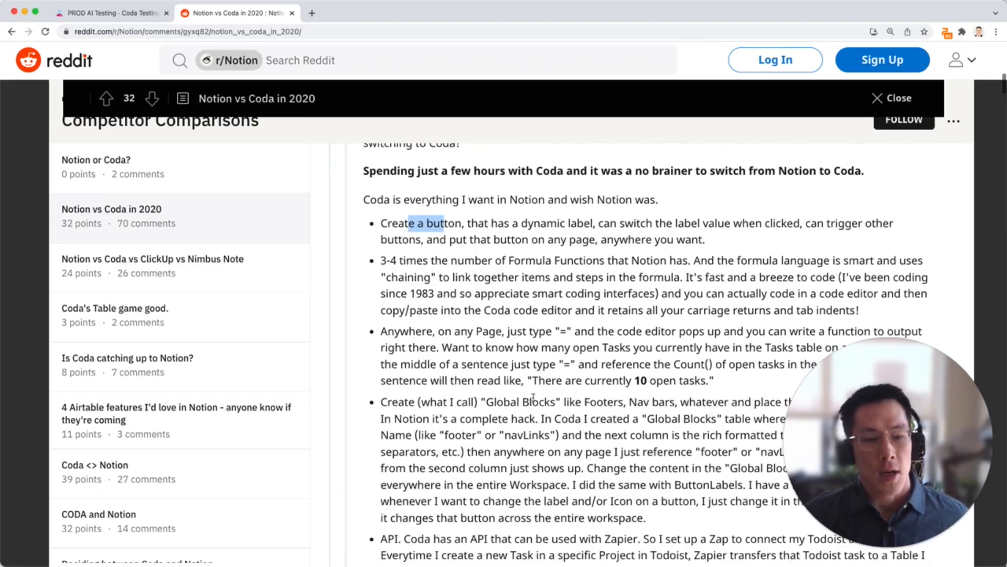
scroll("down", 3)
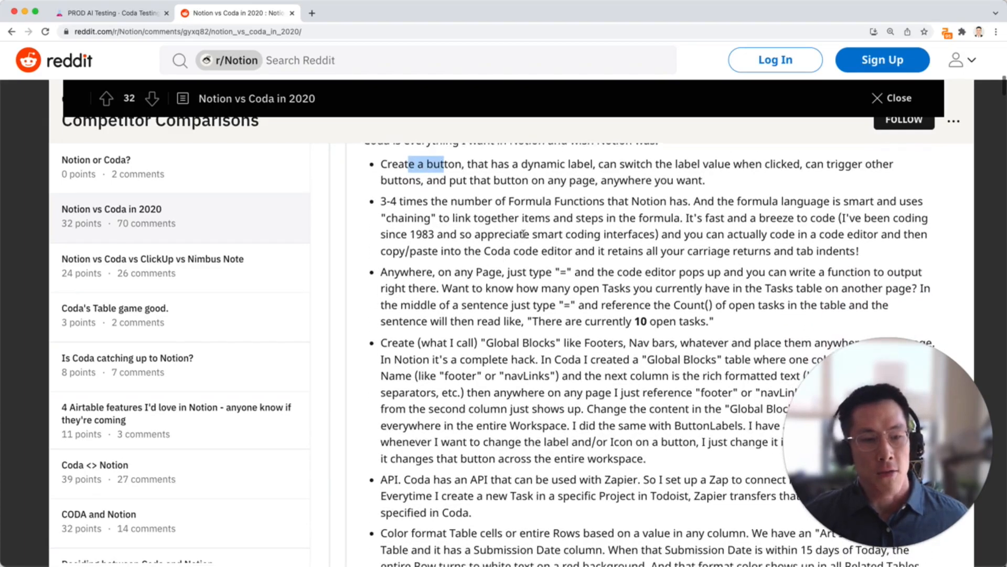
scroll("down", 3)
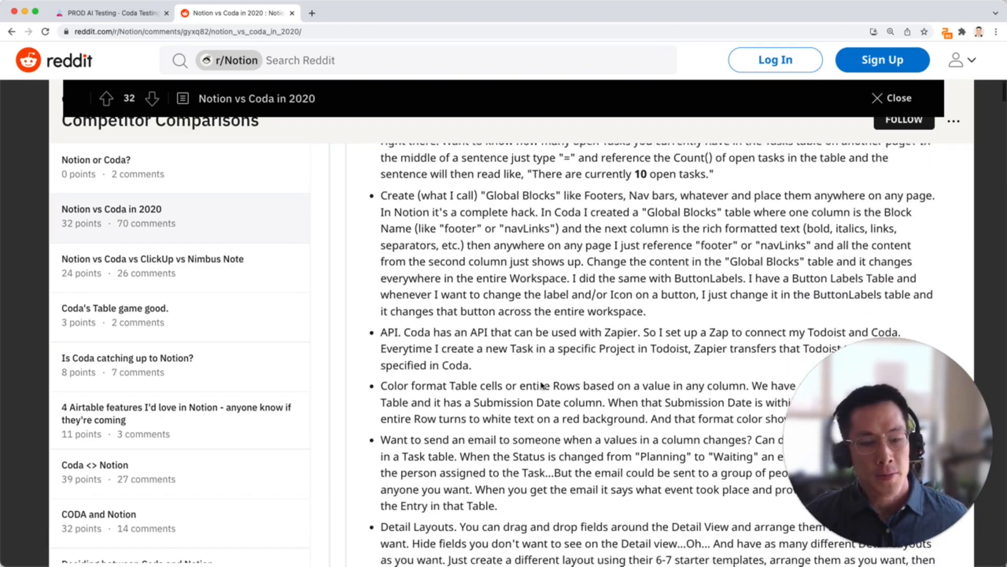
scroll("down", 3)
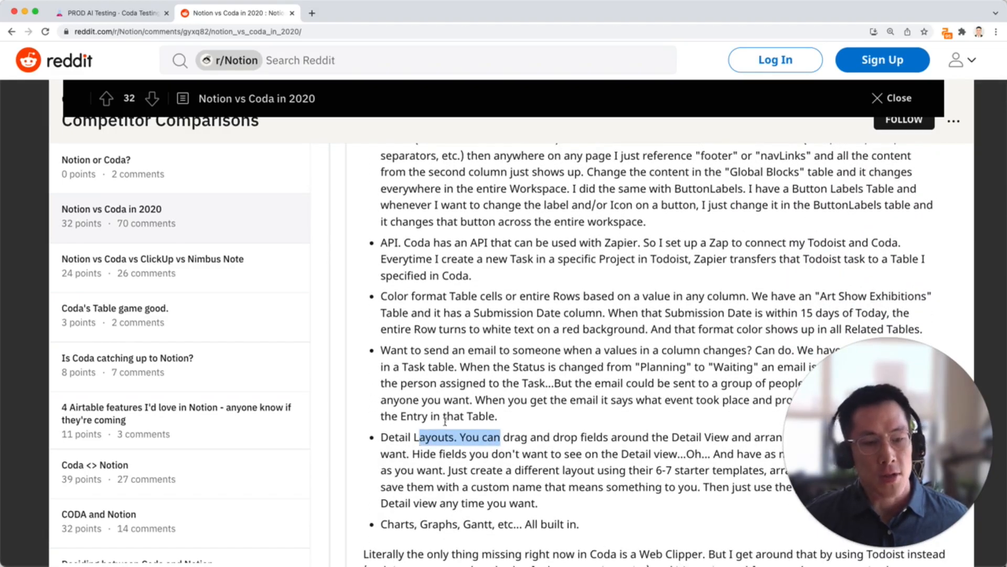